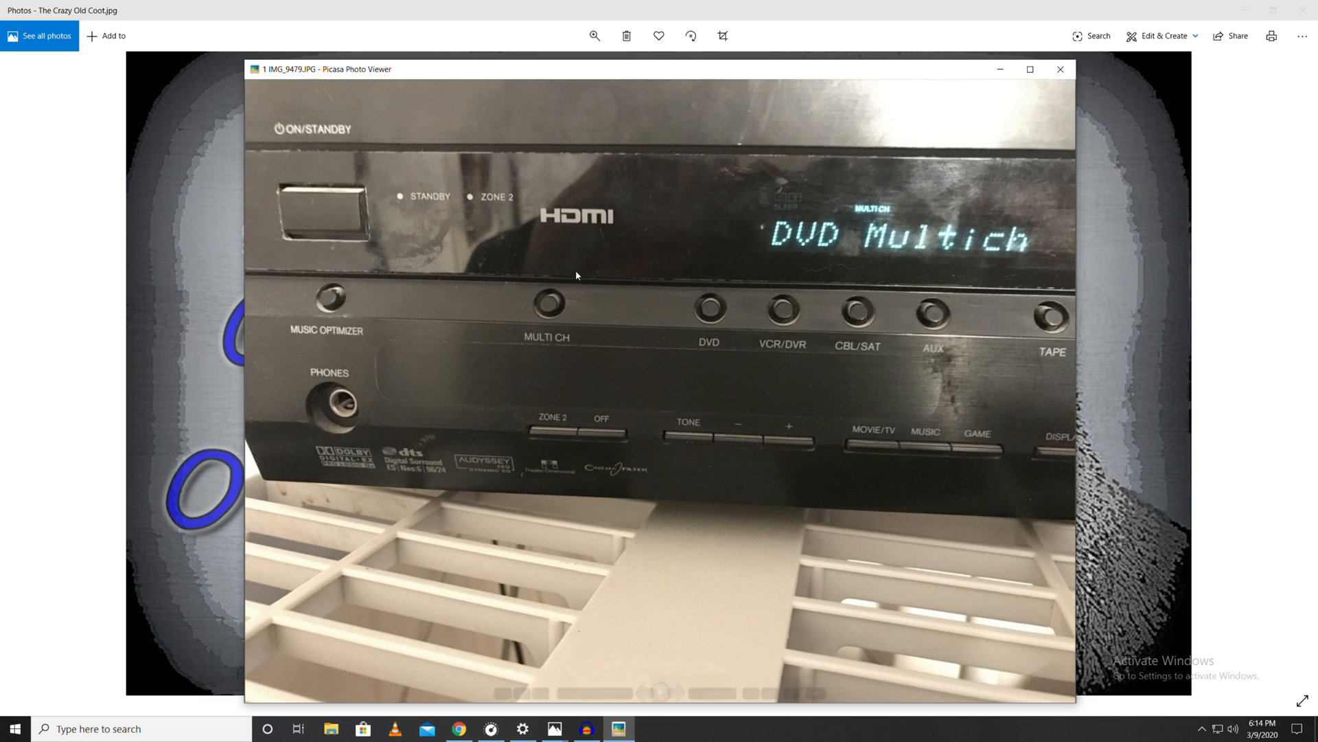
{"action": "mouse_move", "coordinate": [577, 363]}
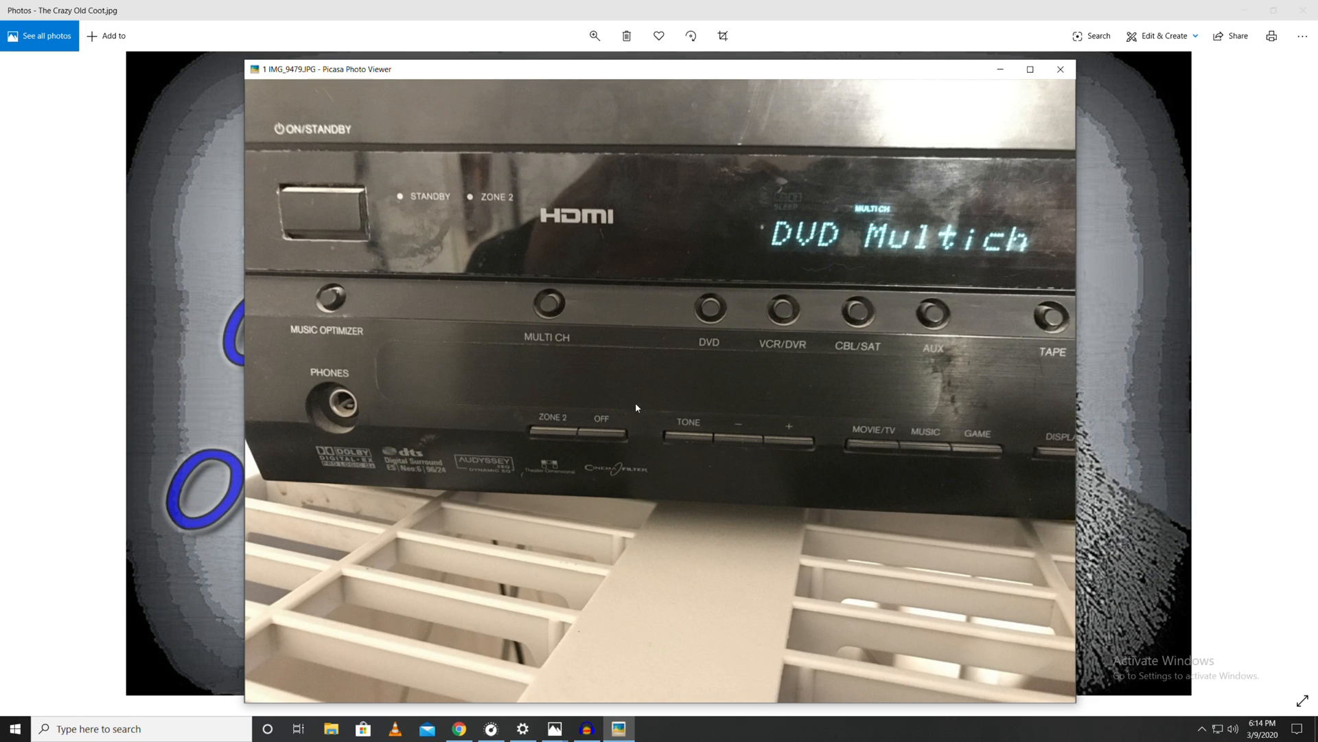
{"action": "mouse_move", "coordinate": [548, 312]}
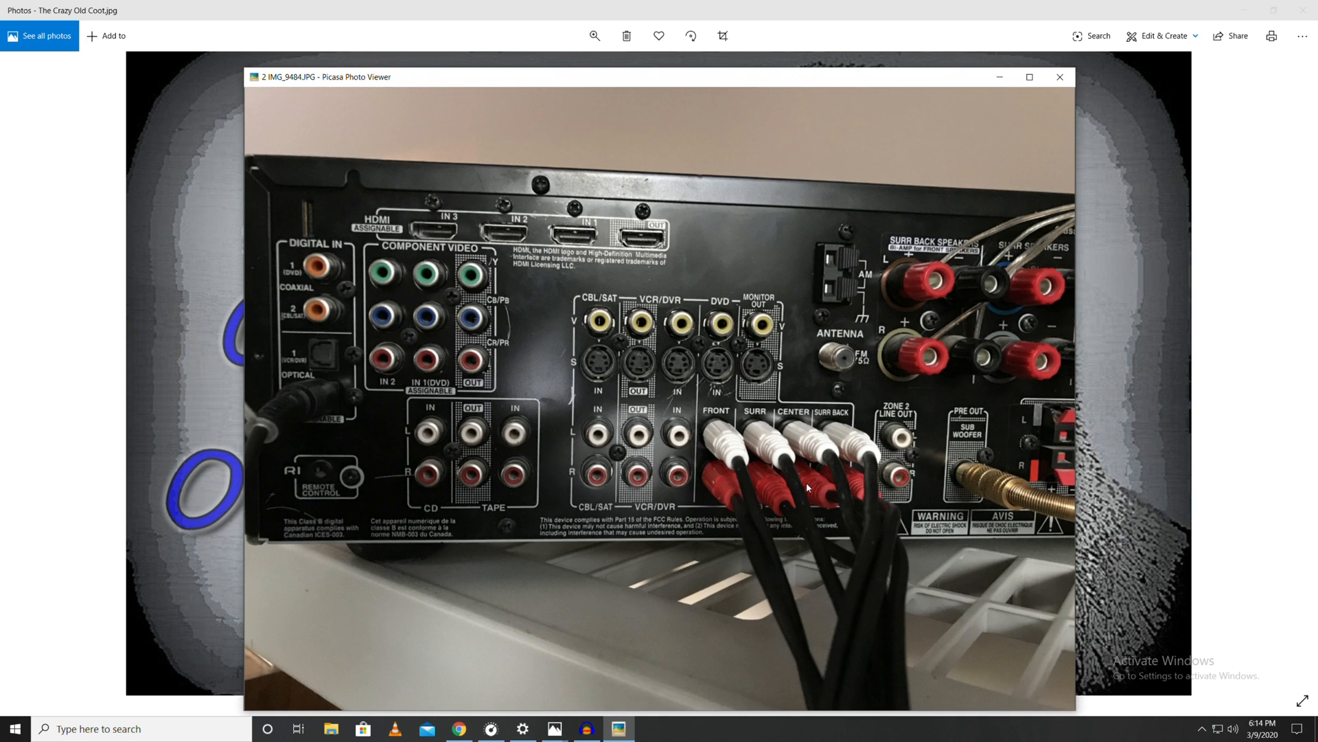
{"action": "mouse_move", "coordinate": [858, 481]}
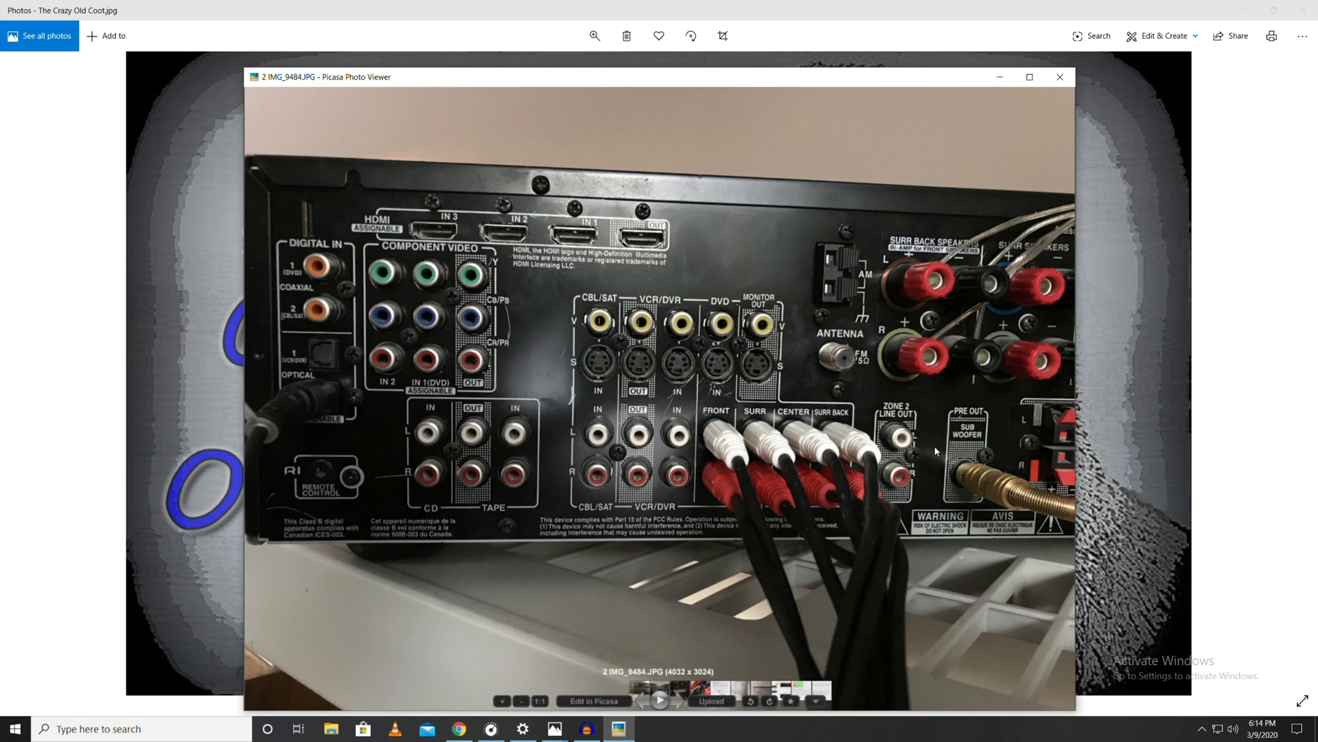
{"action": "mouse_move", "coordinate": [661, 697]}
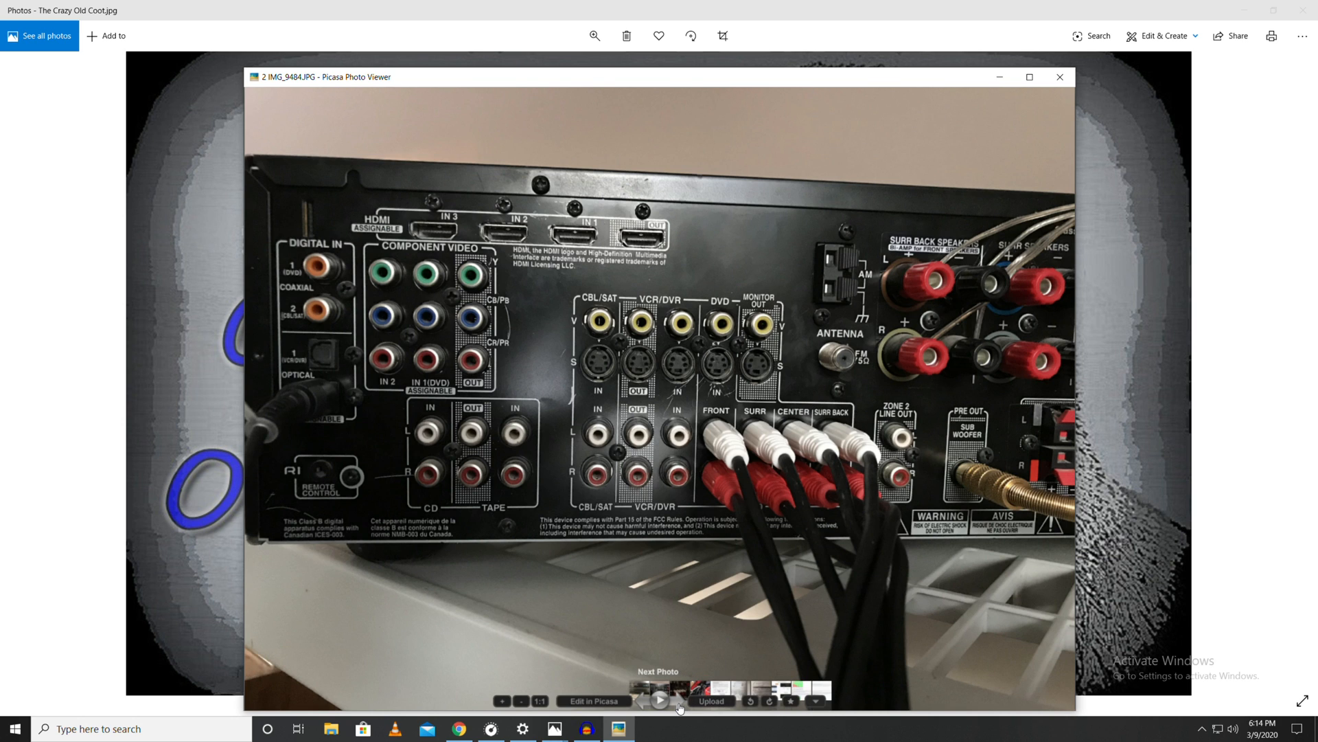
- Advance past the rear output jacks close-up to the photo of cables plugged into the PC
{"action": "left_click", "coordinate": [660, 699]}
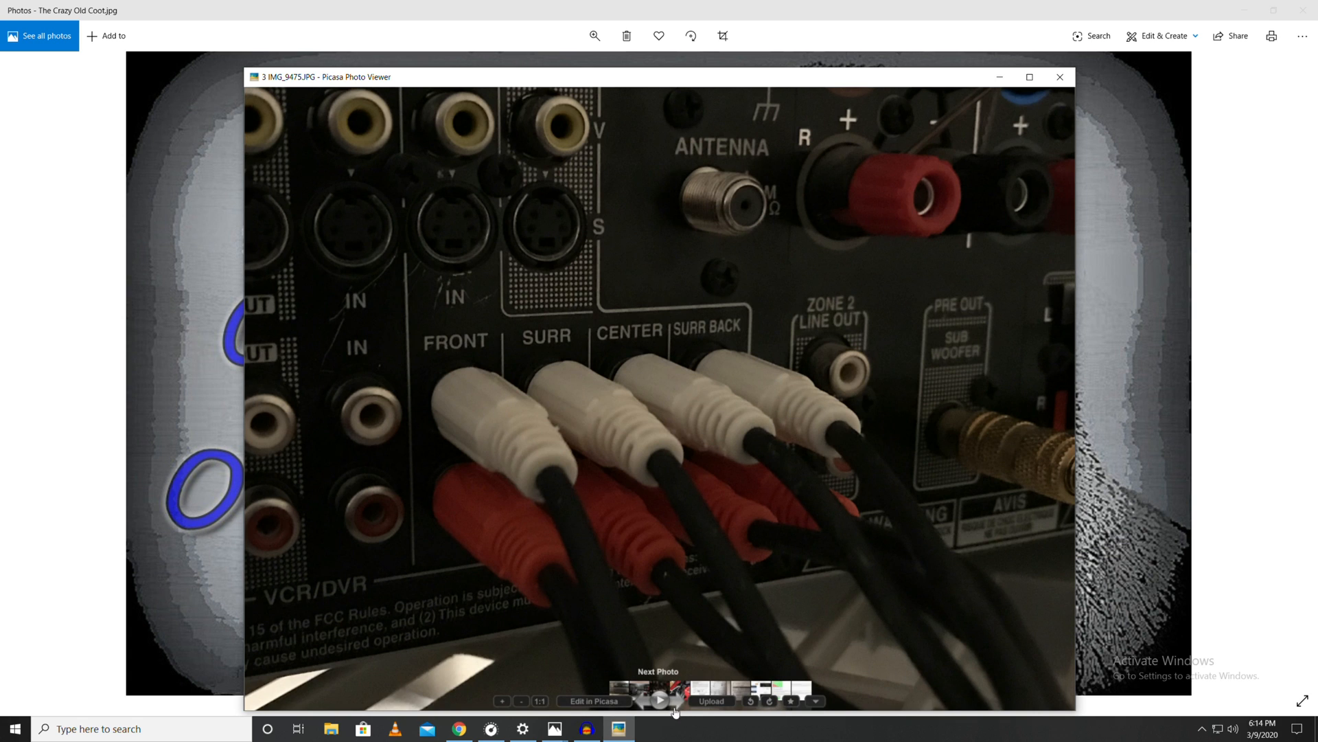
{"action": "left_click", "coordinate": [660, 699]}
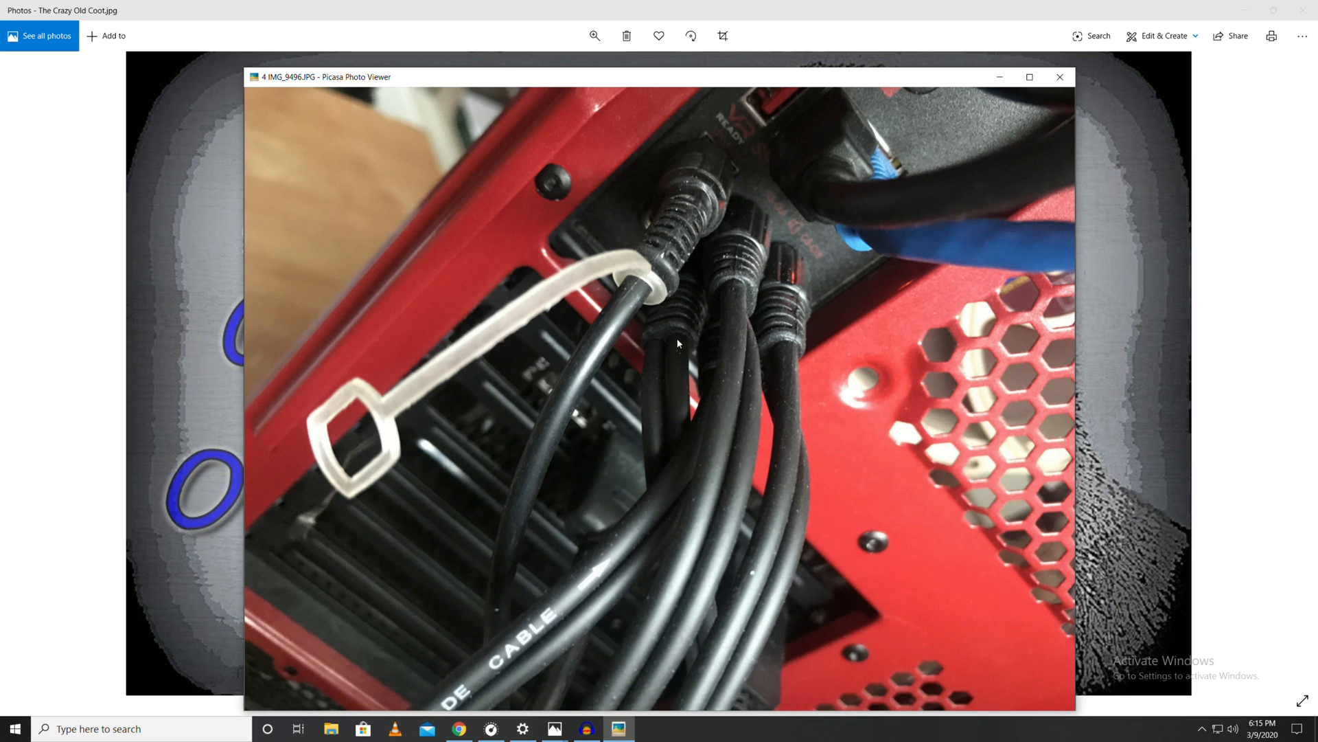
{"action": "mouse_move", "coordinate": [726, 282]}
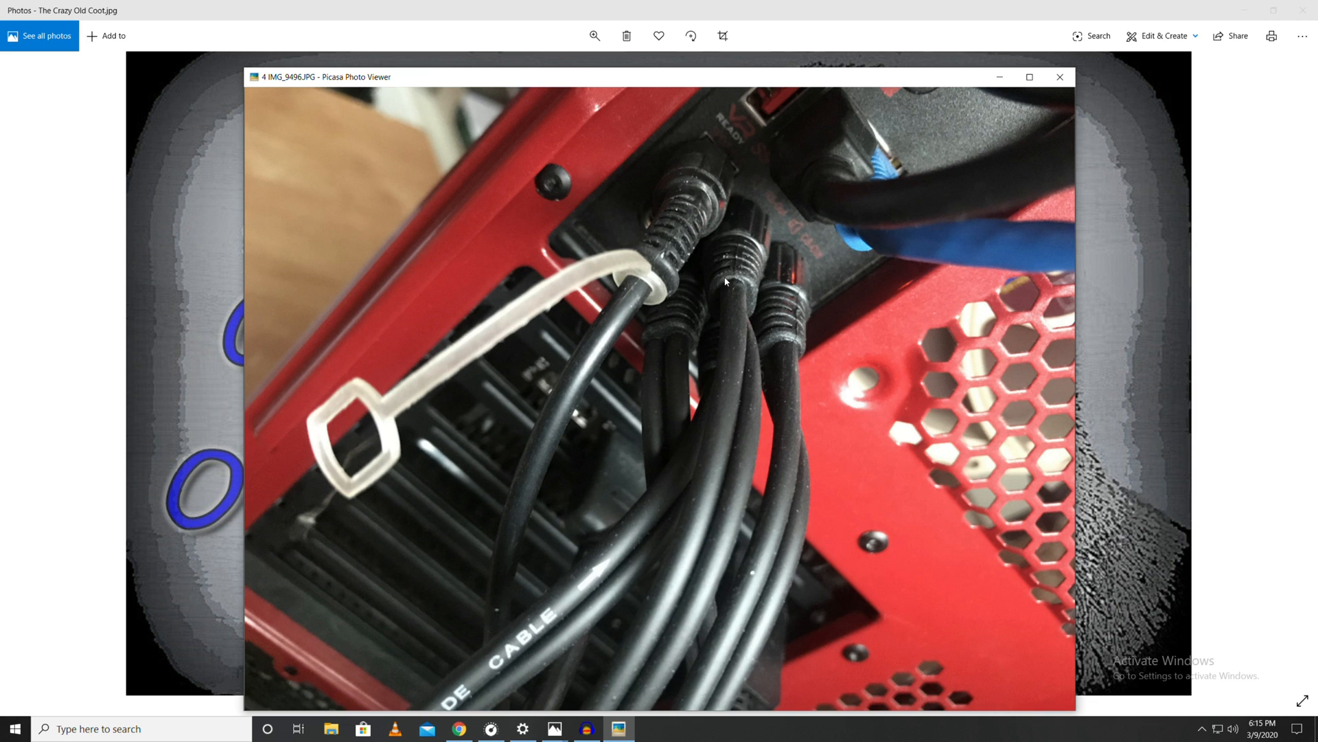
{"action": "mouse_move", "coordinate": [721, 284]}
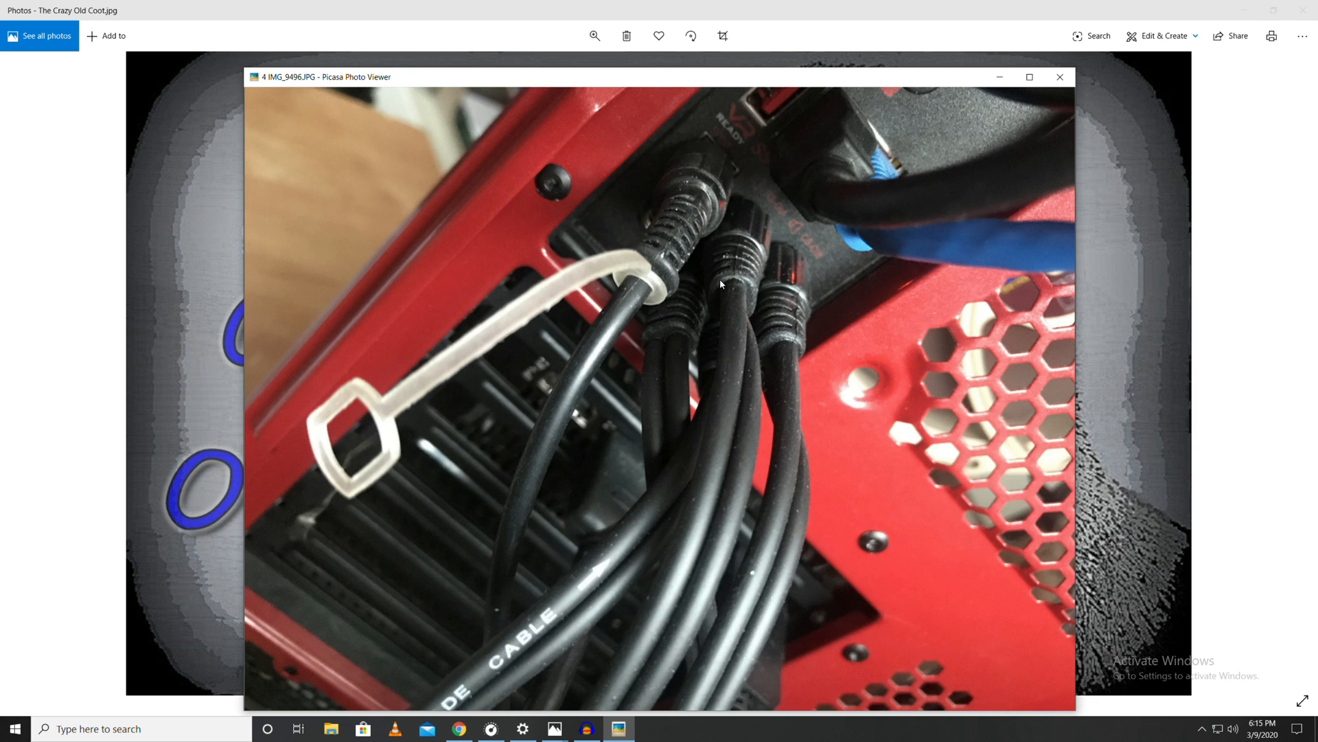
{"action": "mouse_move", "coordinate": [1060, 399]}
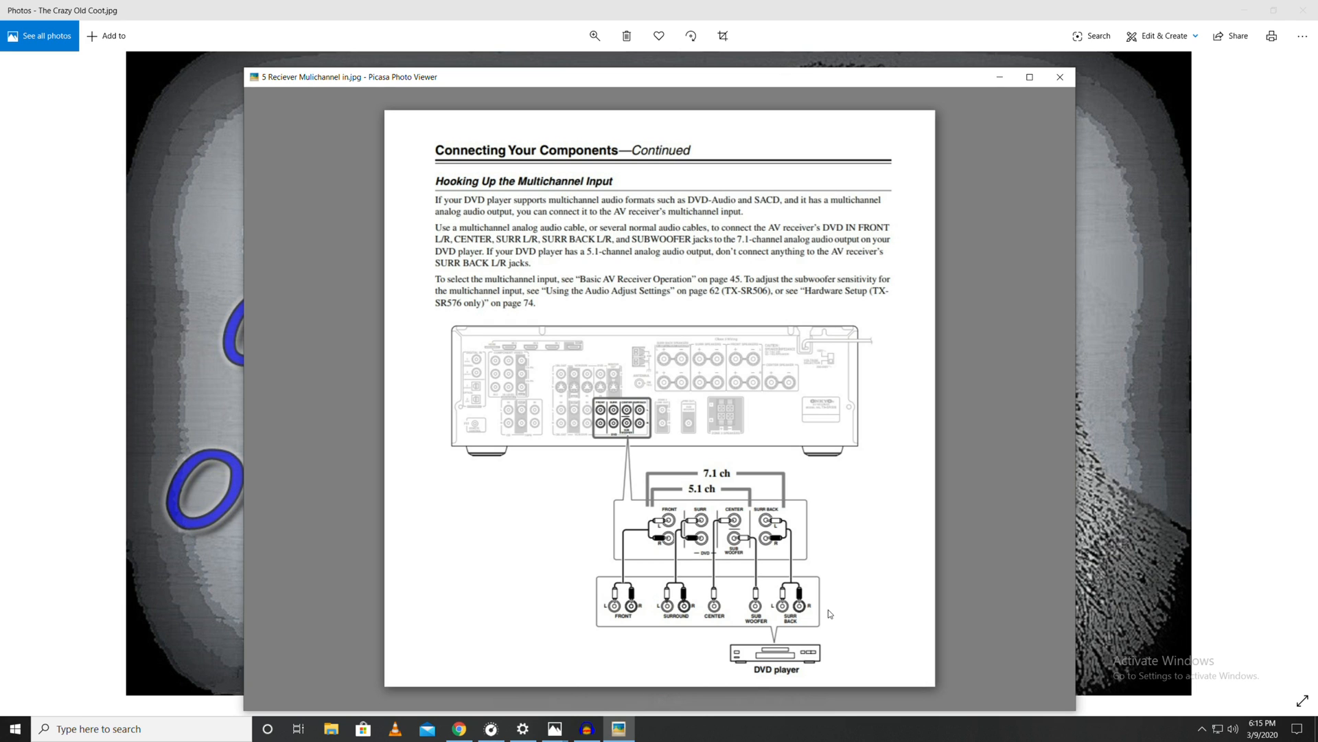
{"action": "mouse_move", "coordinate": [626, 426]}
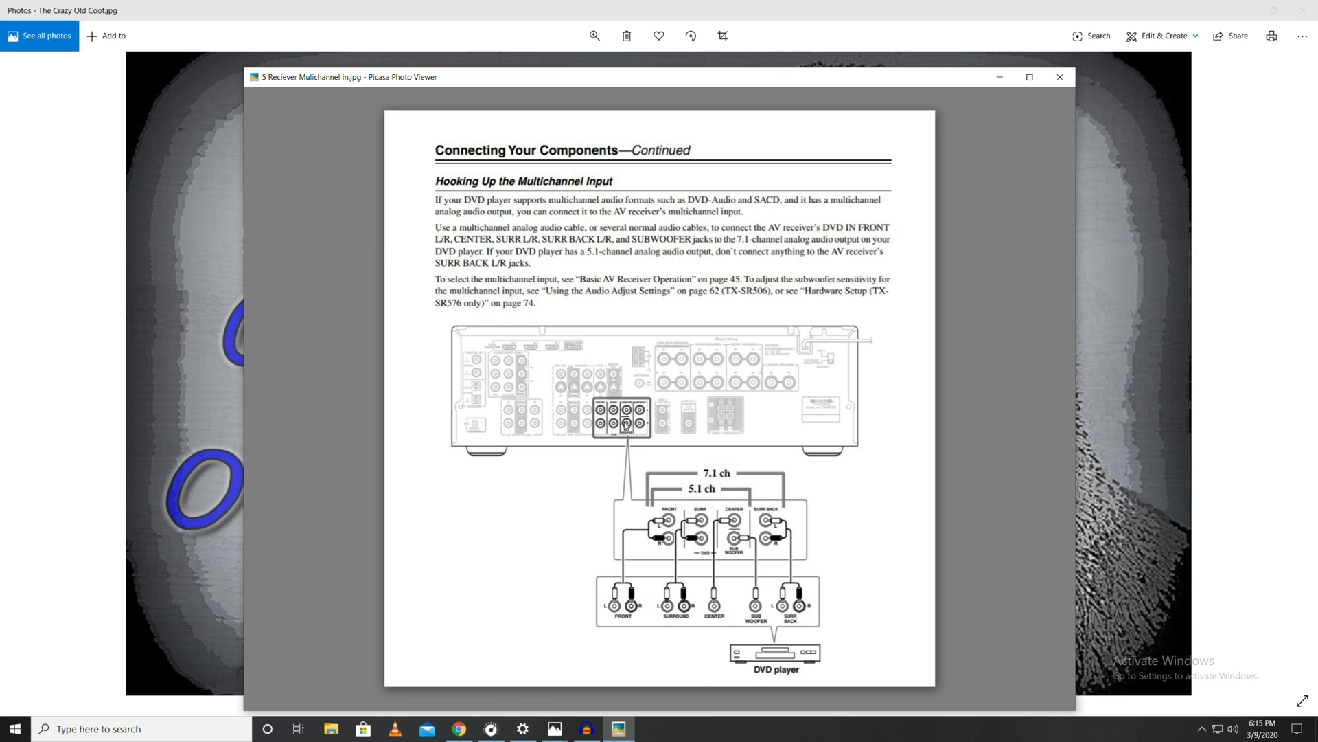
{"action": "mouse_move", "coordinate": [641, 423]}
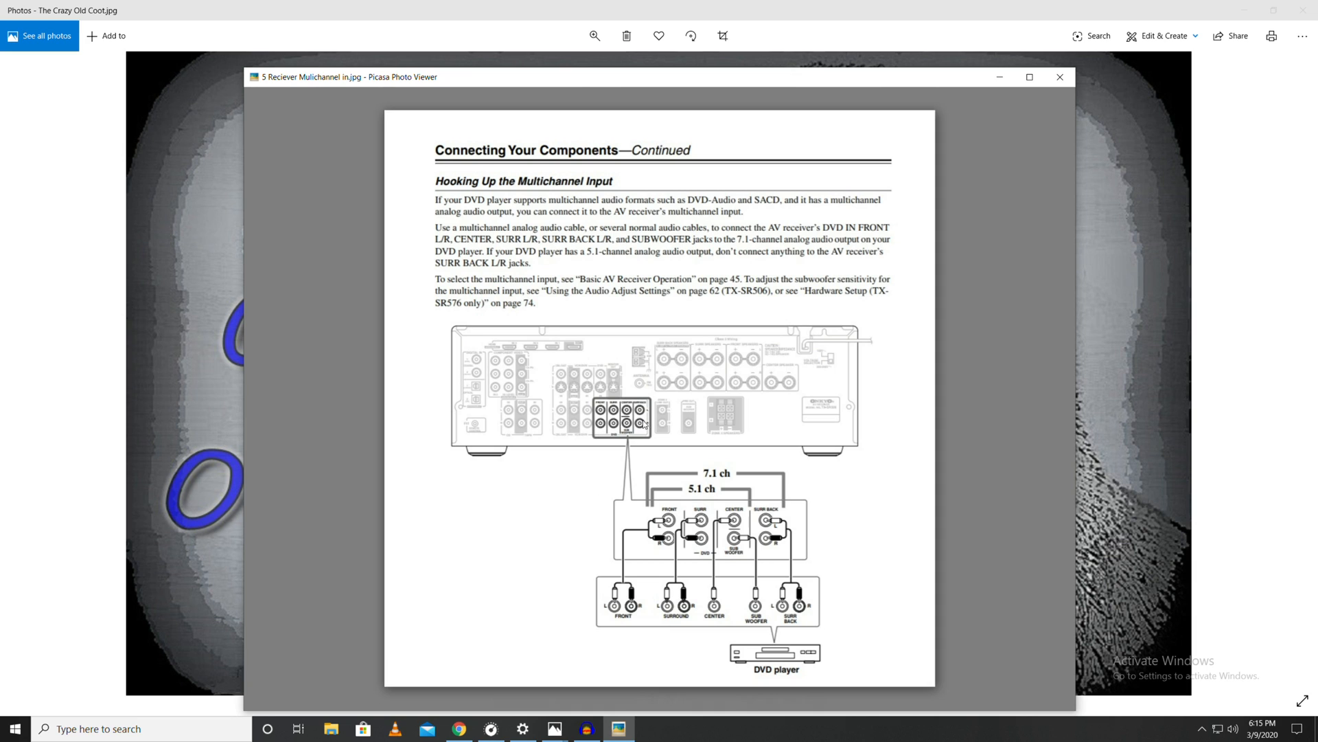
{"action": "mouse_move", "coordinate": [770, 491]}
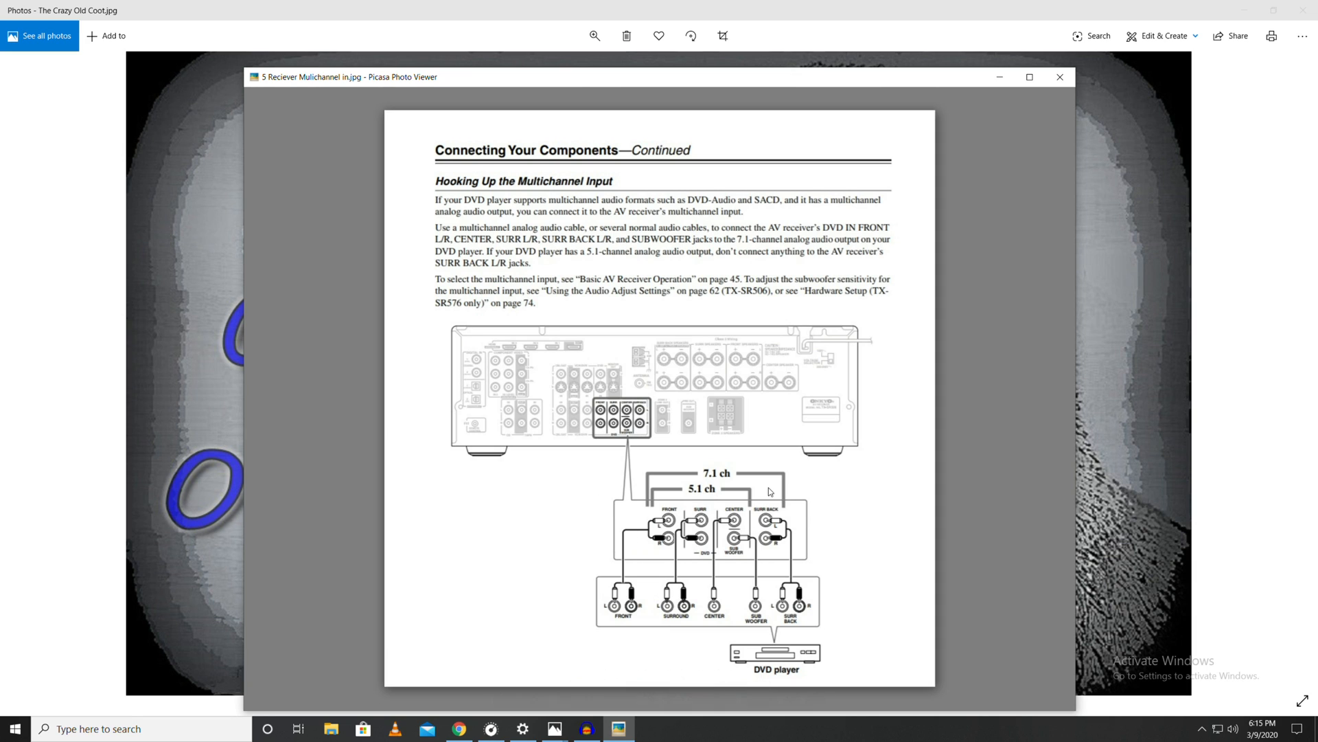
{"action": "mouse_move", "coordinate": [708, 525]}
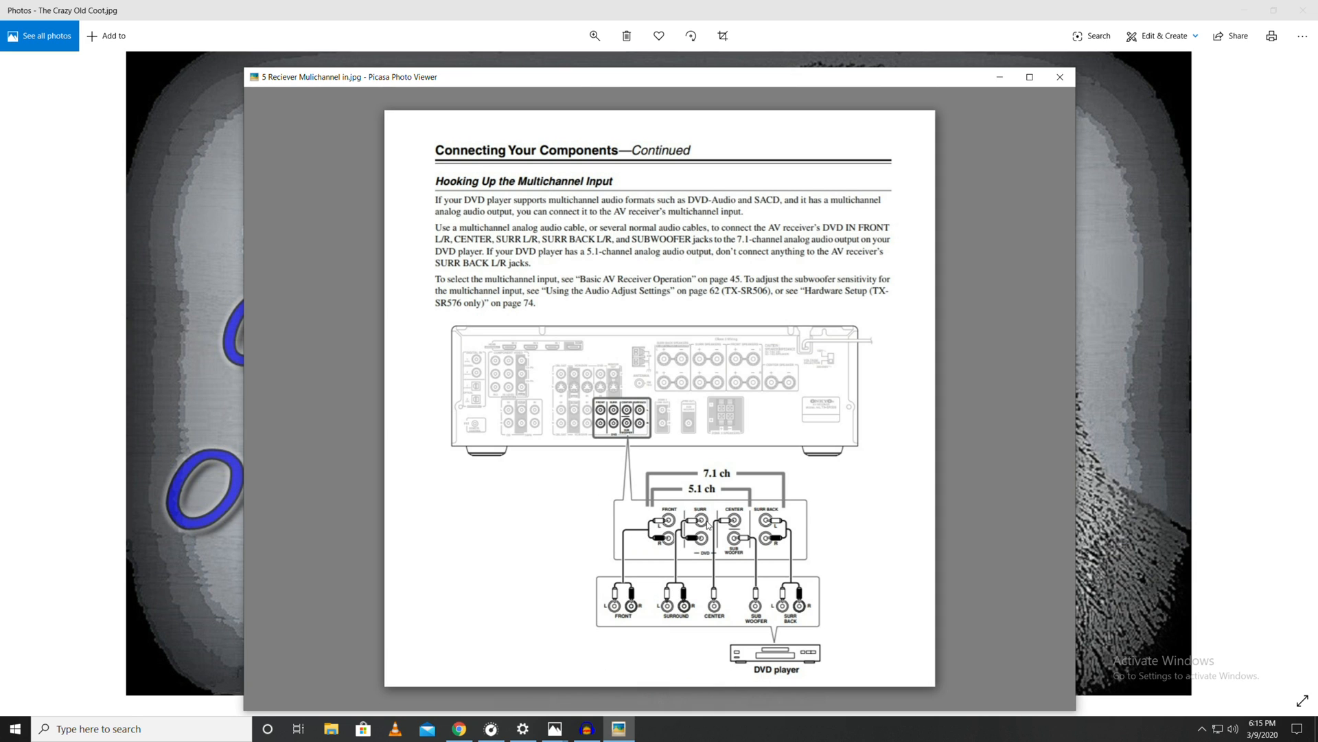
{"action": "mouse_move", "coordinate": [814, 508]}
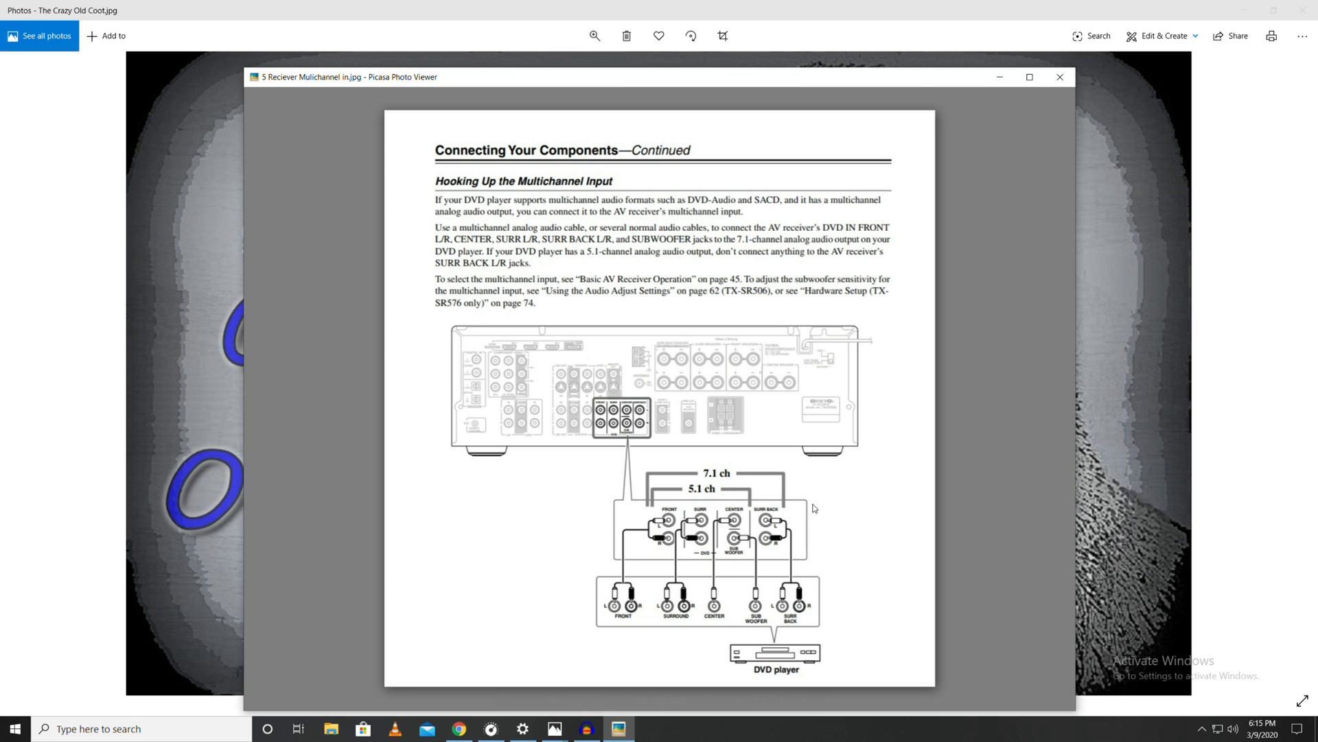
{"action": "mouse_move", "coordinate": [778, 659]}
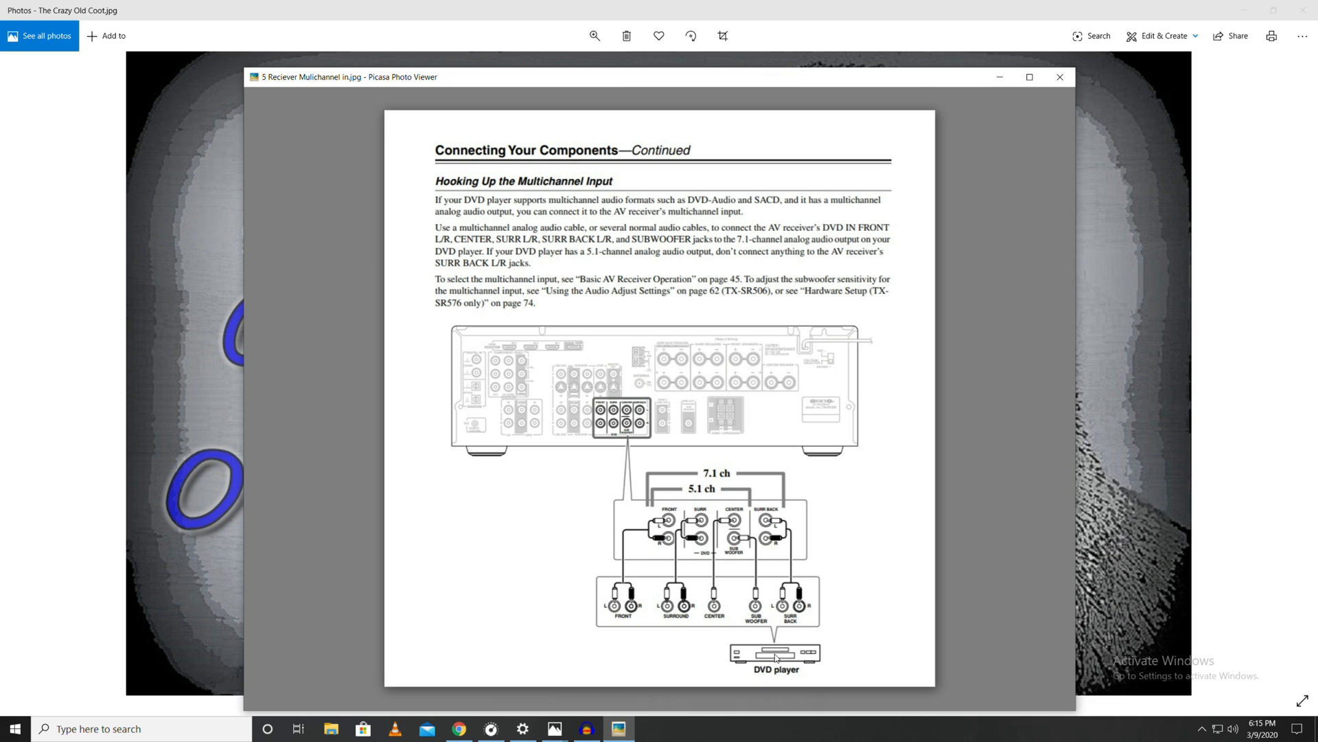
{"action": "mouse_move", "coordinate": [776, 658]}
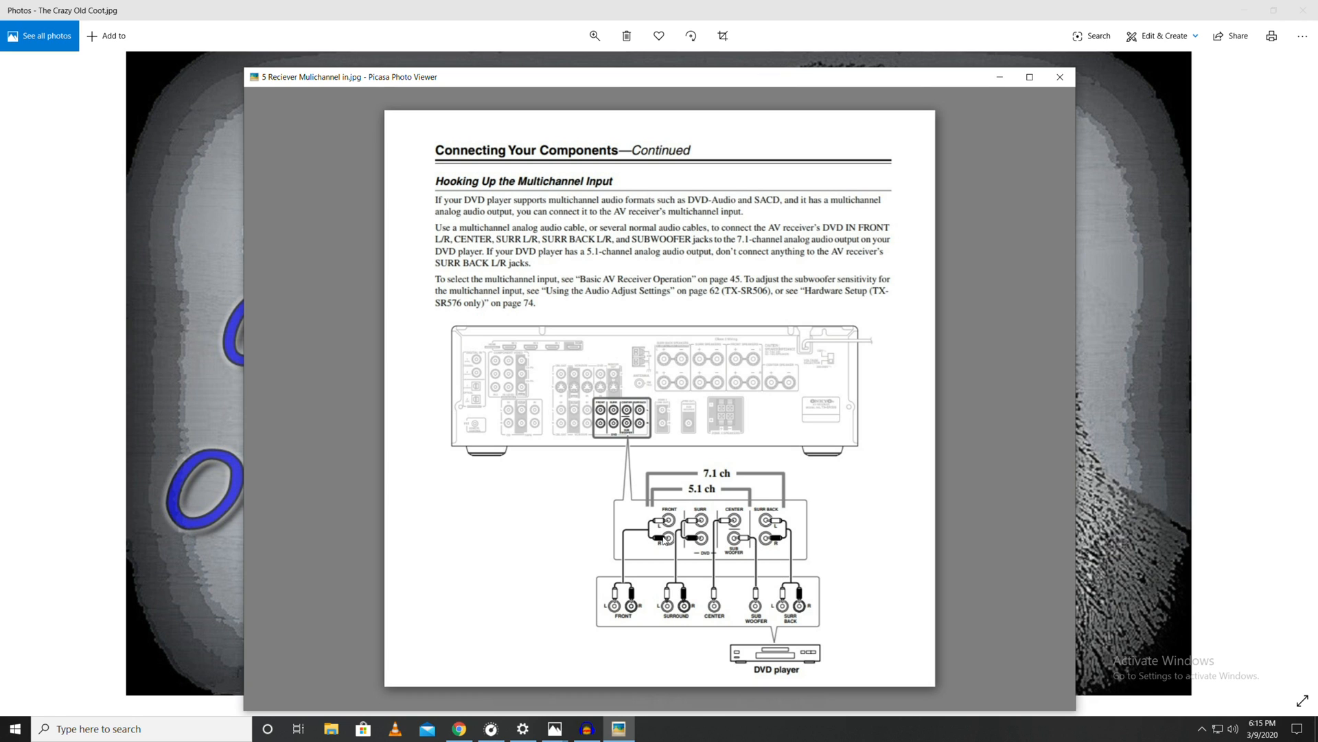
{"action": "mouse_move", "coordinate": [941, 542]}
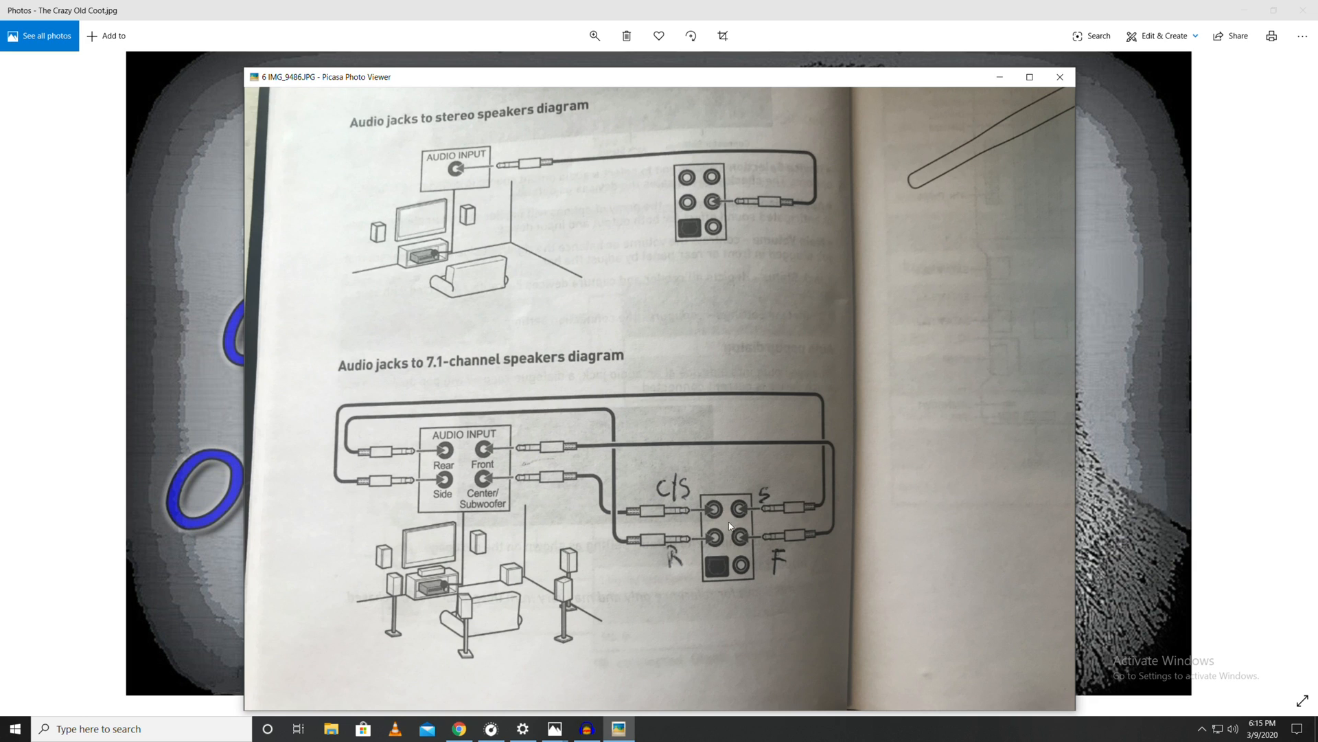
{"action": "mouse_move", "coordinate": [763, 505]}
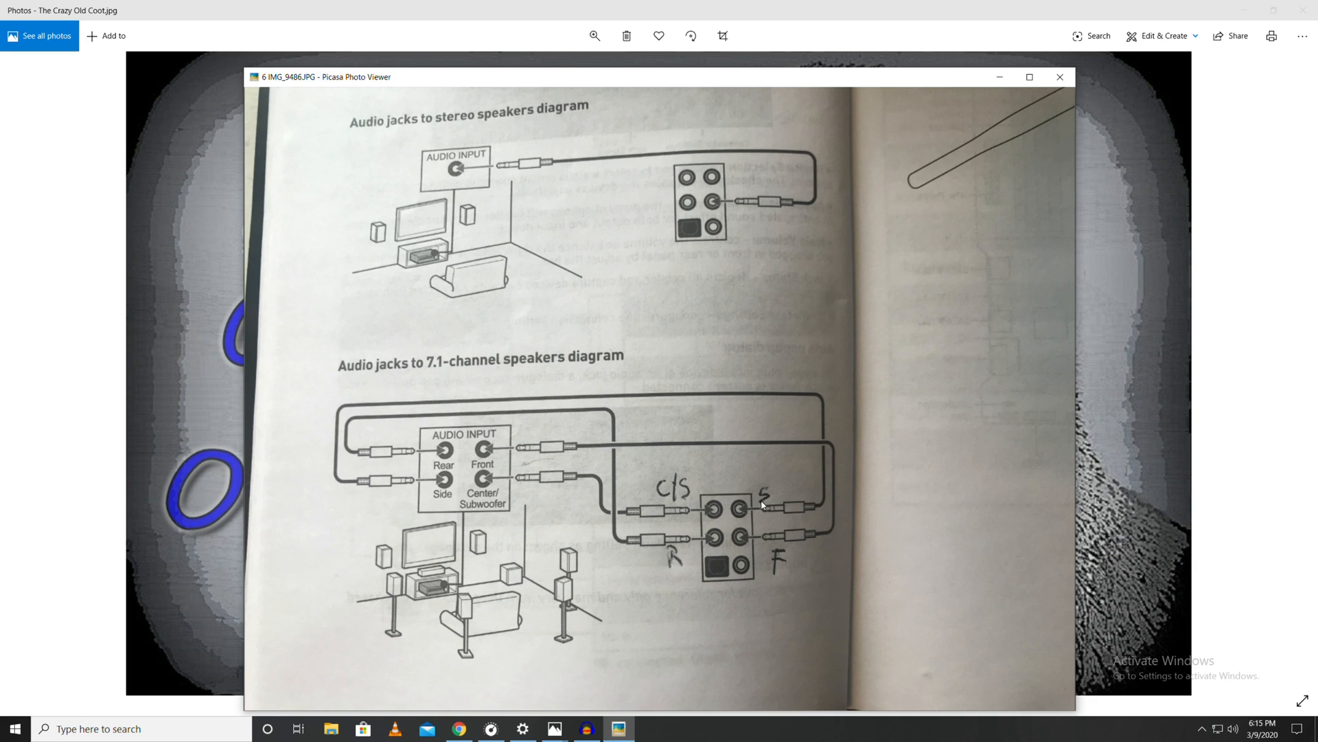
{"action": "mouse_move", "coordinate": [511, 513]}
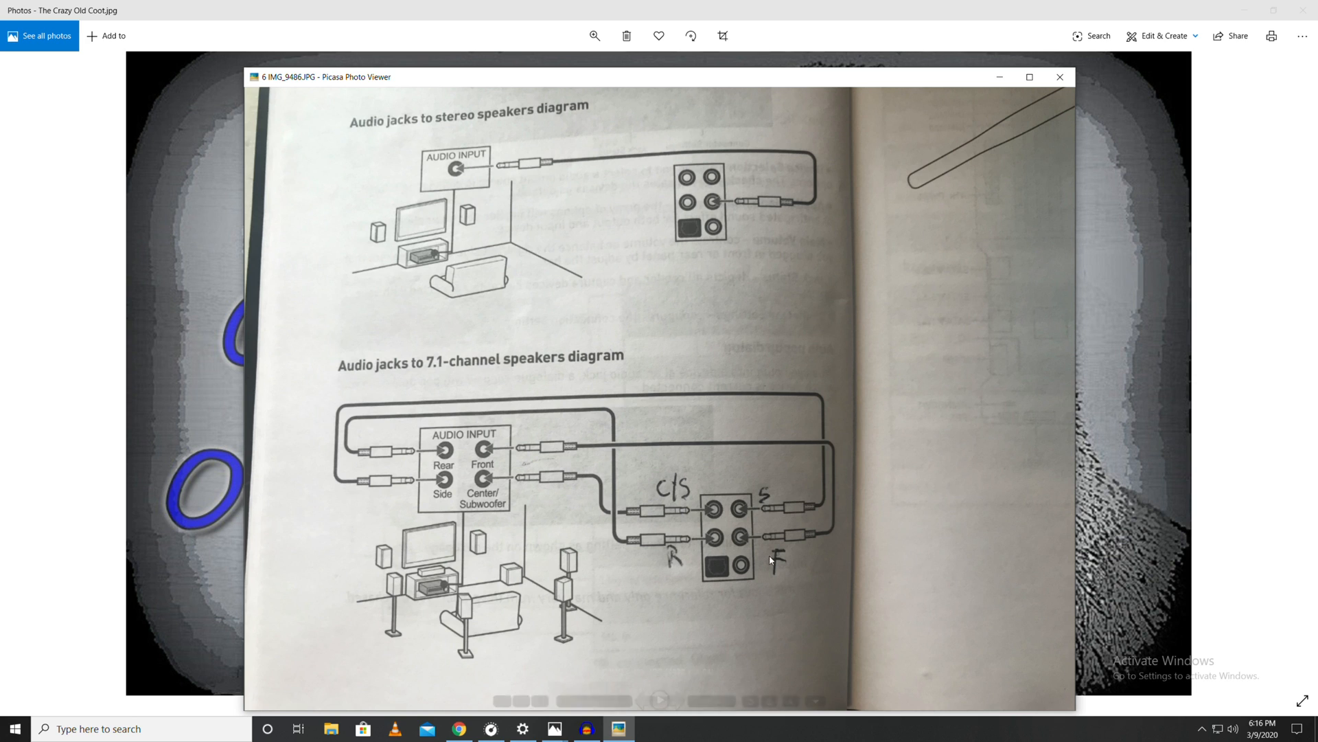
{"action": "mouse_move", "coordinate": [684, 512]}
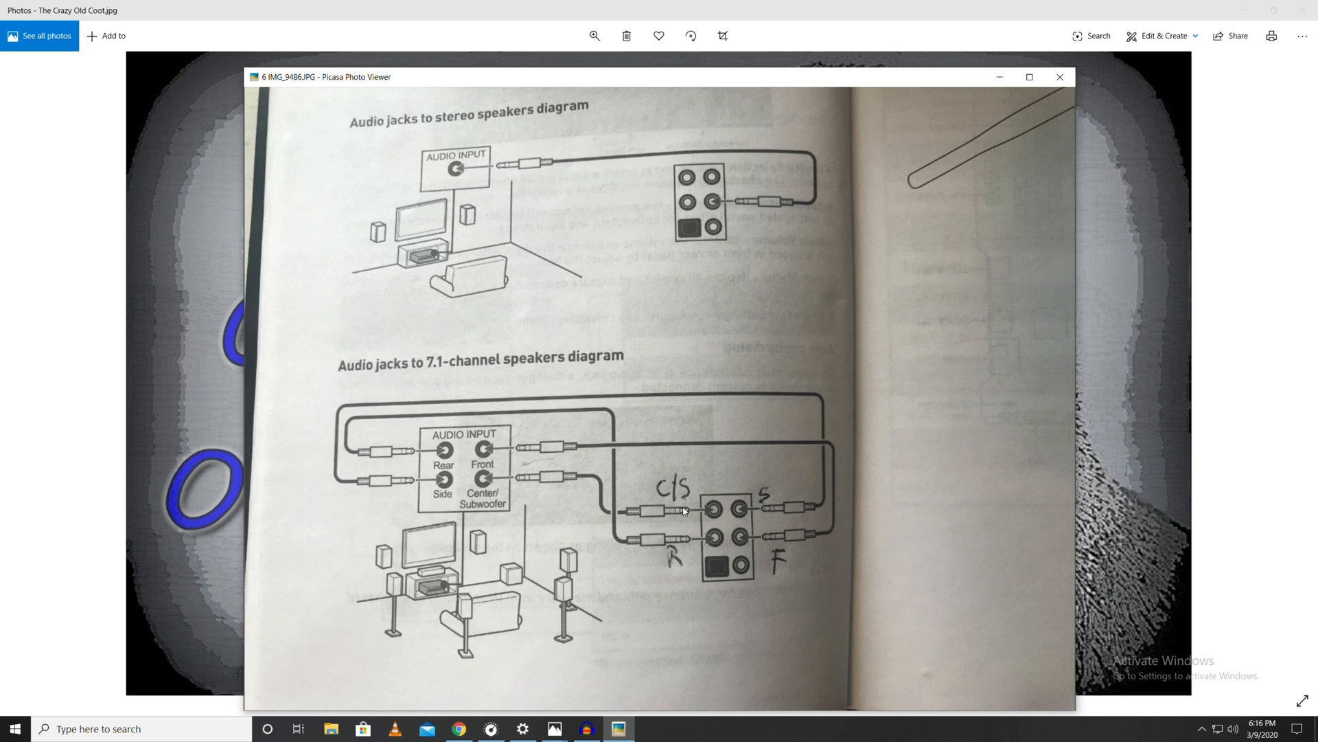
{"action": "mouse_move", "coordinate": [703, 517]}
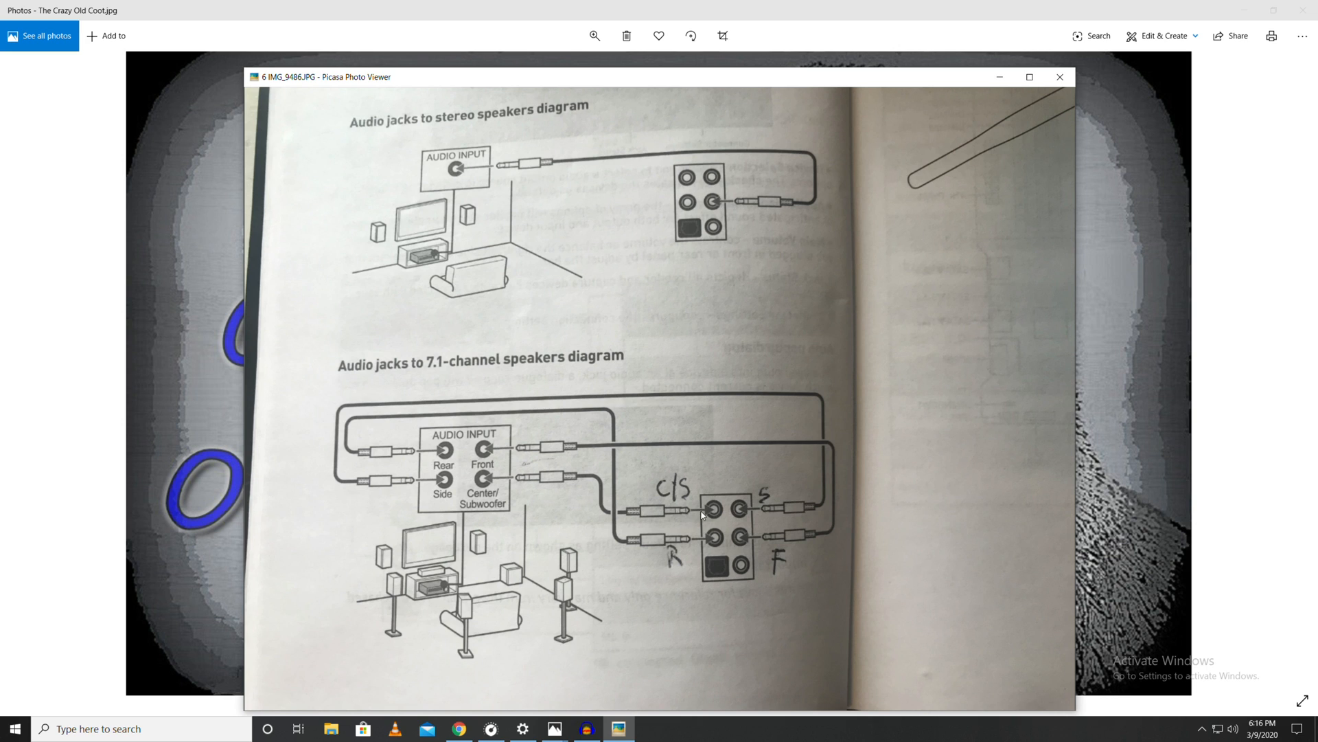
{"action": "mouse_move", "coordinate": [699, 519]}
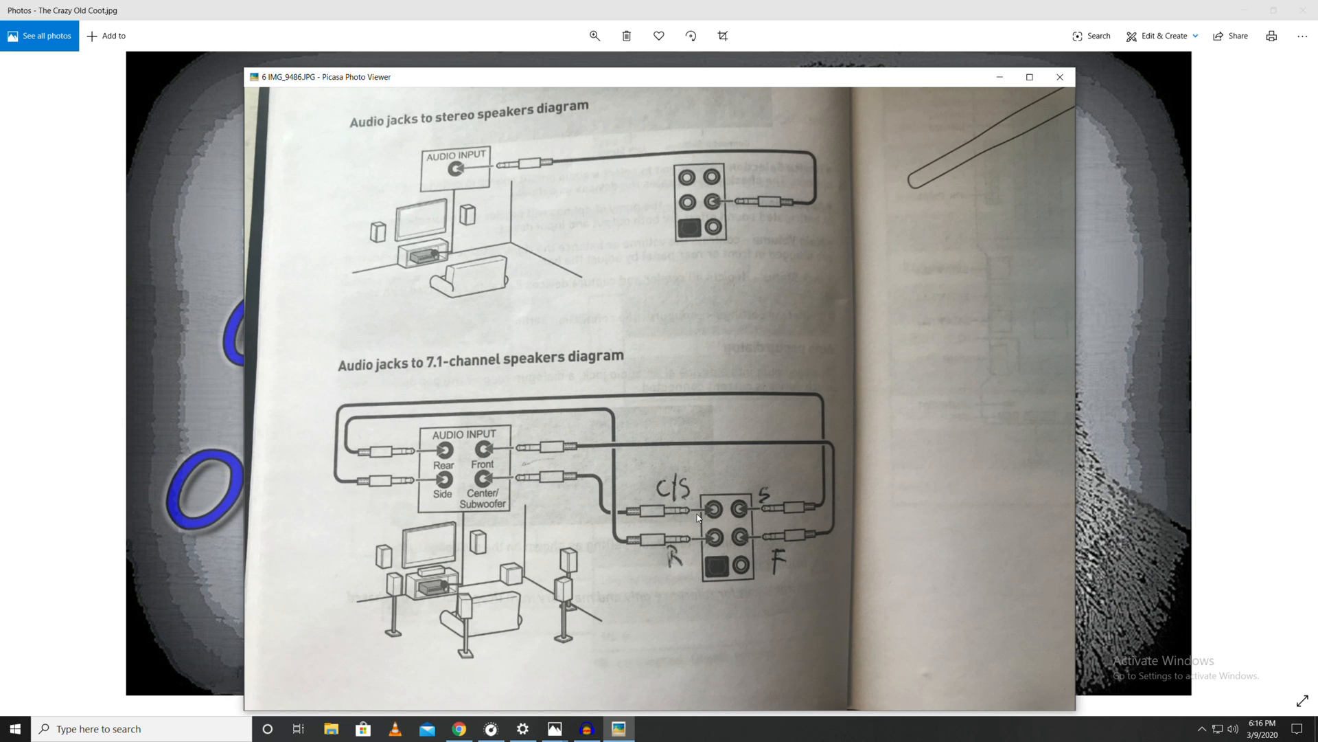
{"action": "mouse_move", "coordinate": [642, 513]}
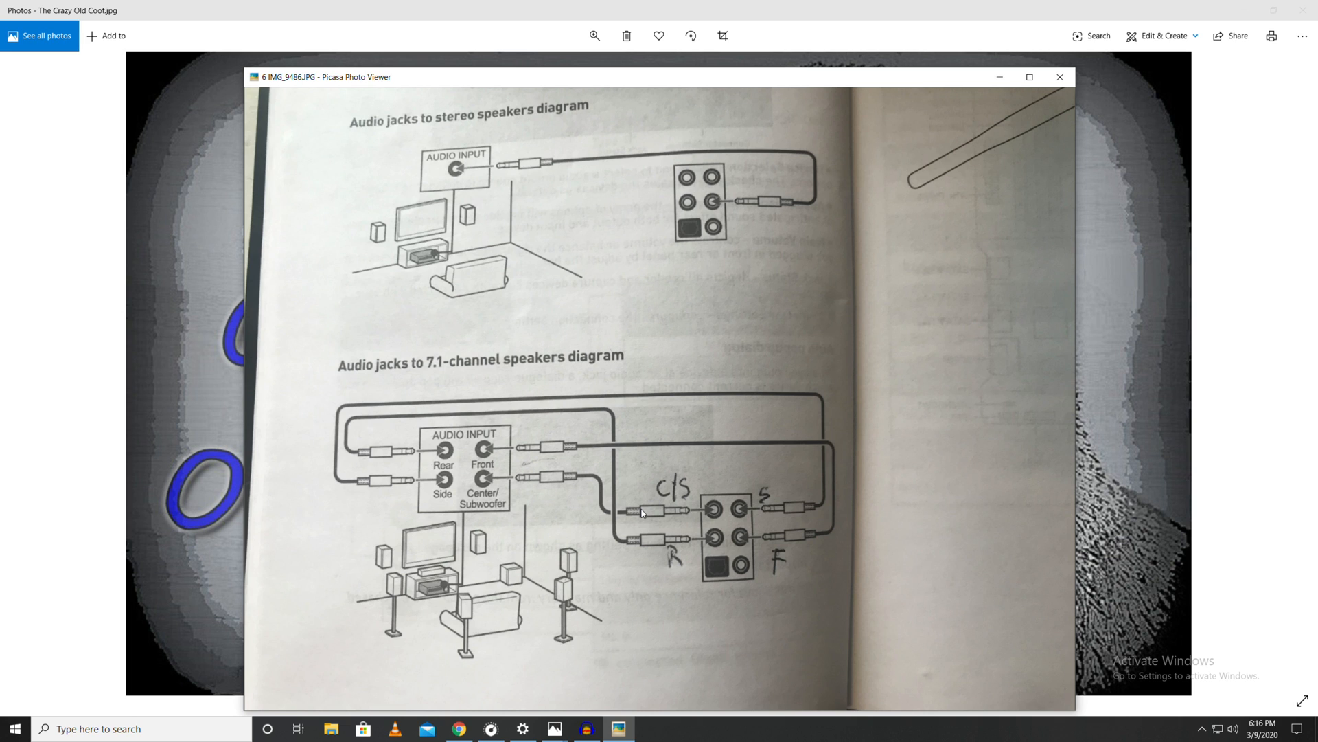
{"action": "mouse_move", "coordinate": [824, 423]}
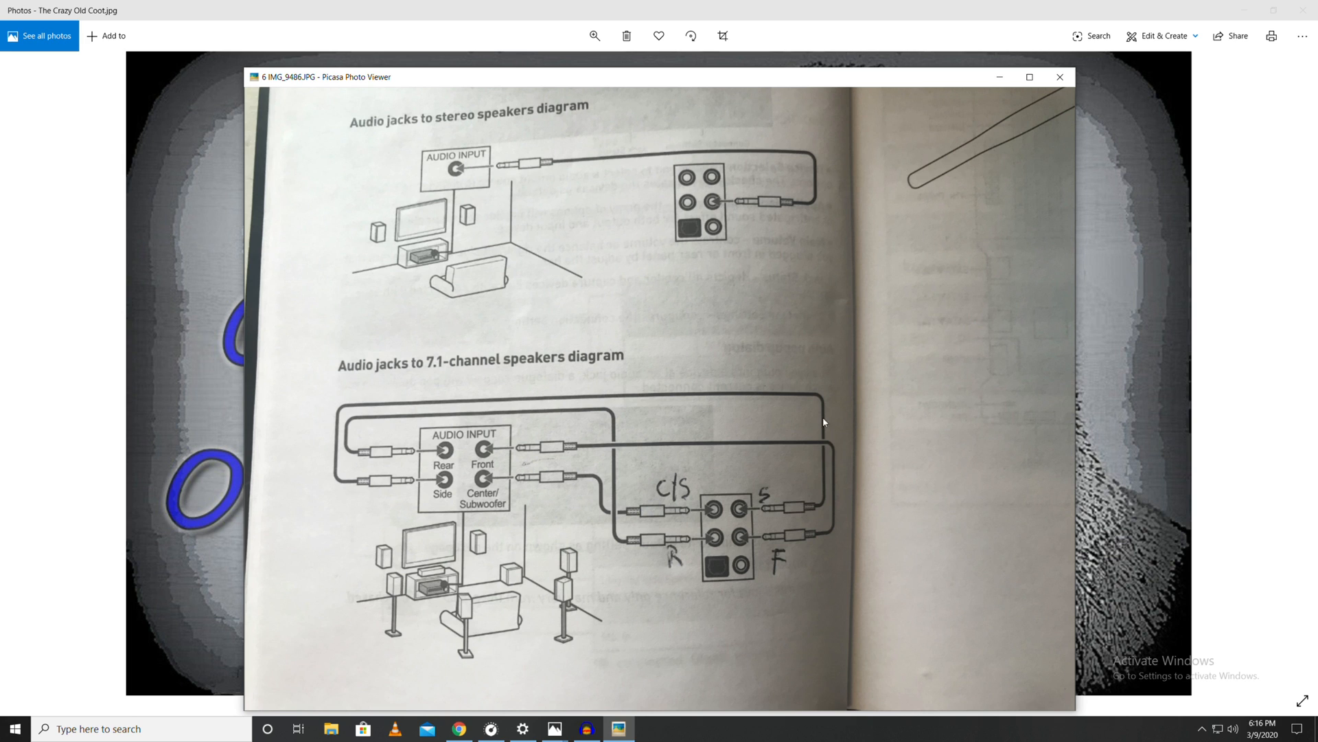
{"action": "mouse_move", "coordinate": [446, 479]}
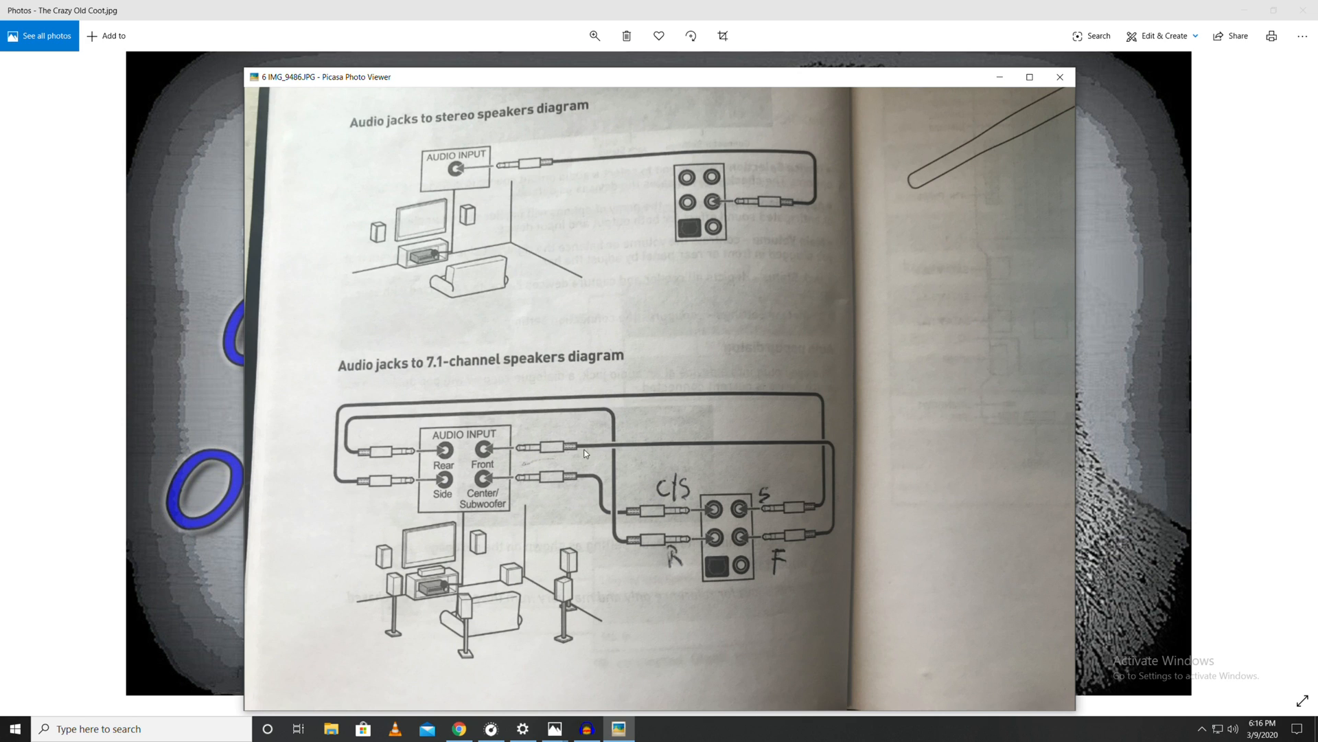
{"action": "mouse_move", "coordinate": [431, 495]}
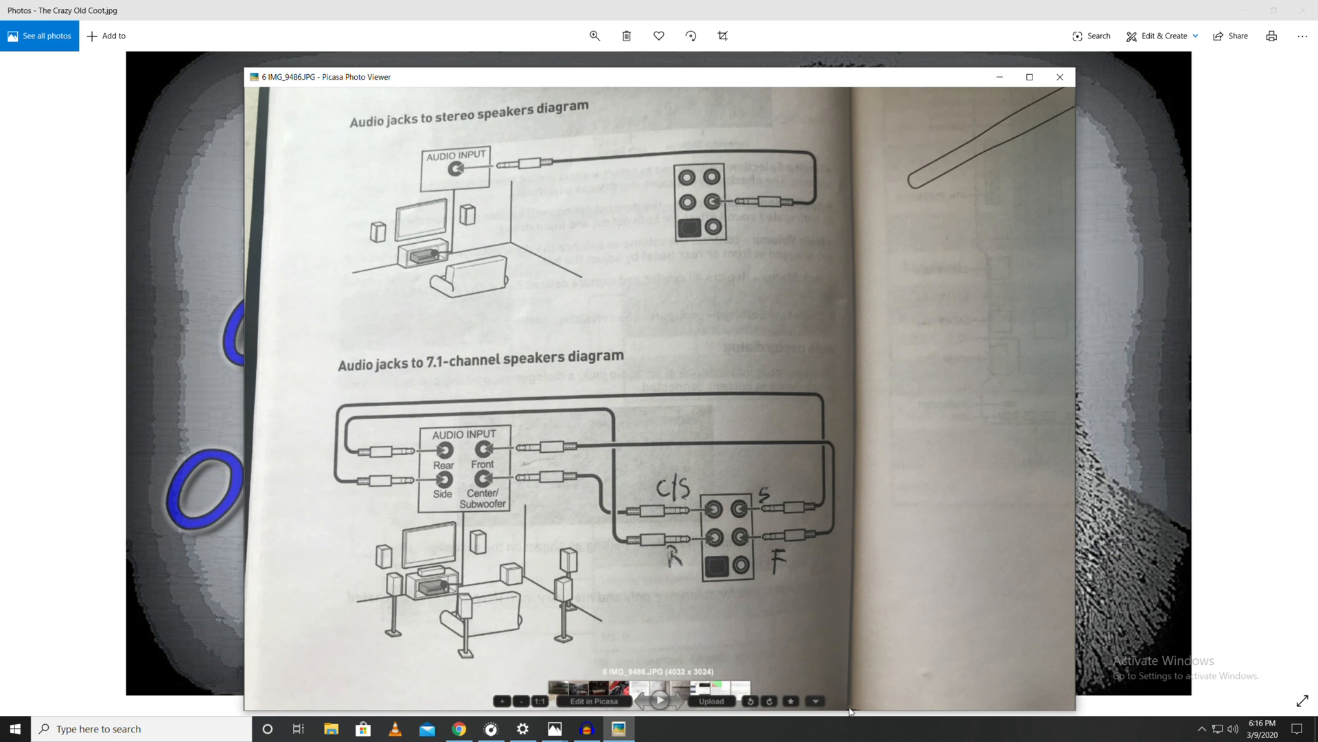
- Advance to IMG_9485, the manual's 2.1/4.1/5.1/7.1-channel audio port table
{"action": "left_click", "coordinate": [638, 699]}
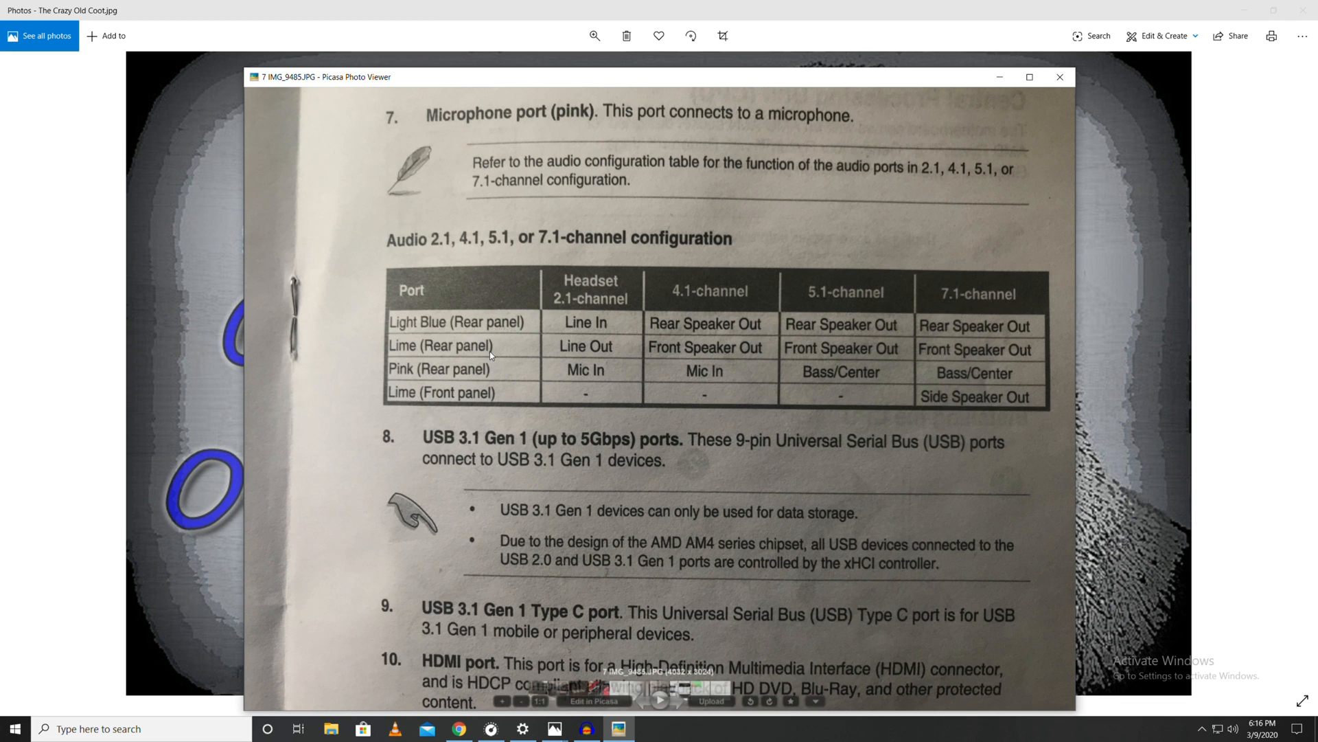
{"action": "mouse_move", "coordinate": [1060, 371]}
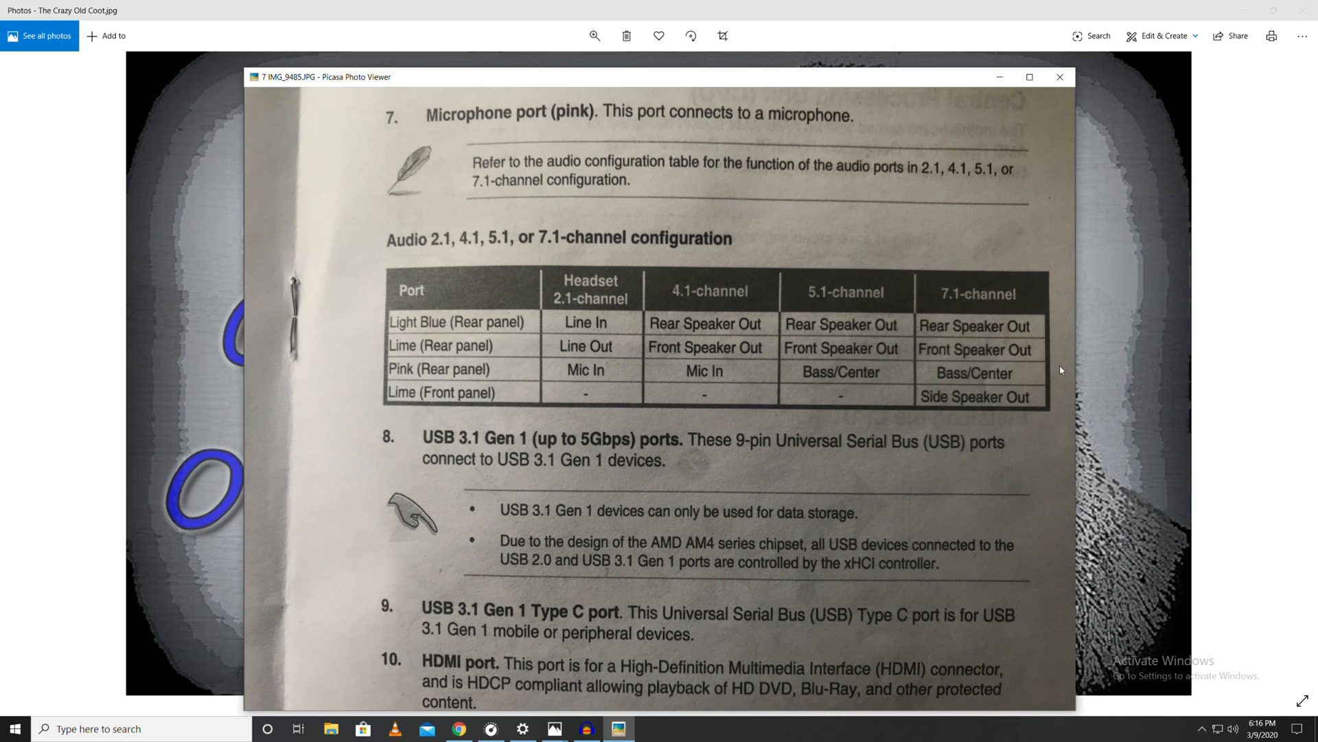
{"action": "mouse_move", "coordinate": [1057, 397]}
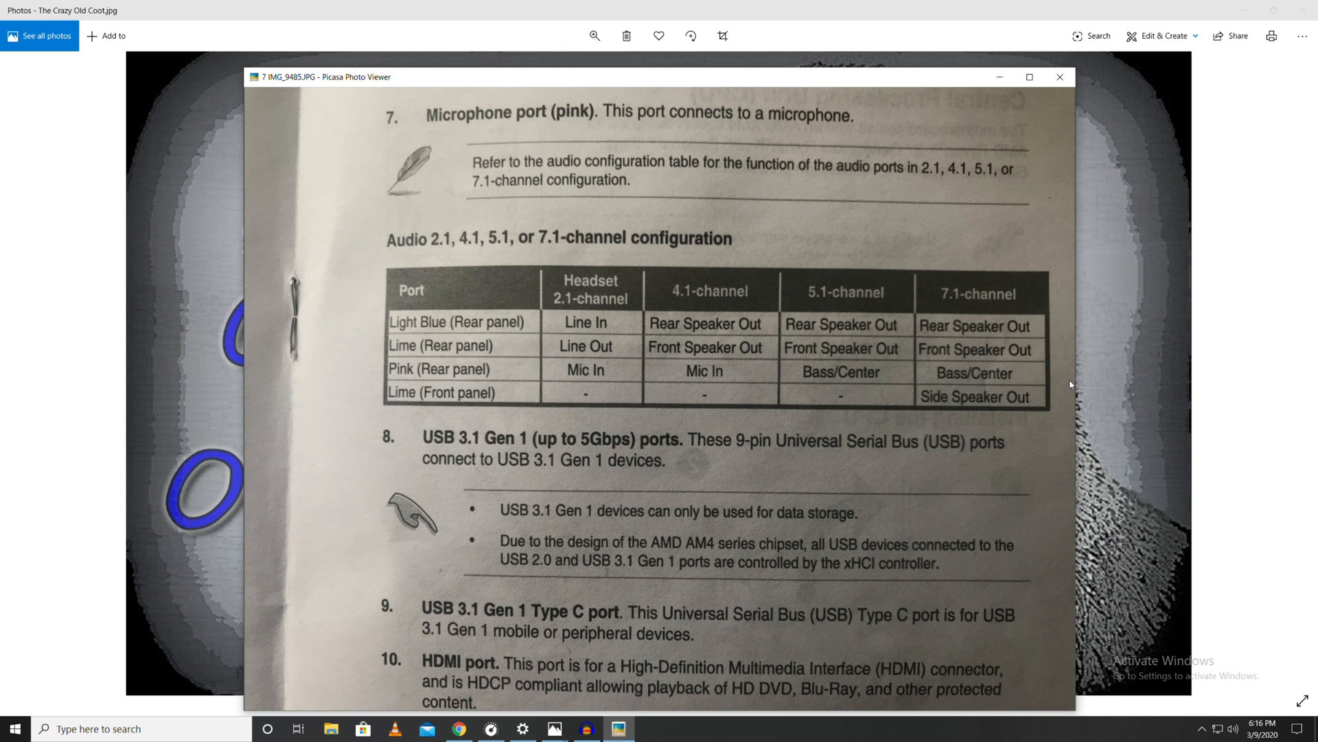
- Close the photo viewer and launch the classic Sound Control Panel from Sound settings
{"action": "left_click", "coordinate": [1059, 76]}
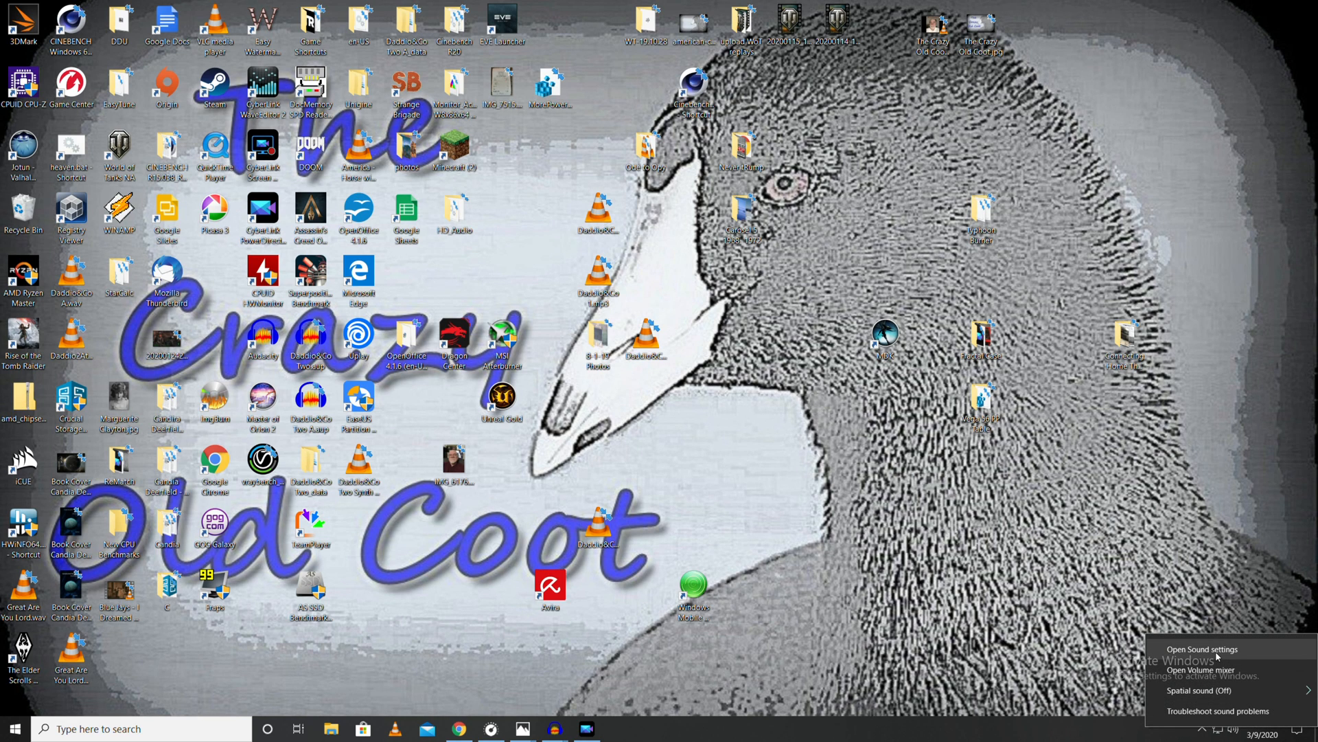
{"action": "left_click", "coordinate": [1202, 649]}
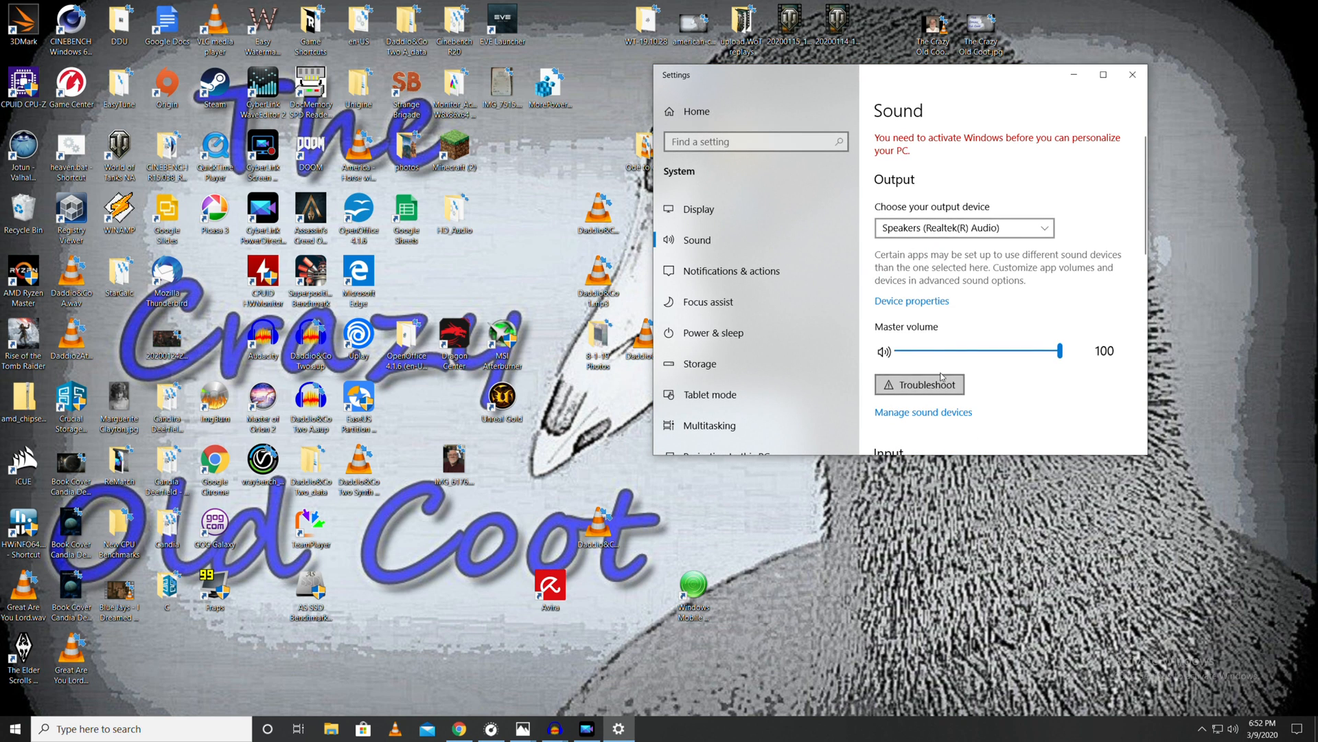
{"action": "mouse_move", "coordinate": [977, 254]}
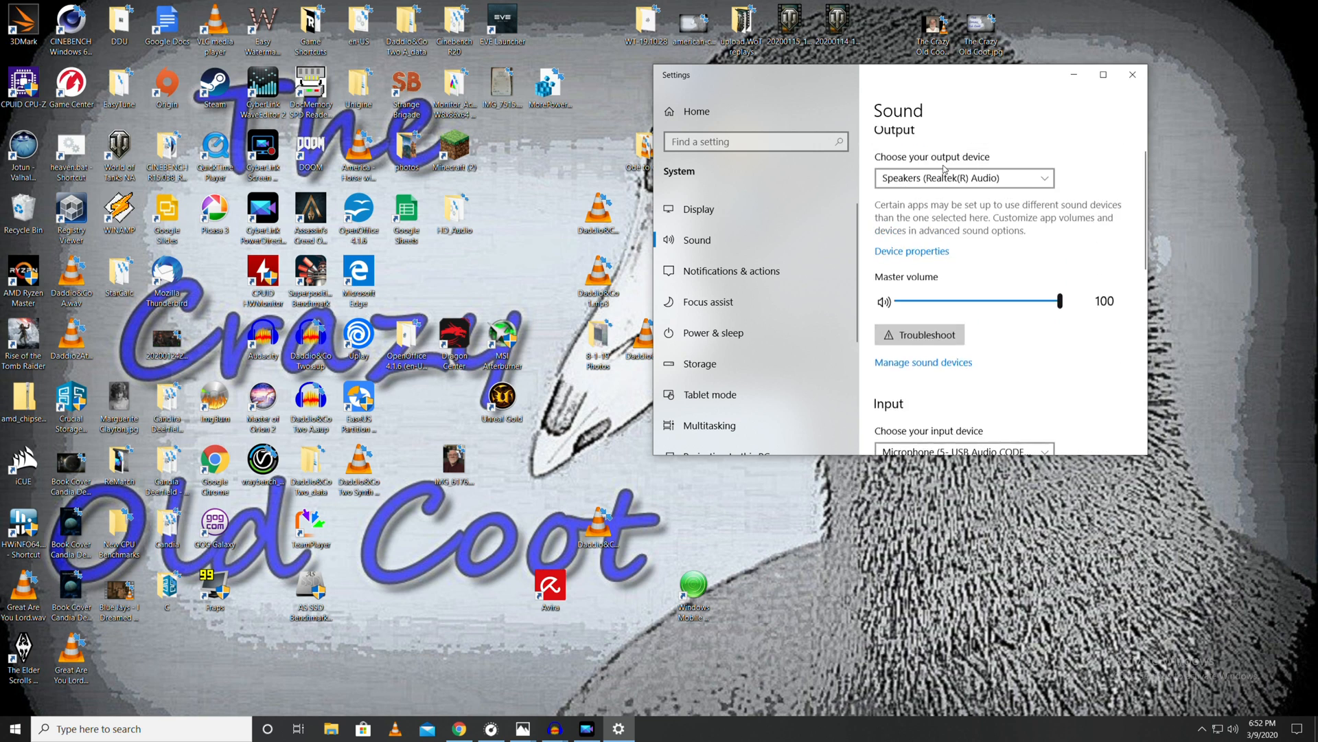
{"action": "scroll", "scroll_direction": "down", "scroll_amount": 3}
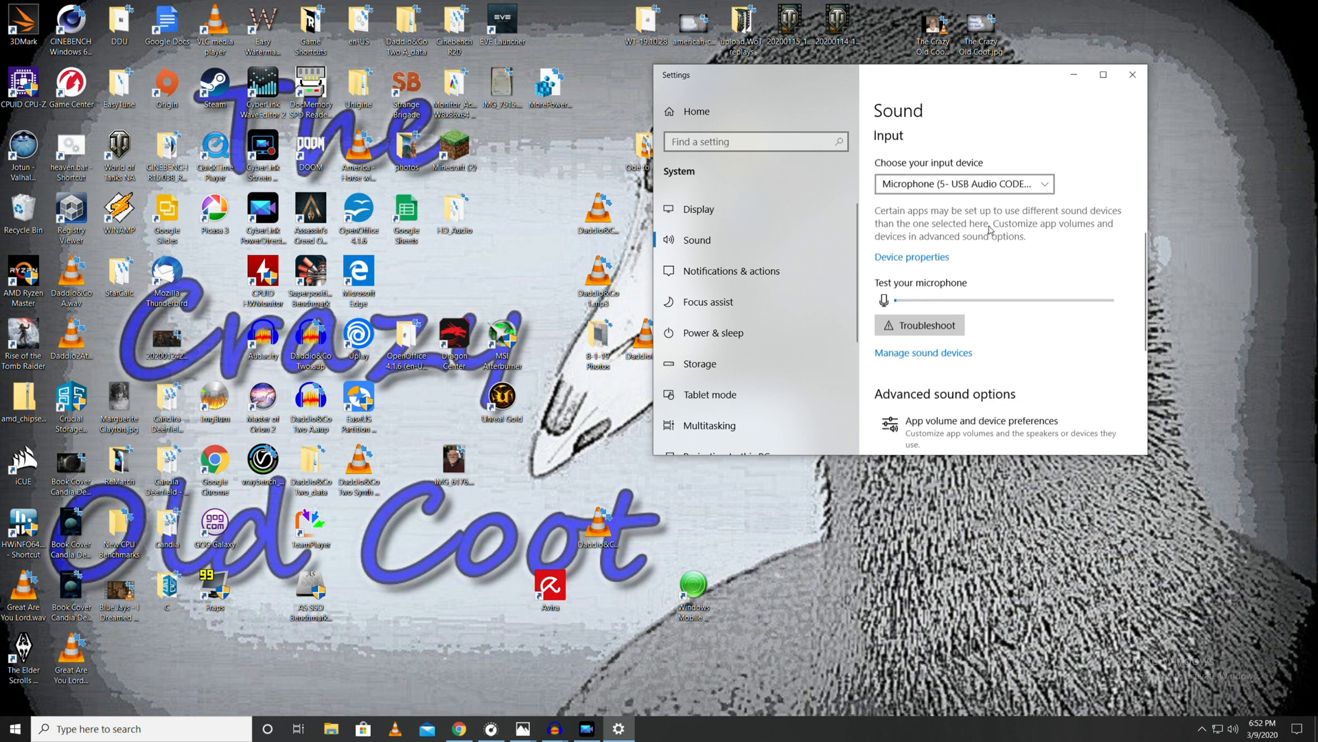
{"action": "scroll", "scroll_direction": "down", "scroll_amount": 3}
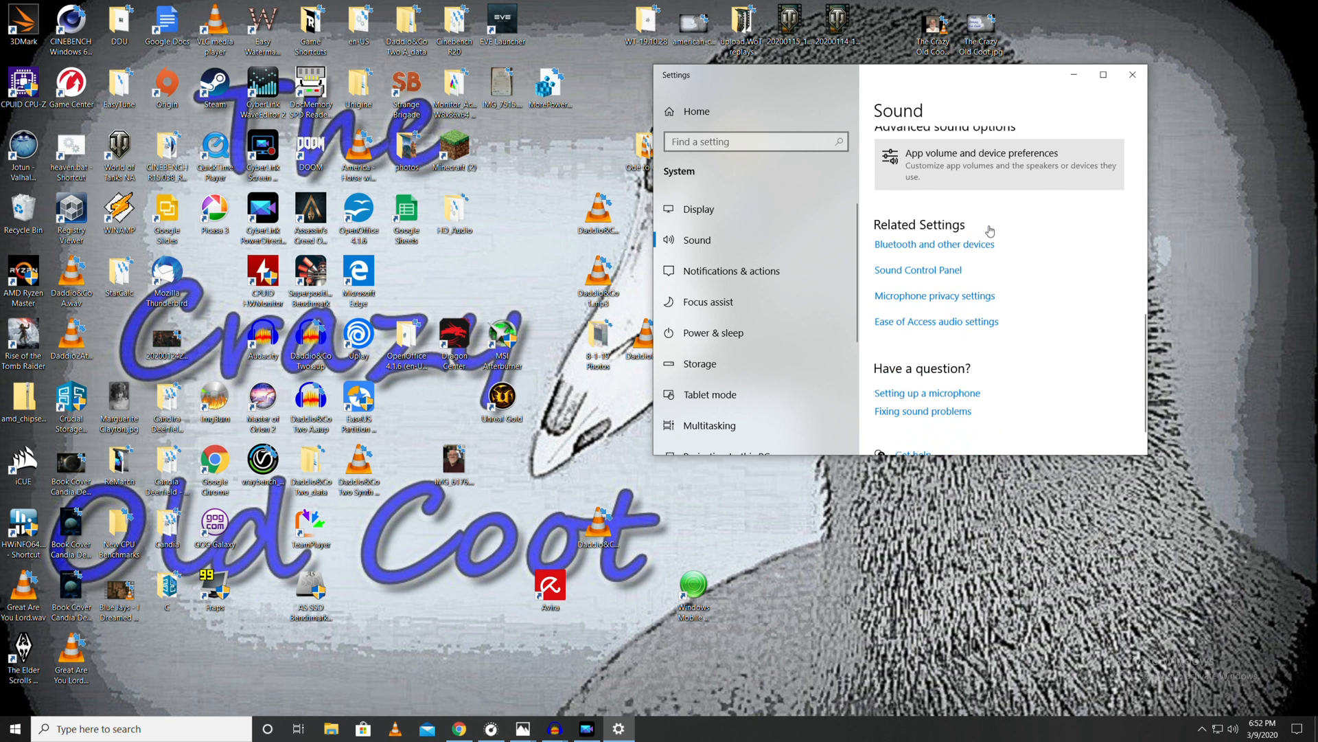
{"action": "mouse_move", "coordinate": [918, 269]}
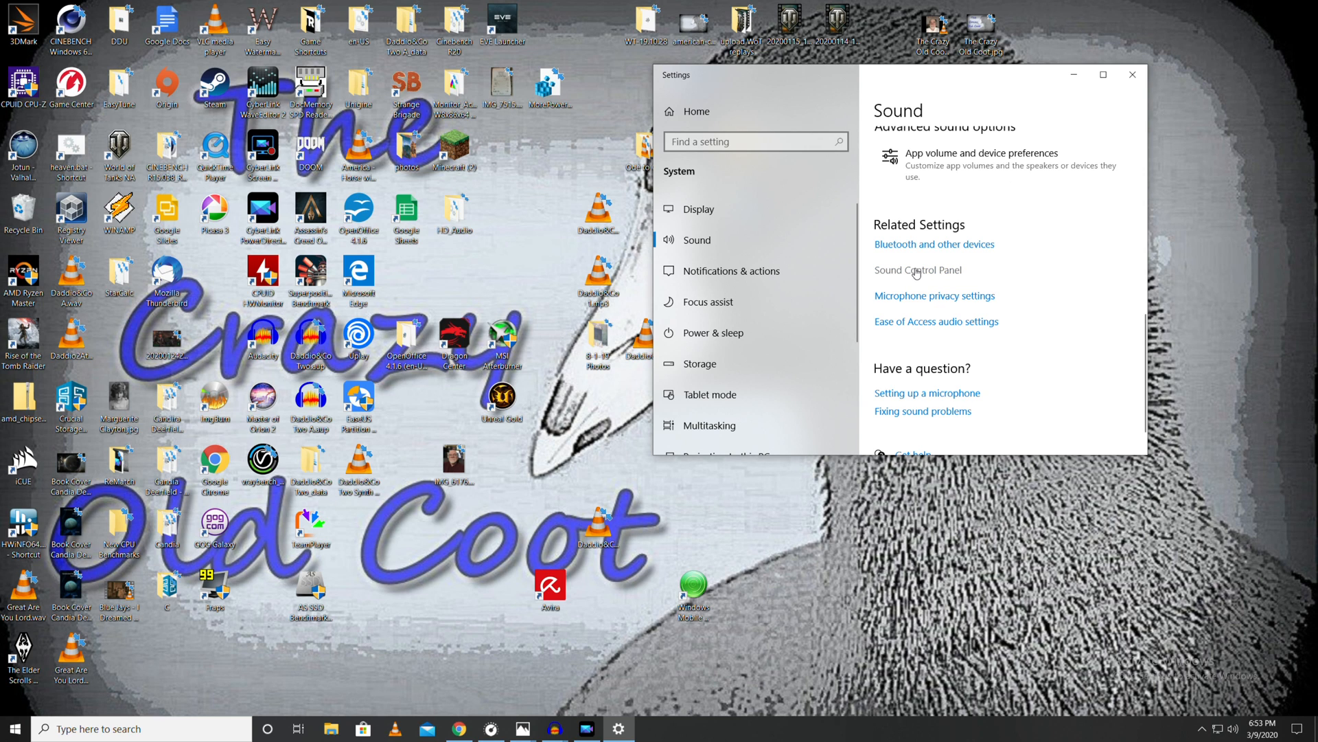
{"action": "left_click", "coordinate": [918, 270]}
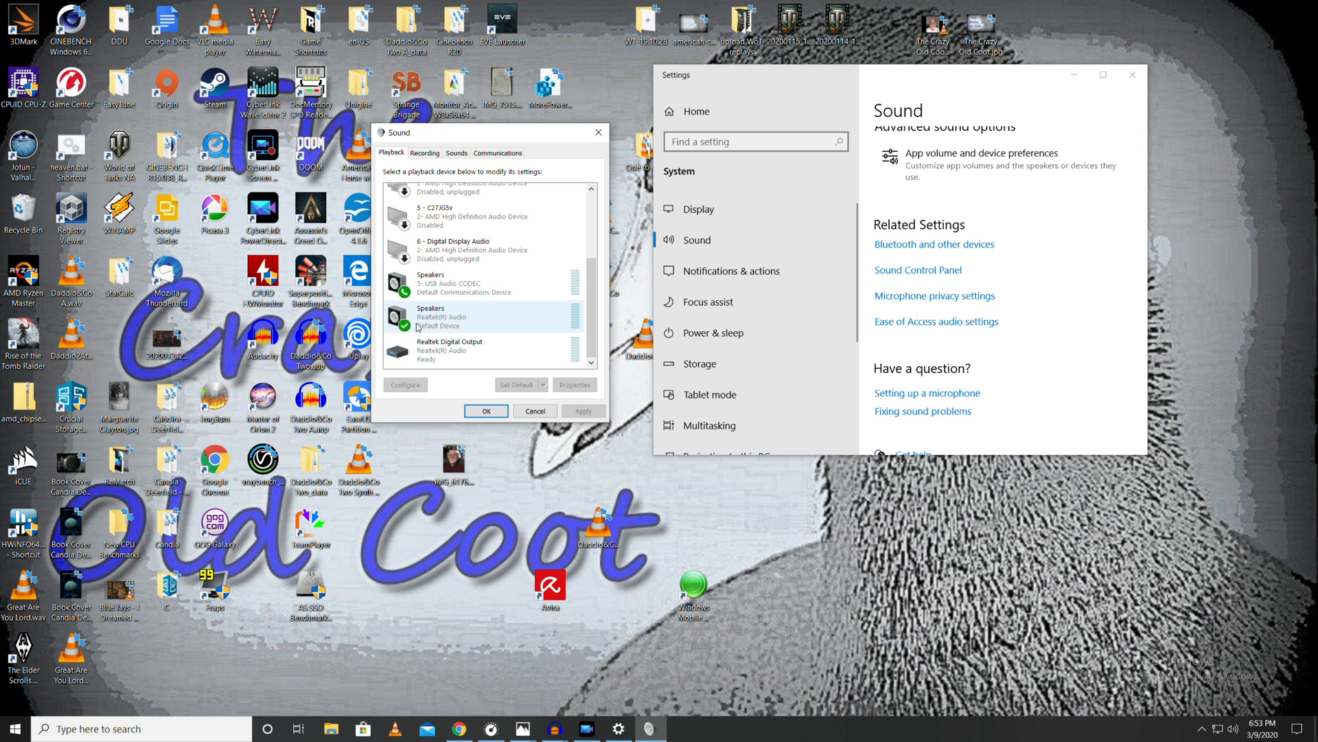
- Bring up the context menu for Speakers (Realtek(R) Audio) in the Playback list
{"action": "right_click", "coordinate": [428, 315]}
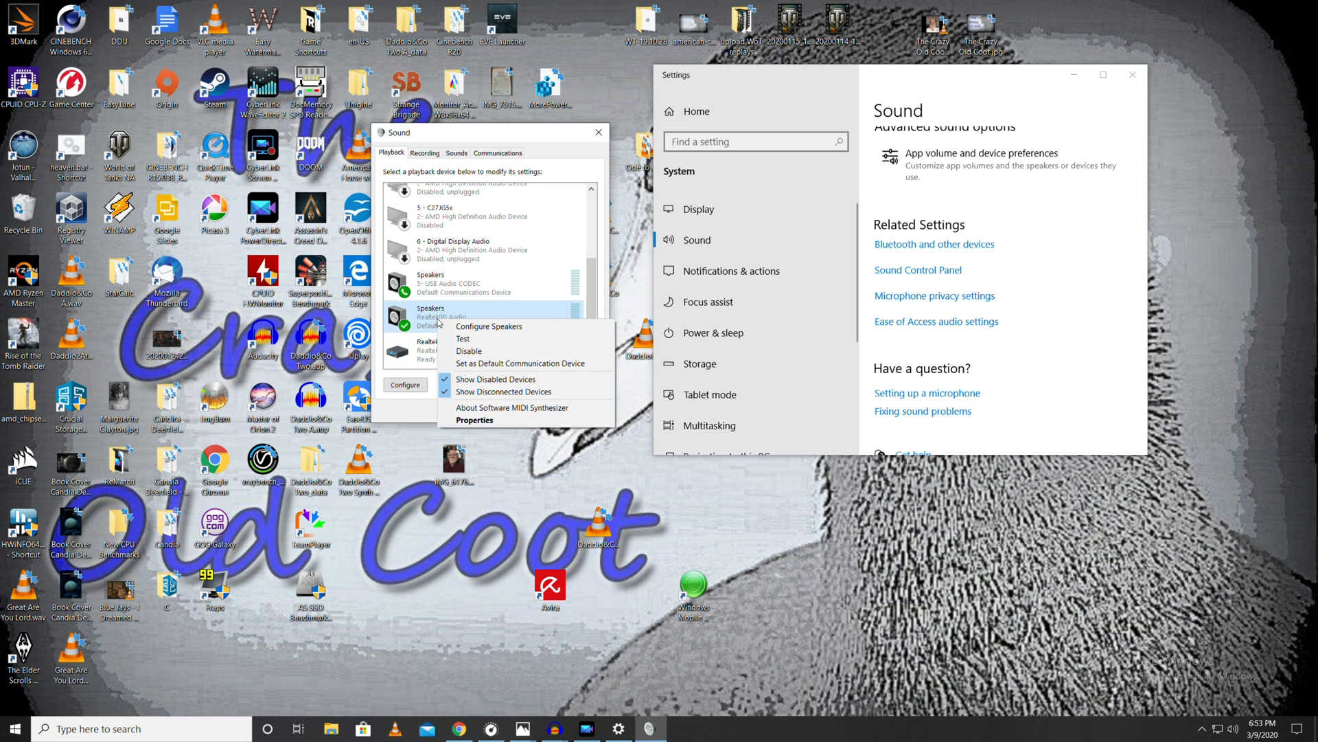
{"action": "mouse_move", "coordinate": [471, 338]}
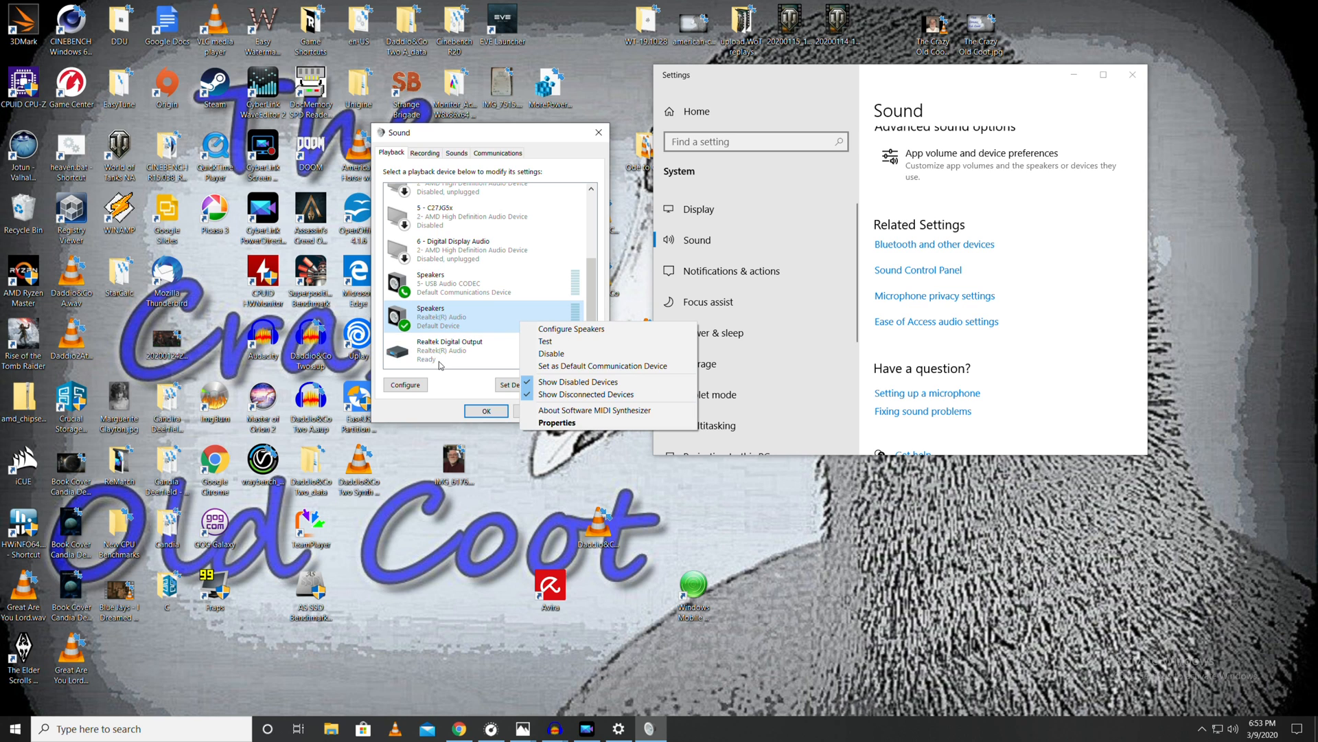
- Open Realtek Speakers properties and review levels and the 24-bit 48 kHz default format
{"action": "left_click", "coordinate": [557, 422]}
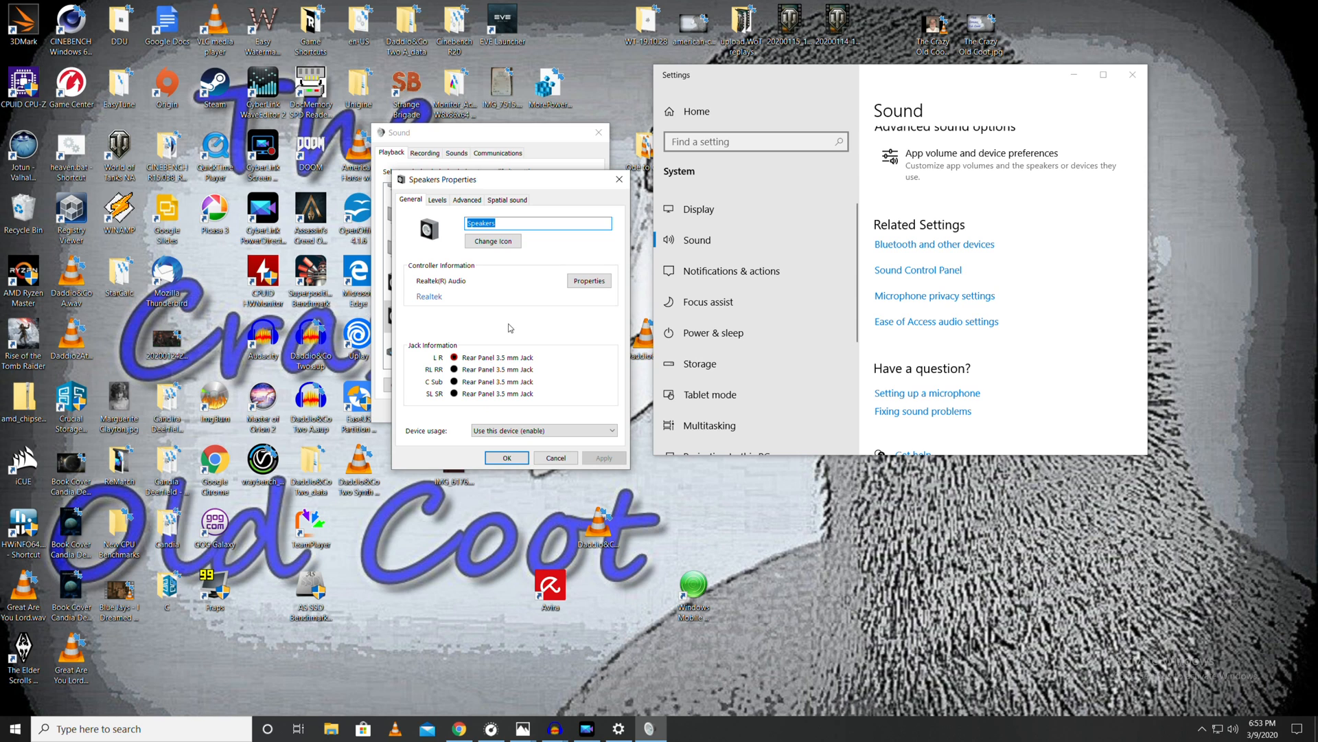
{"action": "left_click", "coordinate": [437, 200]}
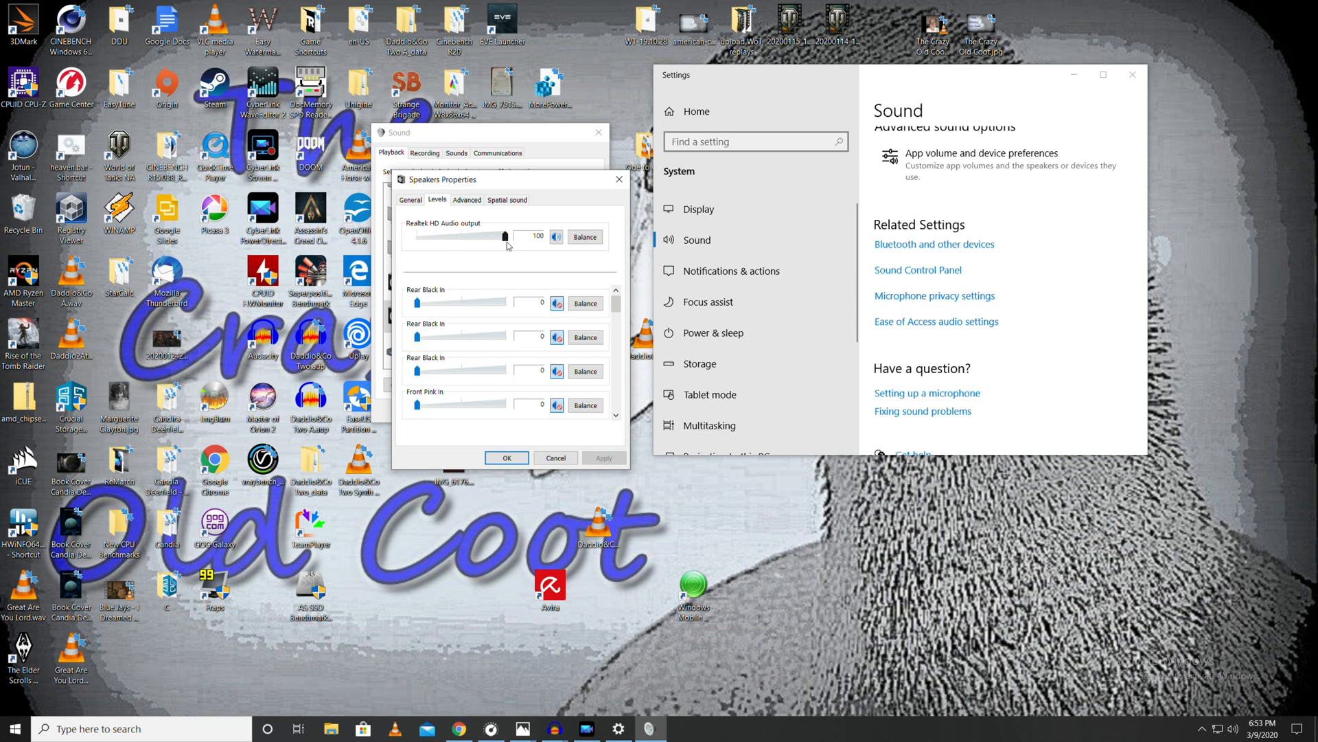
{"action": "left_click", "coordinate": [467, 199]}
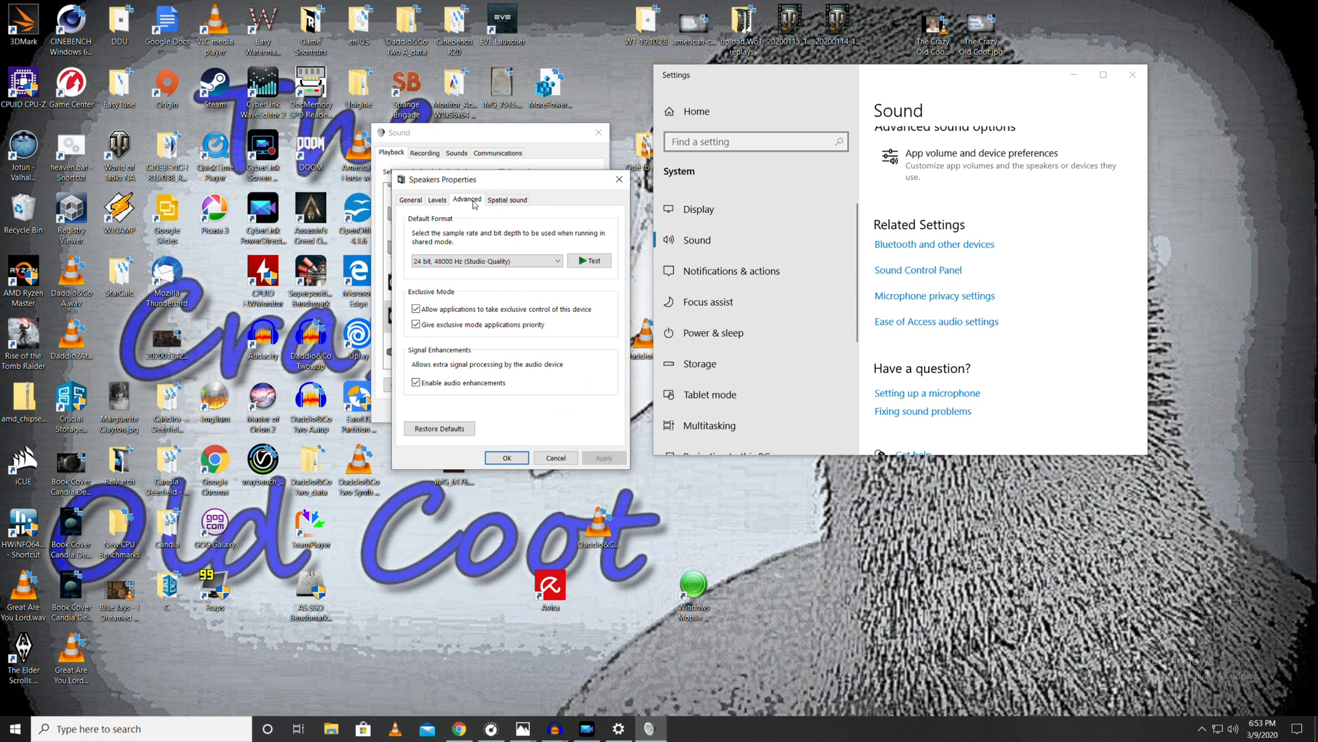
{"action": "left_click", "coordinate": [484, 259]}
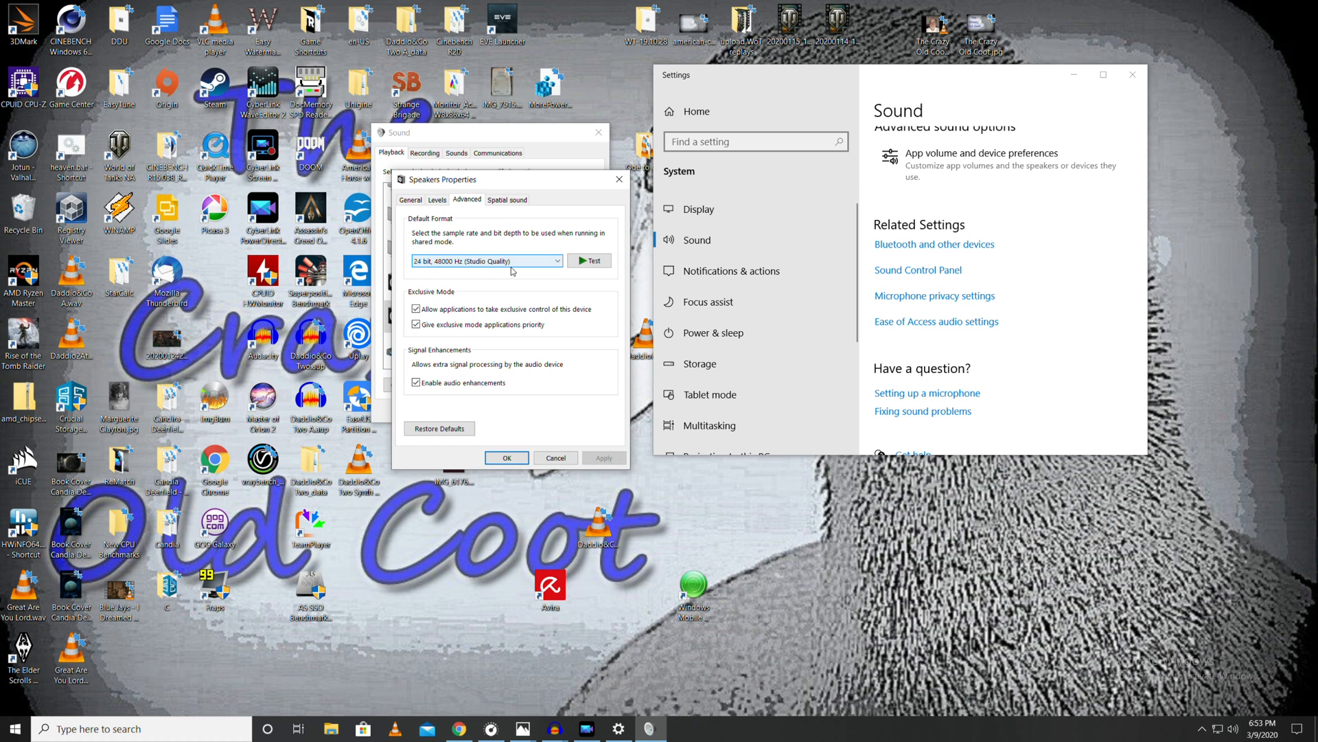
{"action": "mouse_move", "coordinate": [522, 268]}
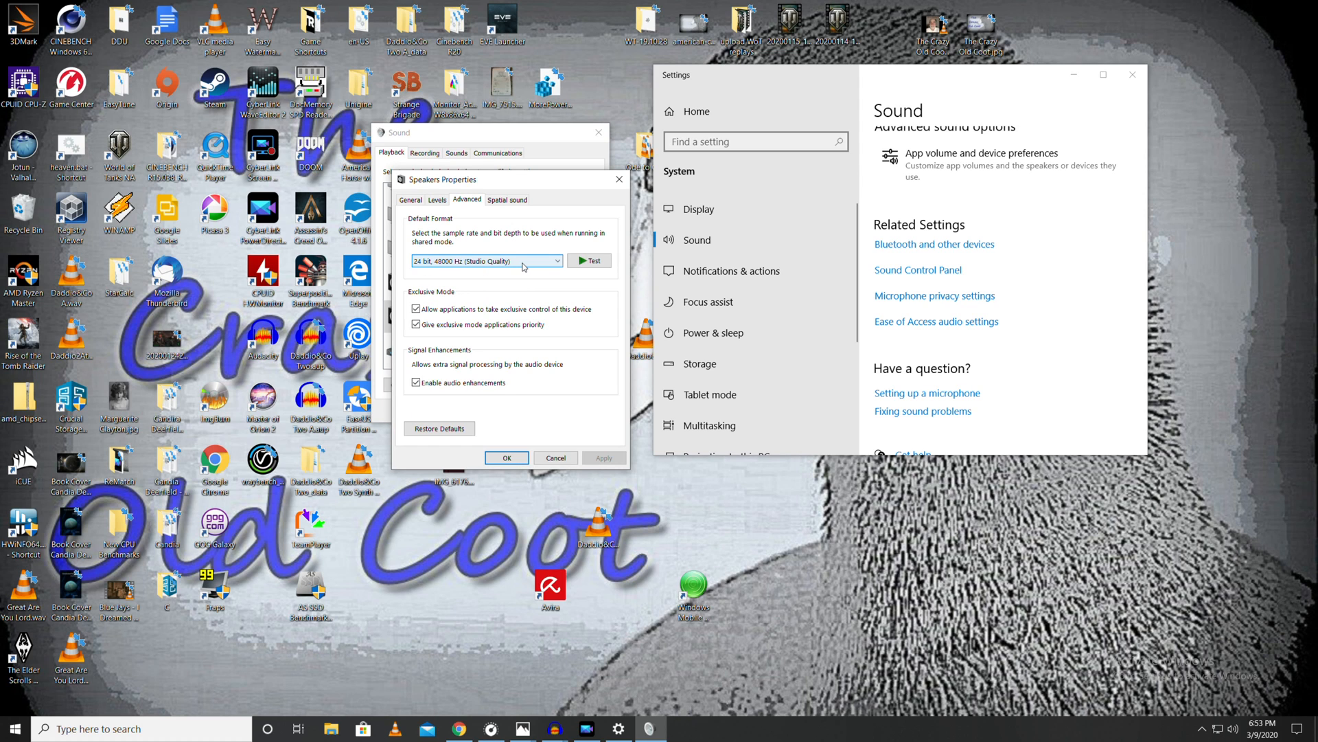
{"action": "mouse_move", "coordinate": [458, 295]}
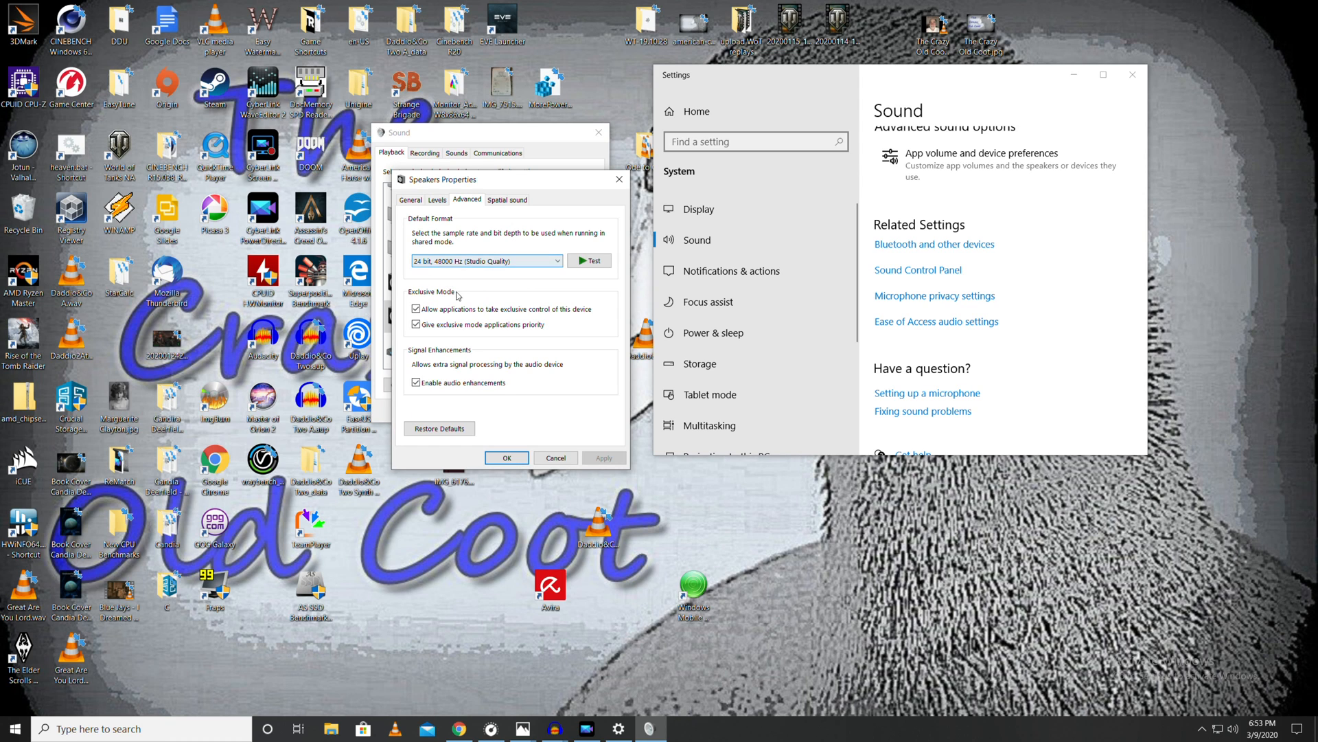
- Play and stop a test sound, then keep spatial sound set to Off
{"action": "left_click", "coordinate": [589, 259]}
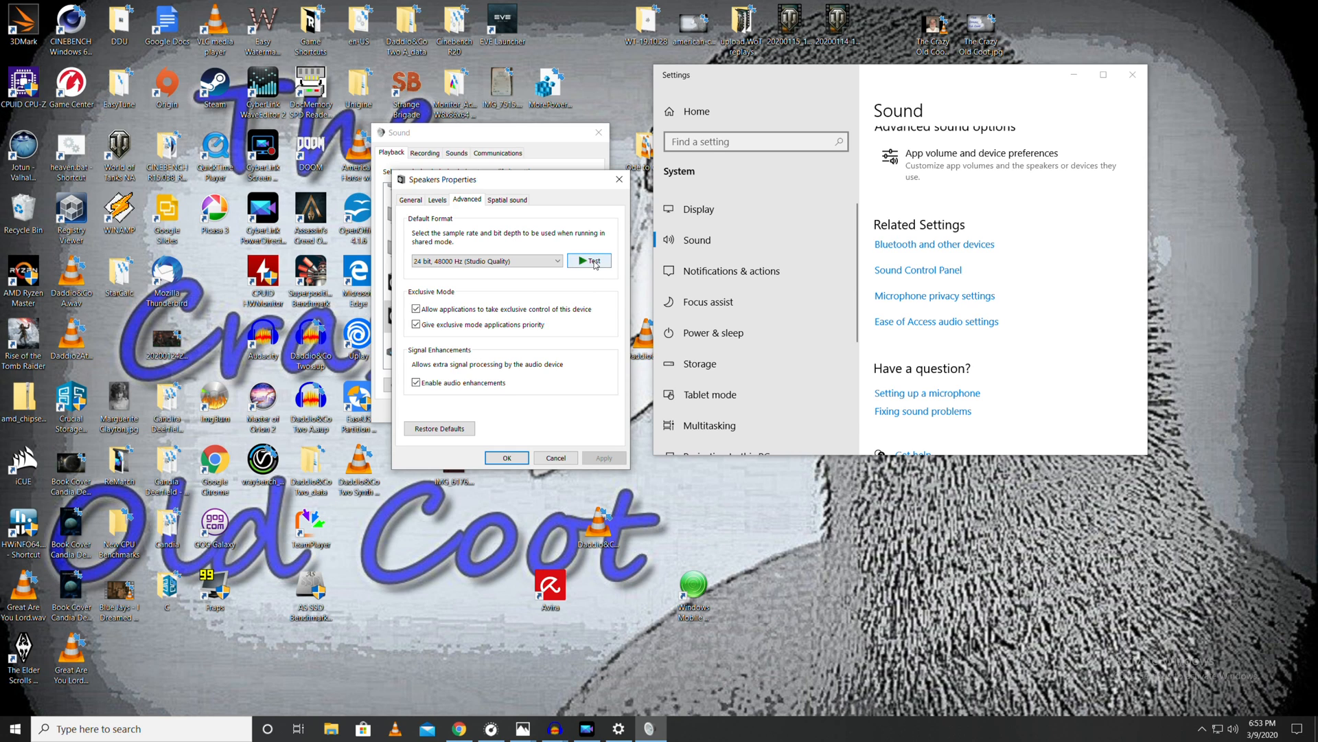
{"action": "left_click", "coordinate": [592, 261]}
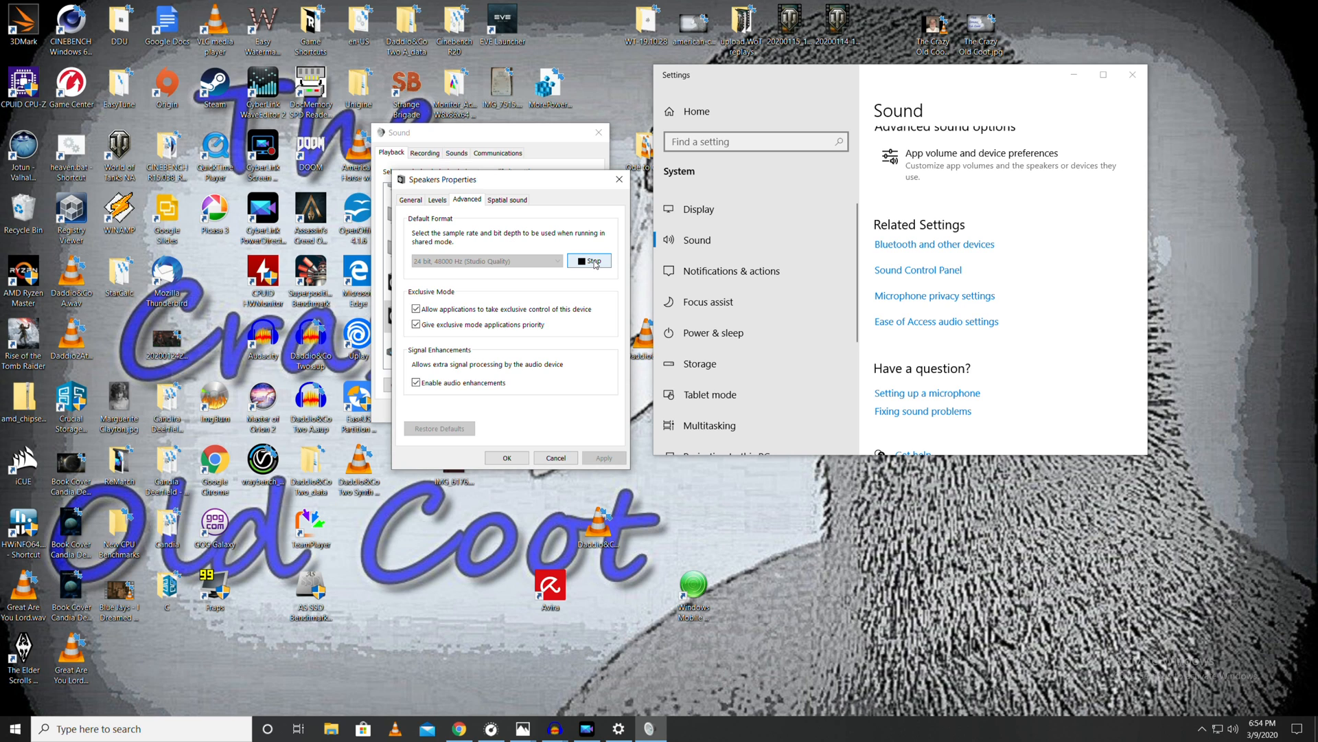
{"action": "left_click", "coordinate": [591, 261]}
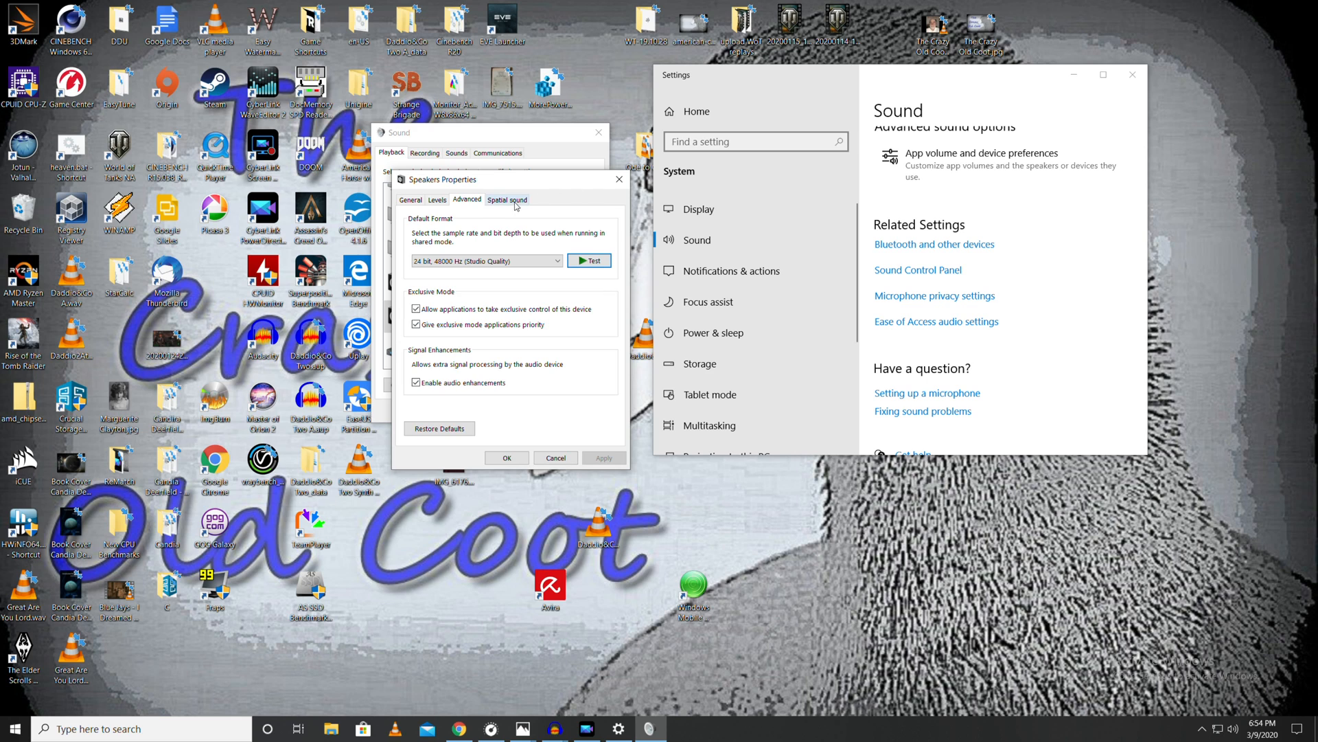
{"action": "left_click", "coordinate": [507, 199]}
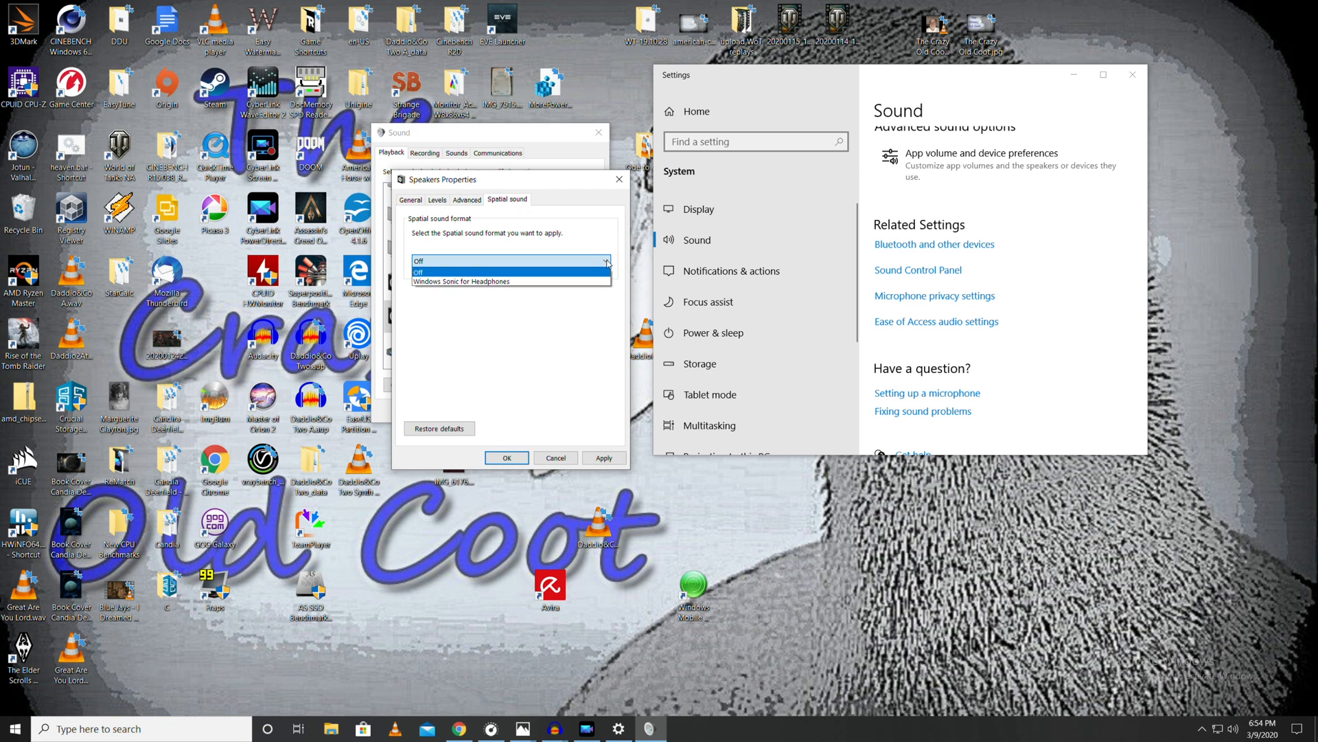
{"action": "left_click", "coordinate": [508, 259]}
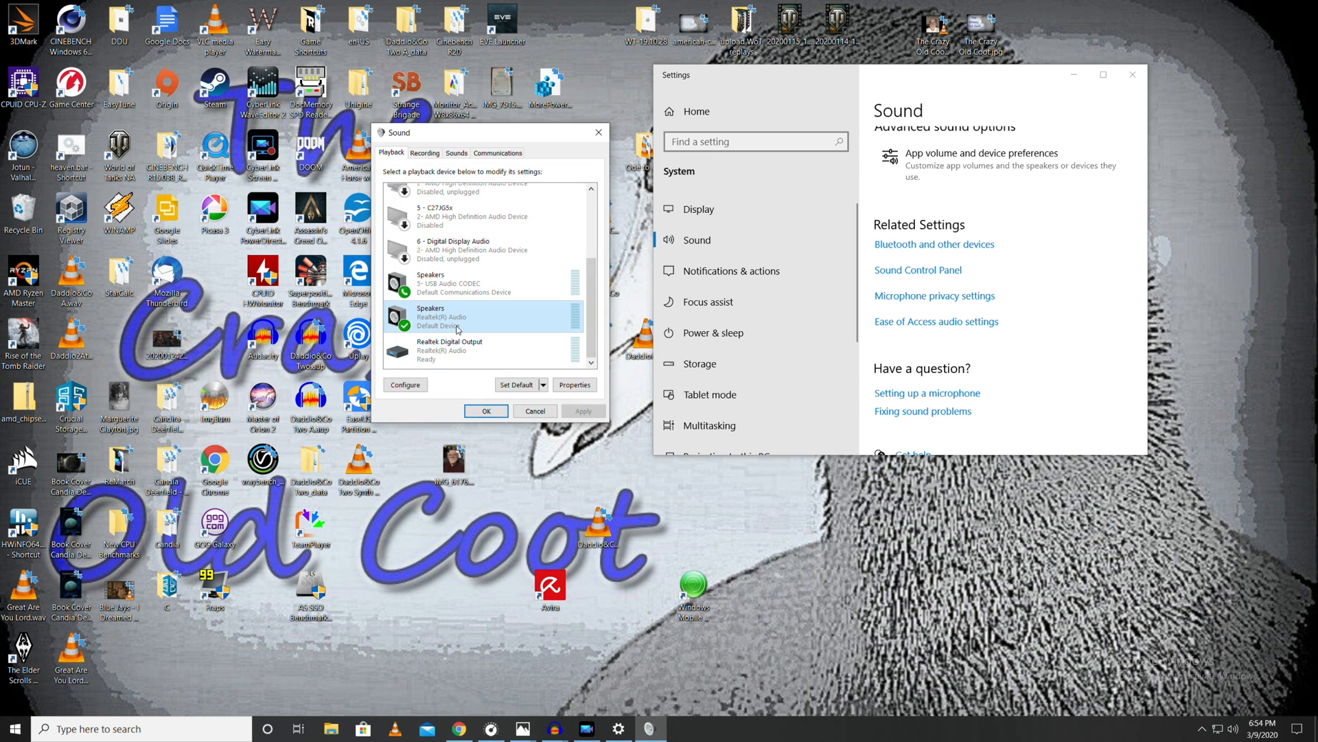
- Set Realtek Digital Output as the default device, demoting the Speakers to default multimedia
{"action": "left_click", "coordinate": [471, 282]}
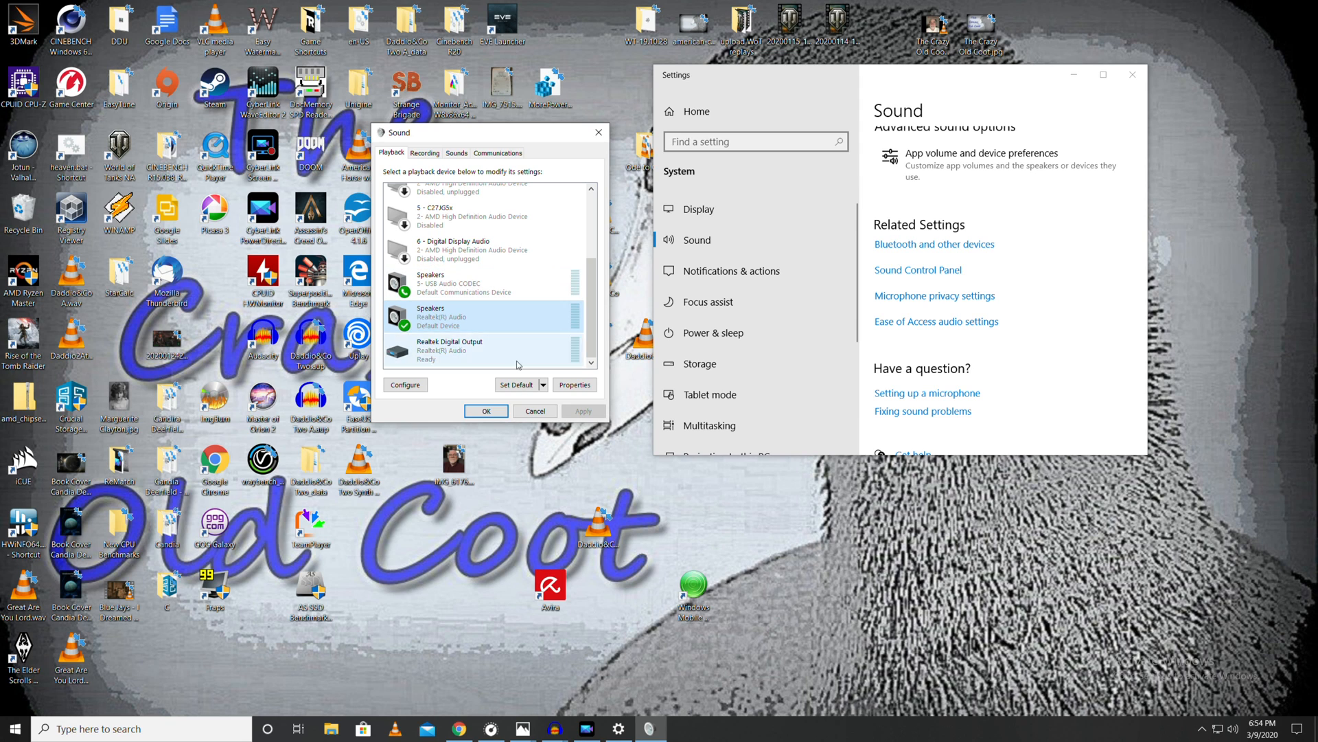
{"action": "left_click", "coordinate": [454, 349]}
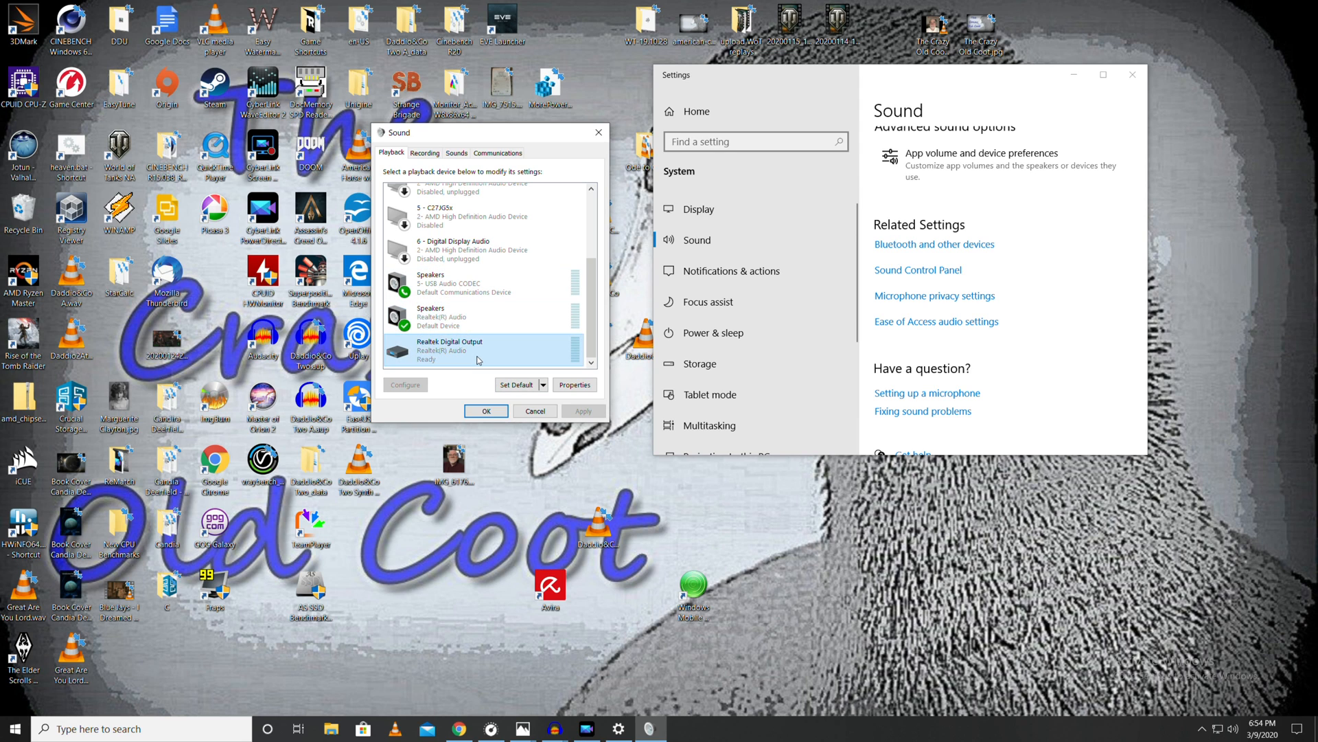
{"action": "mouse_move", "coordinate": [447, 354]}
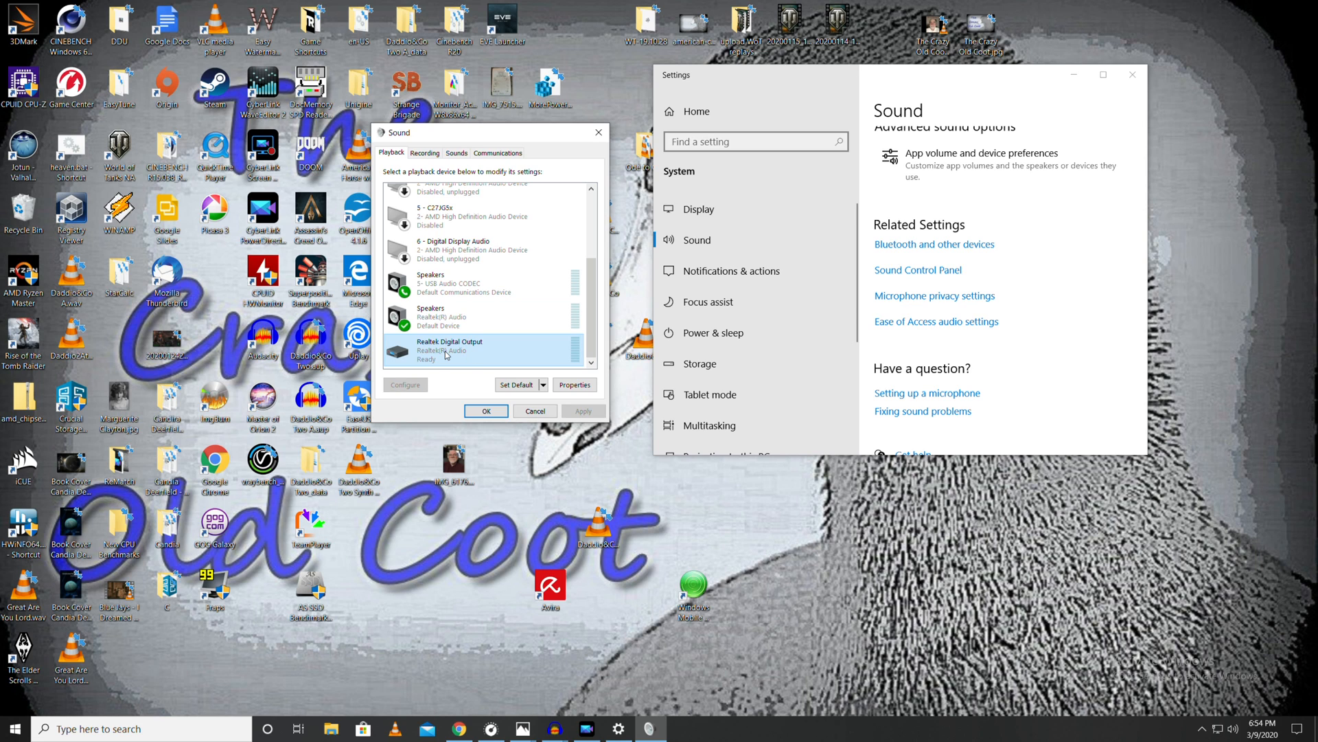
{"action": "right_click", "coordinate": [478, 349]}
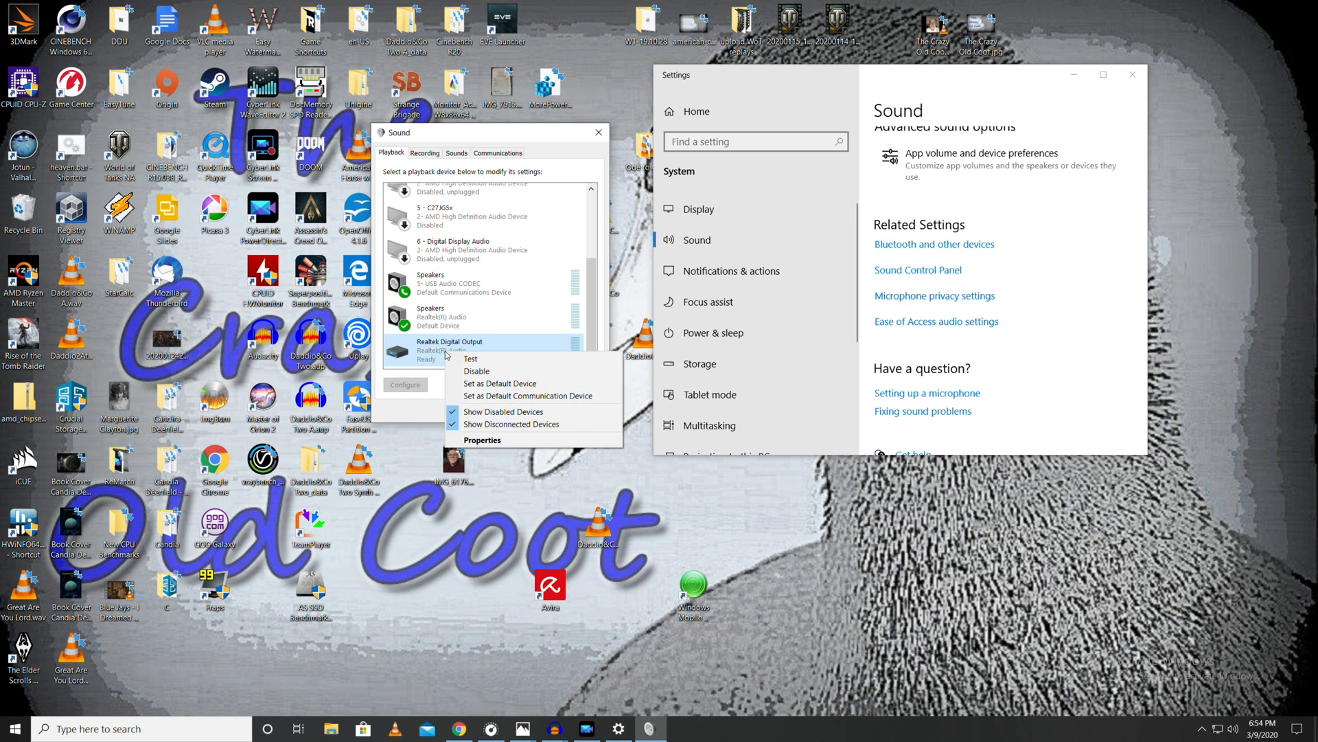
{"action": "mouse_move", "coordinate": [487, 384]}
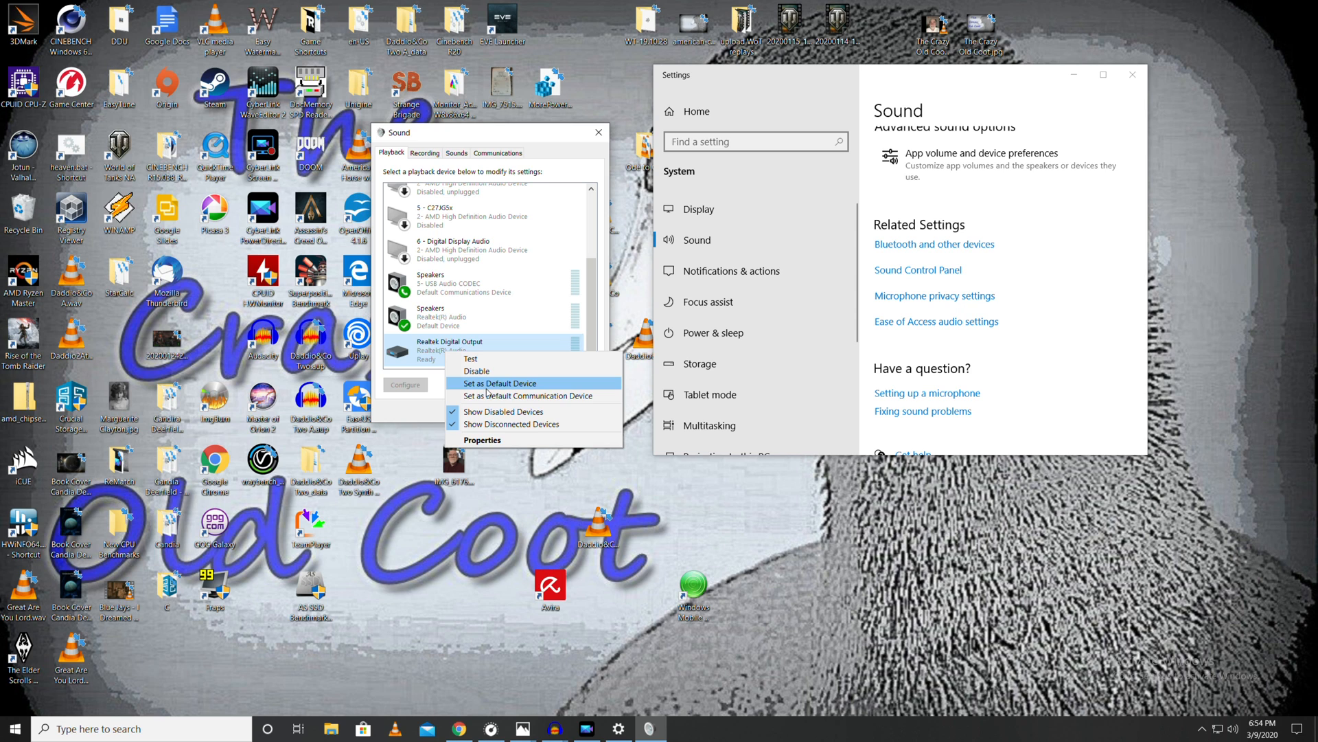
{"action": "left_click", "coordinate": [498, 382]}
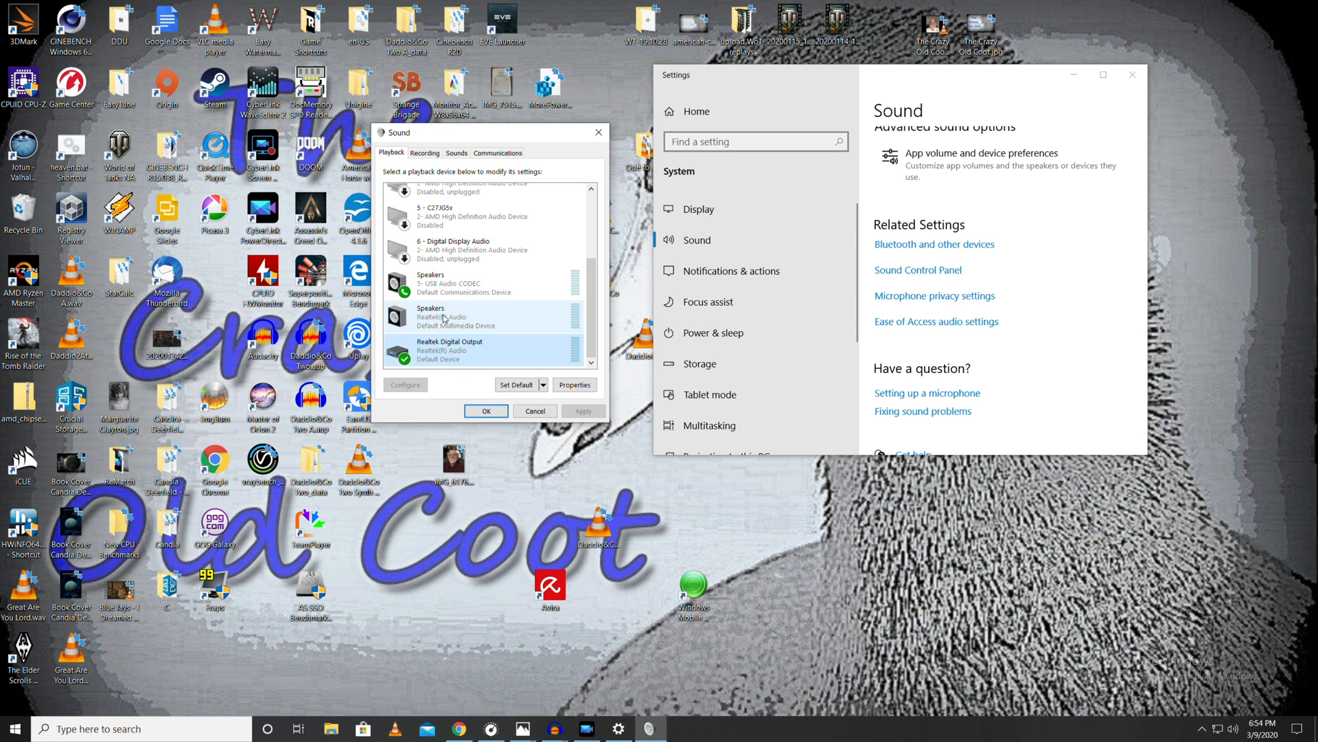
{"action": "left_click", "coordinate": [495, 344]}
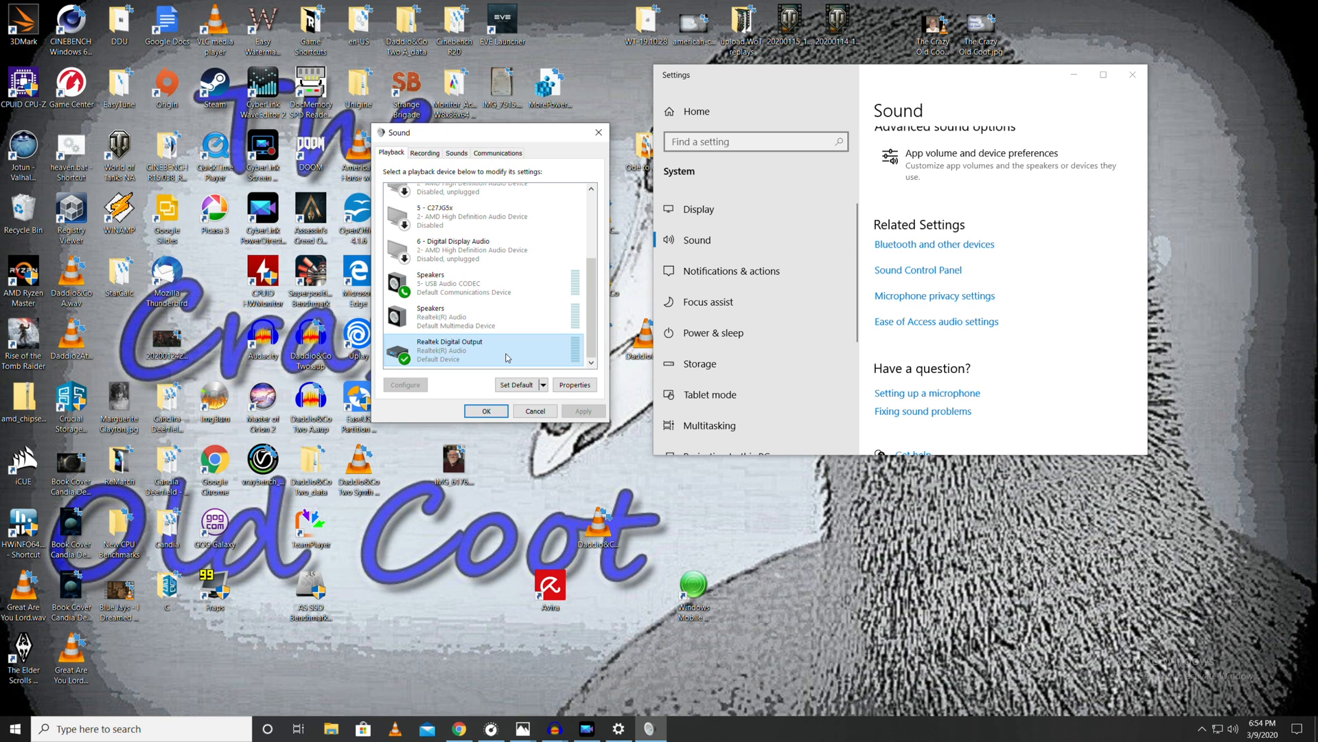
- Open Realtek Digital Output properties and review its levels and default format settings
{"action": "right_click", "coordinate": [505, 349]}
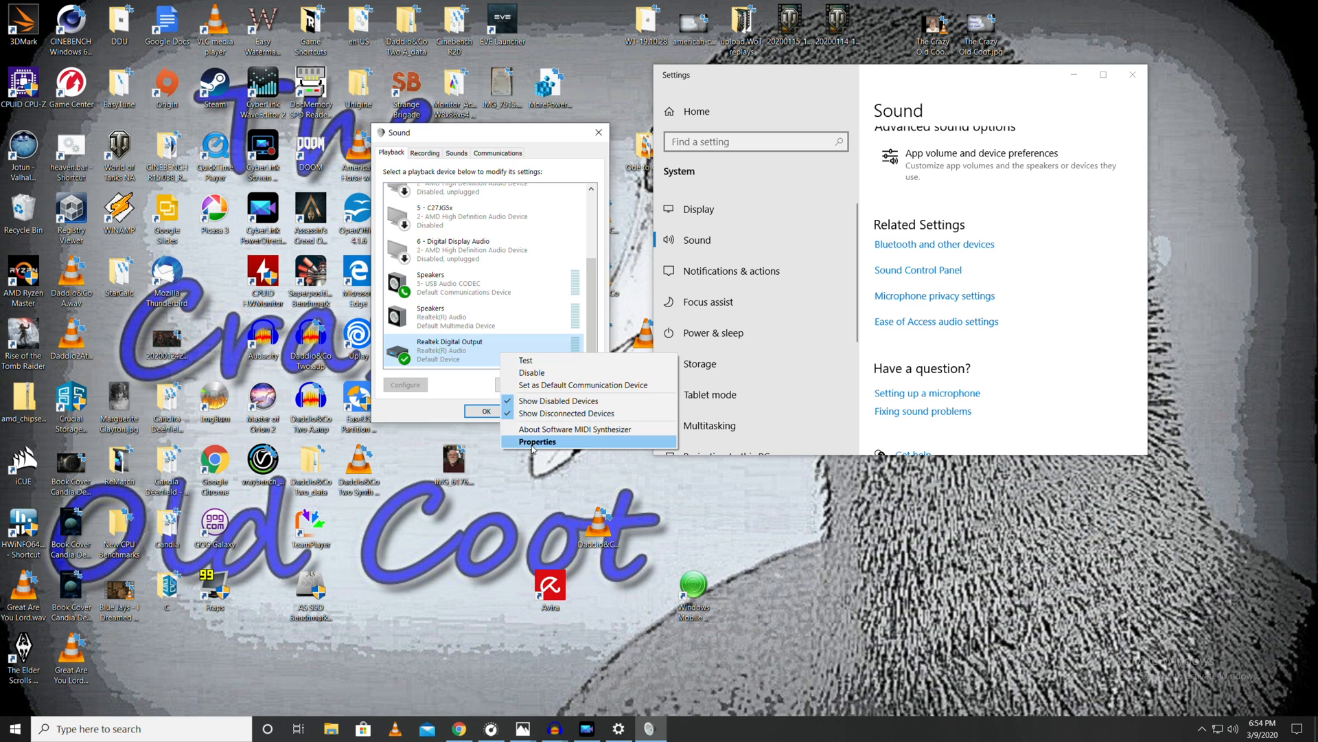
{"action": "left_click", "coordinate": [537, 442]}
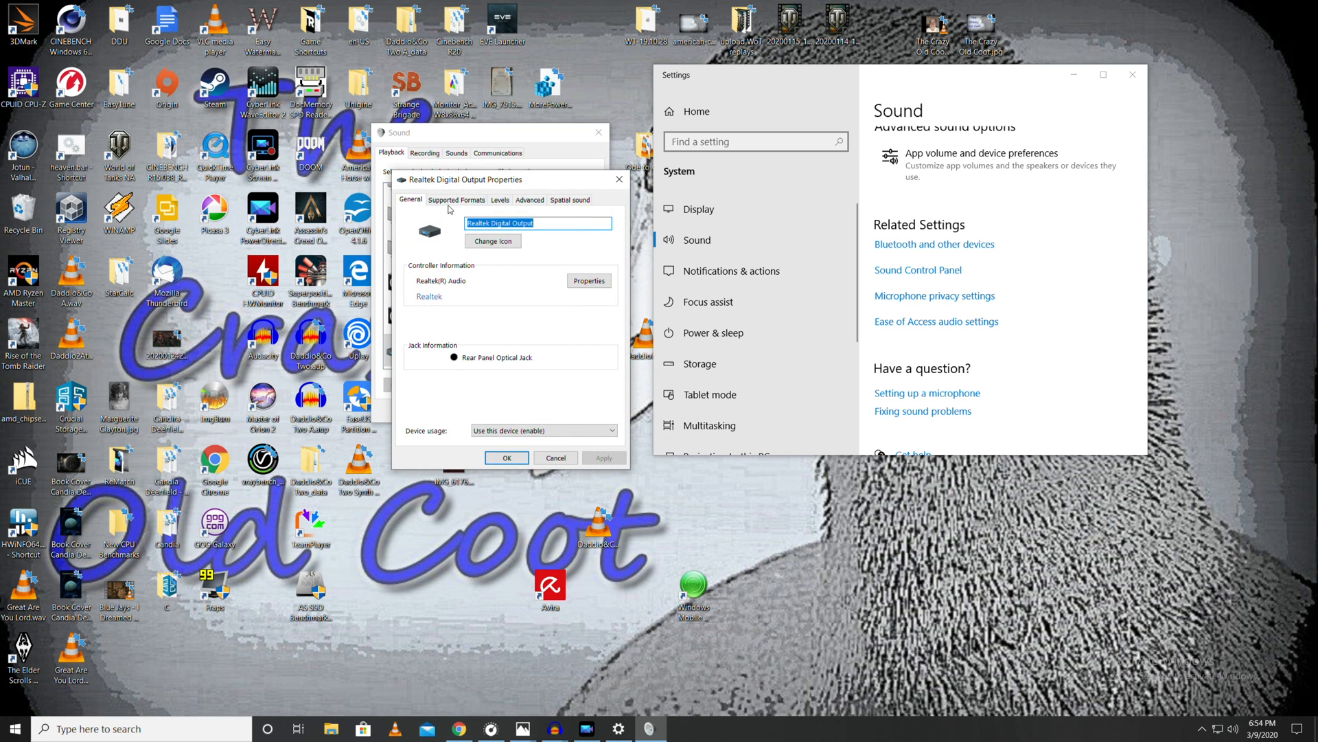
{"action": "left_click", "coordinate": [499, 199]}
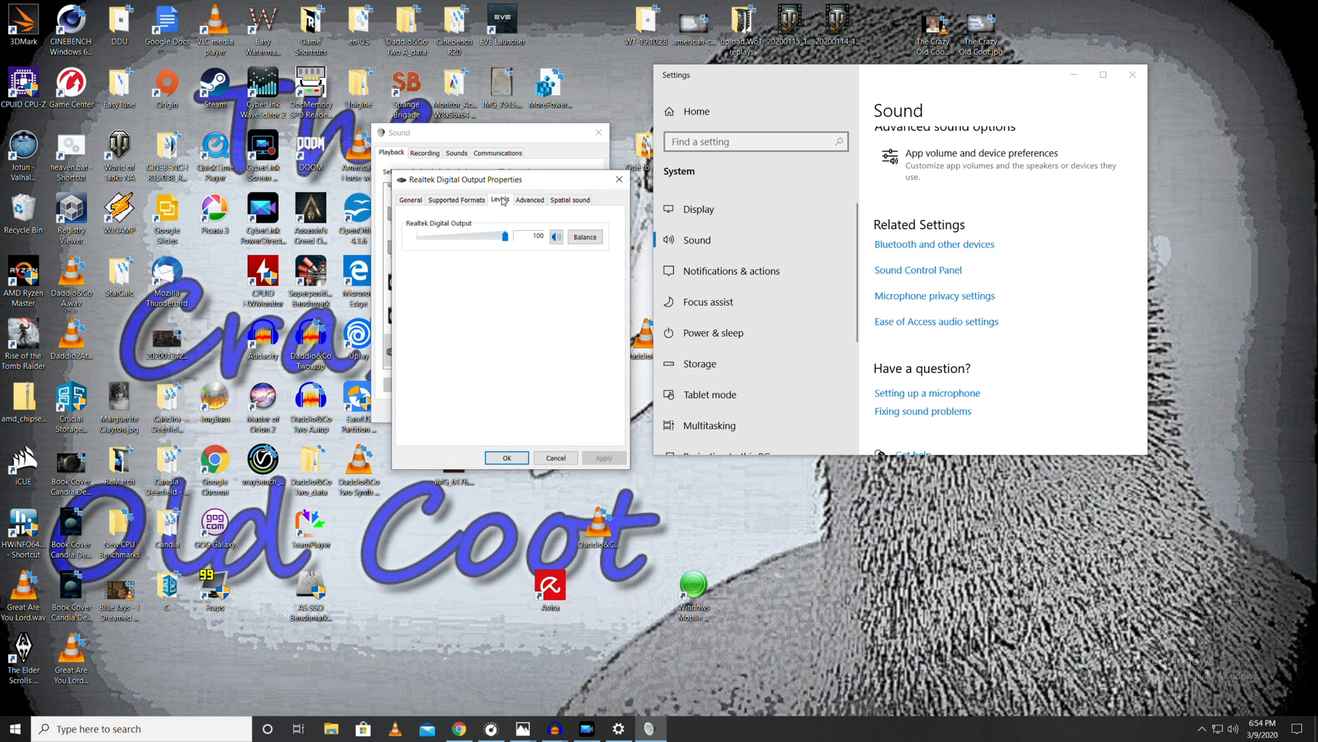
{"action": "left_click", "coordinate": [529, 199]}
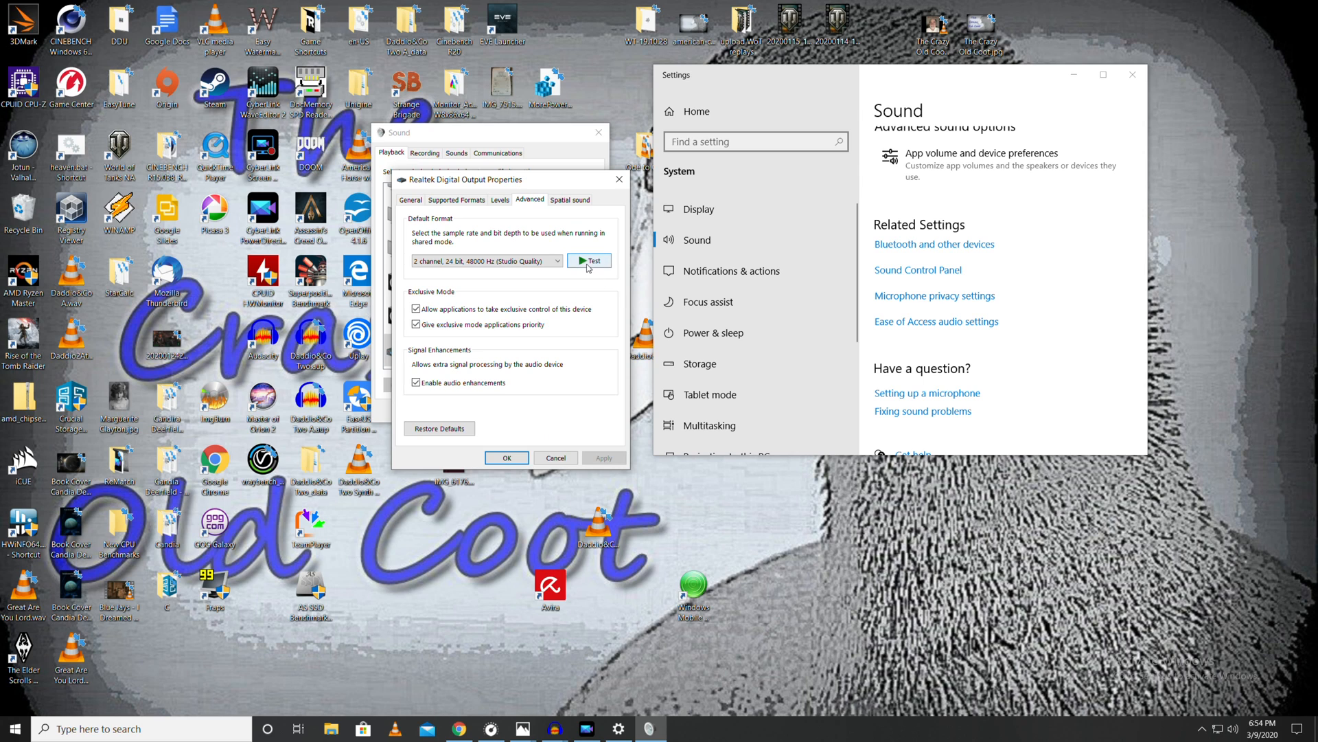
- Play and stop the 2 channel, 24 bit, 48000 Hz test tone twice
{"action": "left_click", "coordinate": [590, 259]}
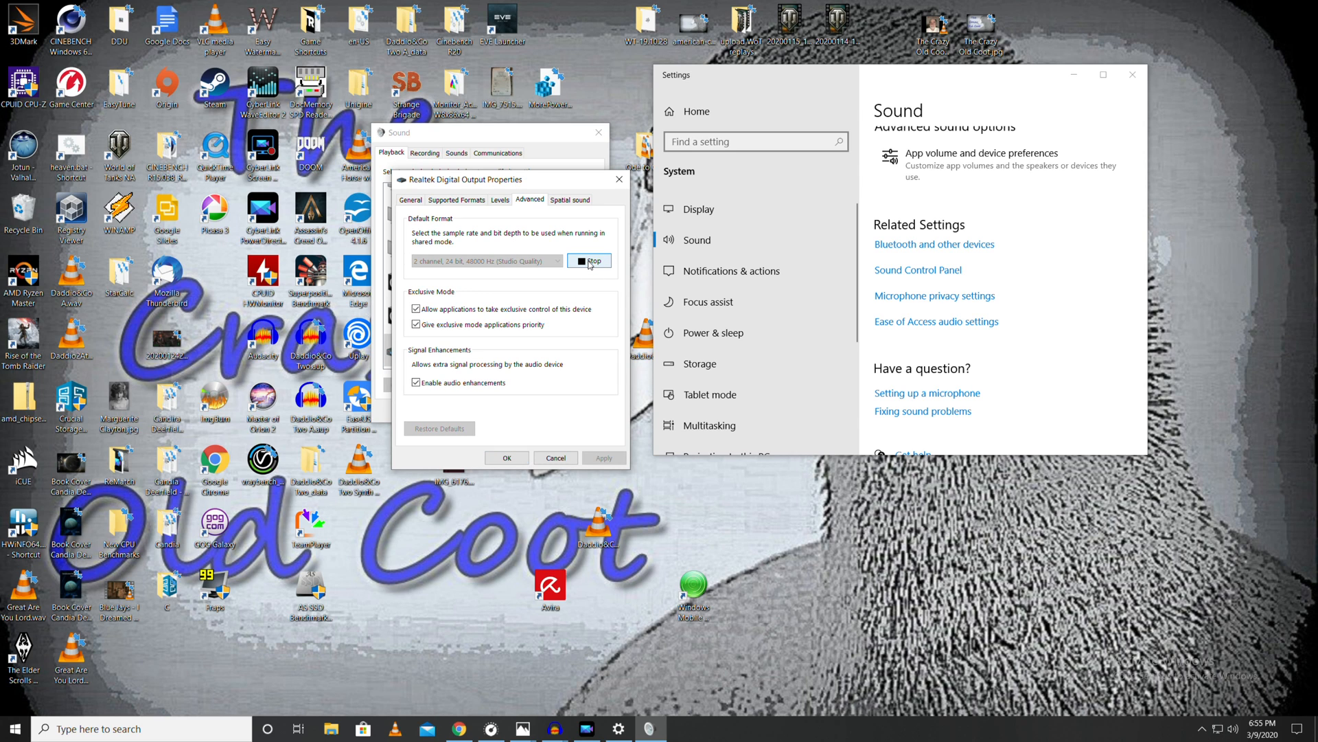
{"action": "left_click", "coordinate": [589, 260]}
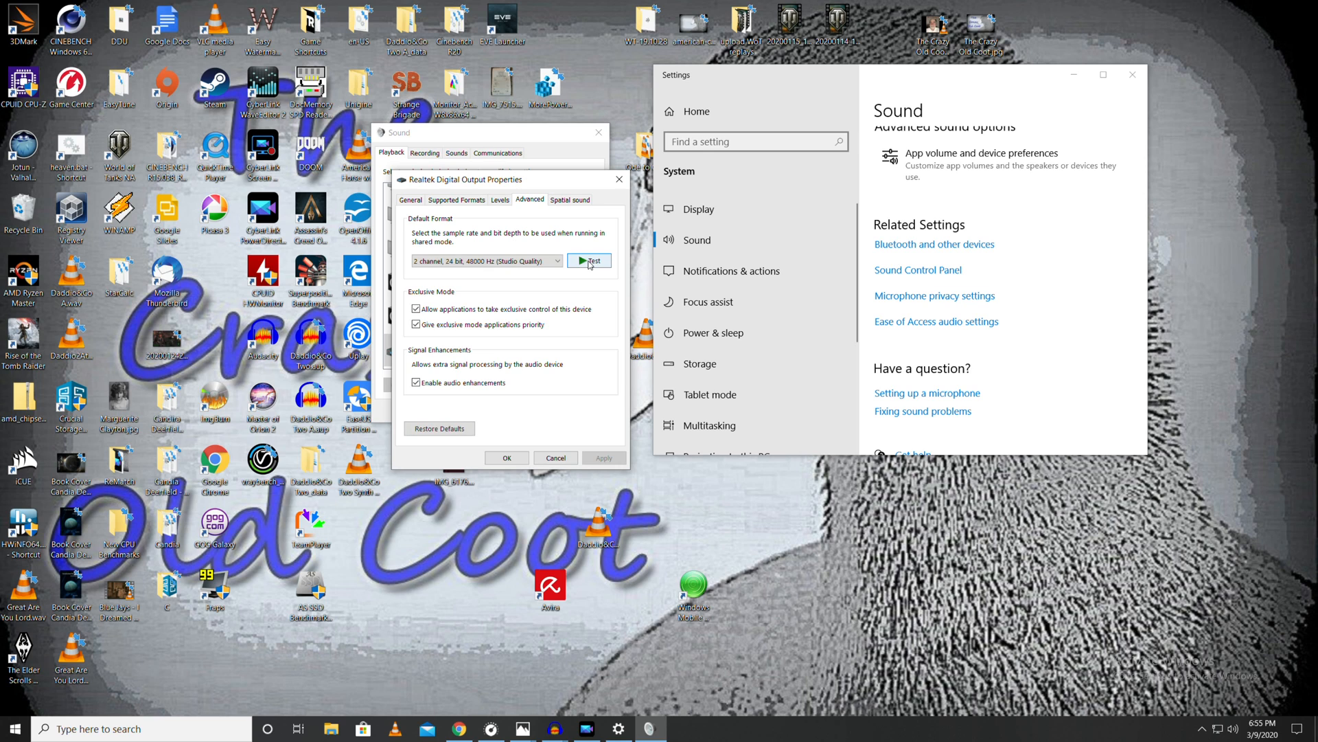
{"action": "left_click", "coordinate": [589, 261]}
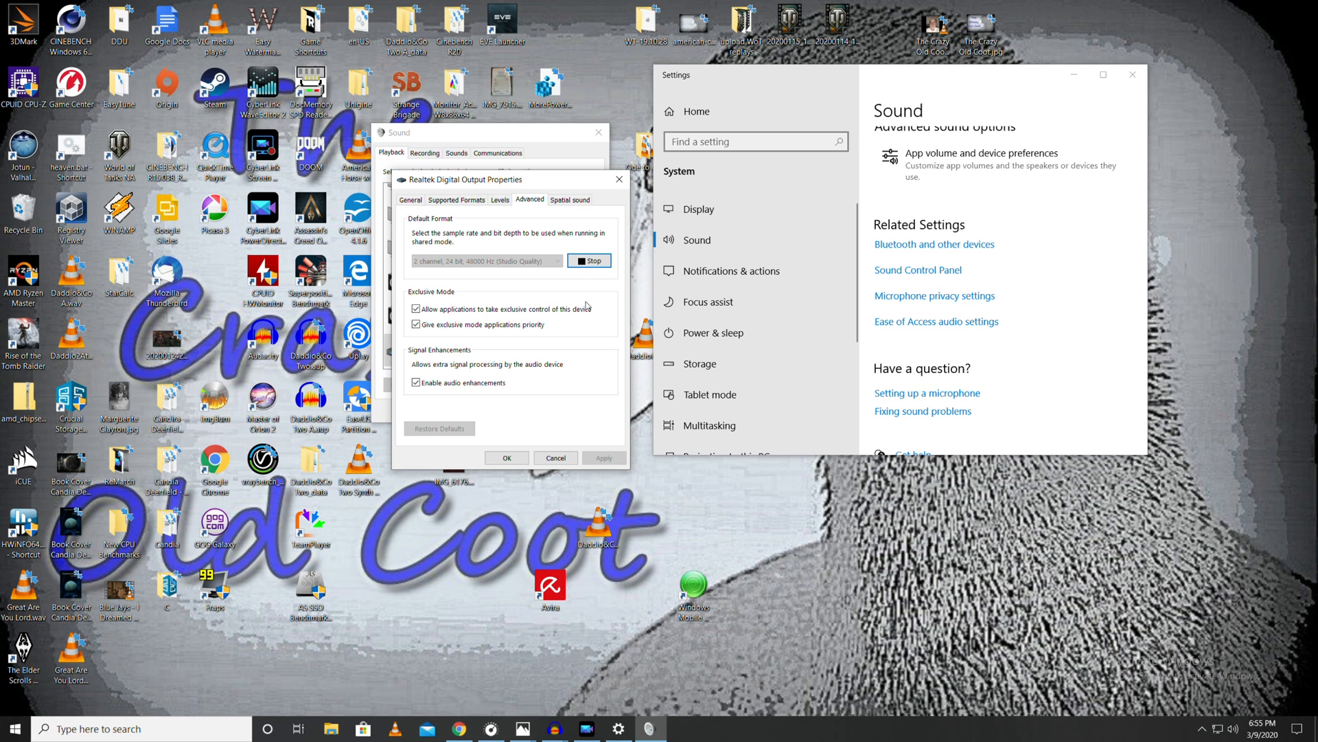
{"action": "left_click", "coordinate": [589, 260]}
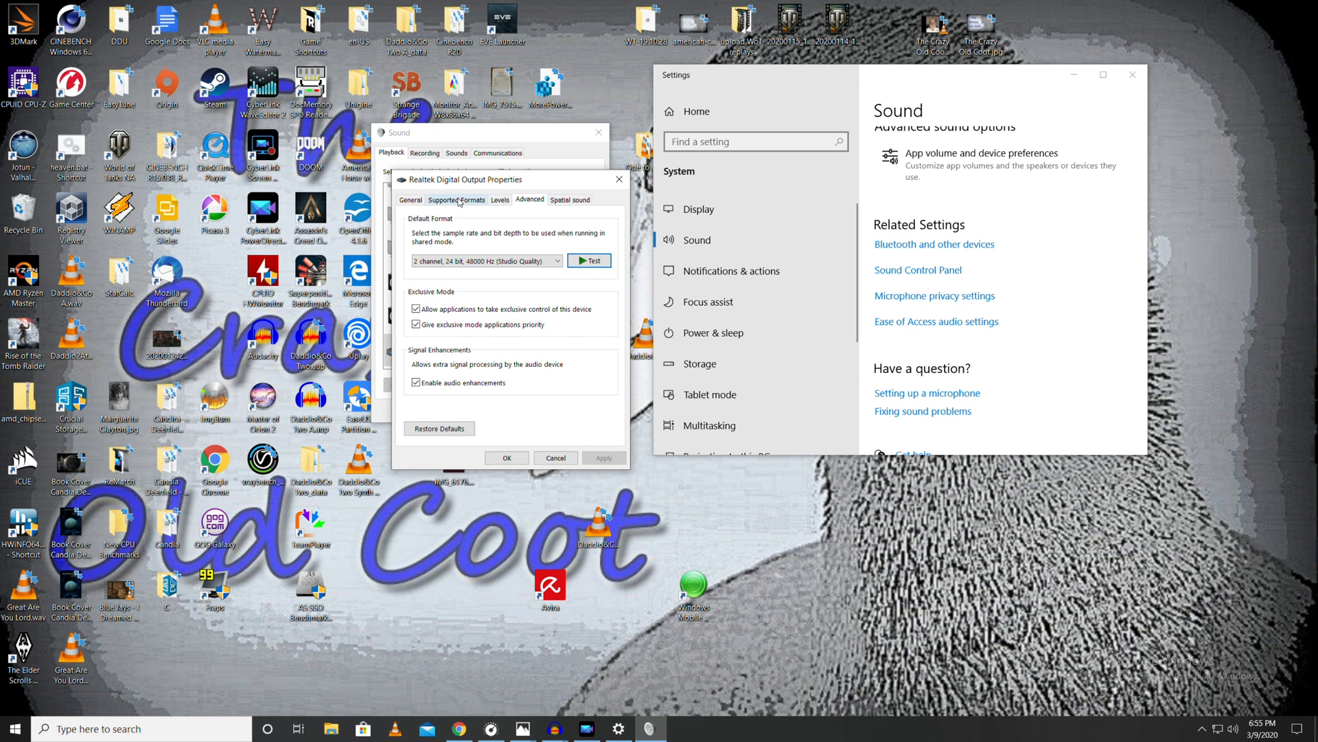
- Check supported formats (DTS, Dolby Digital at 44.1/48 kHz) and spatial sound, then close properties
{"action": "left_click", "coordinate": [456, 199]}
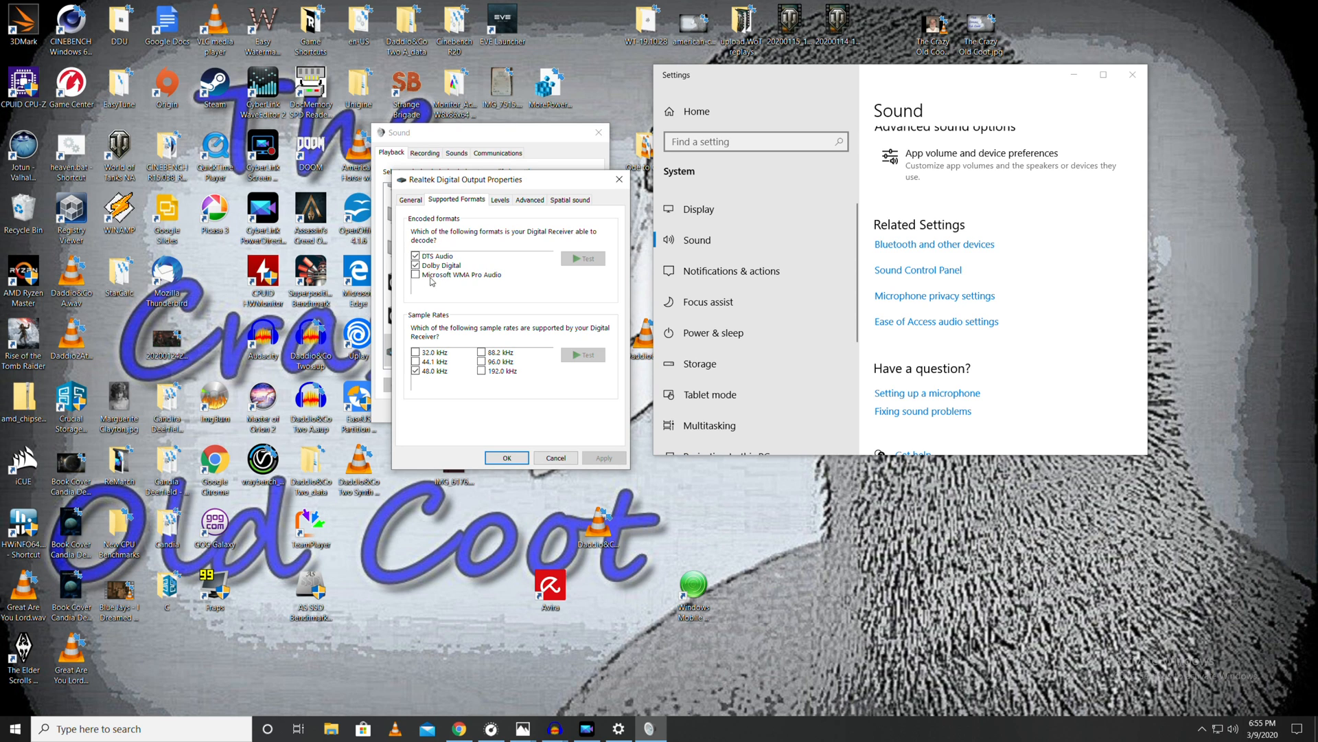
{"action": "mouse_move", "coordinate": [447, 262]}
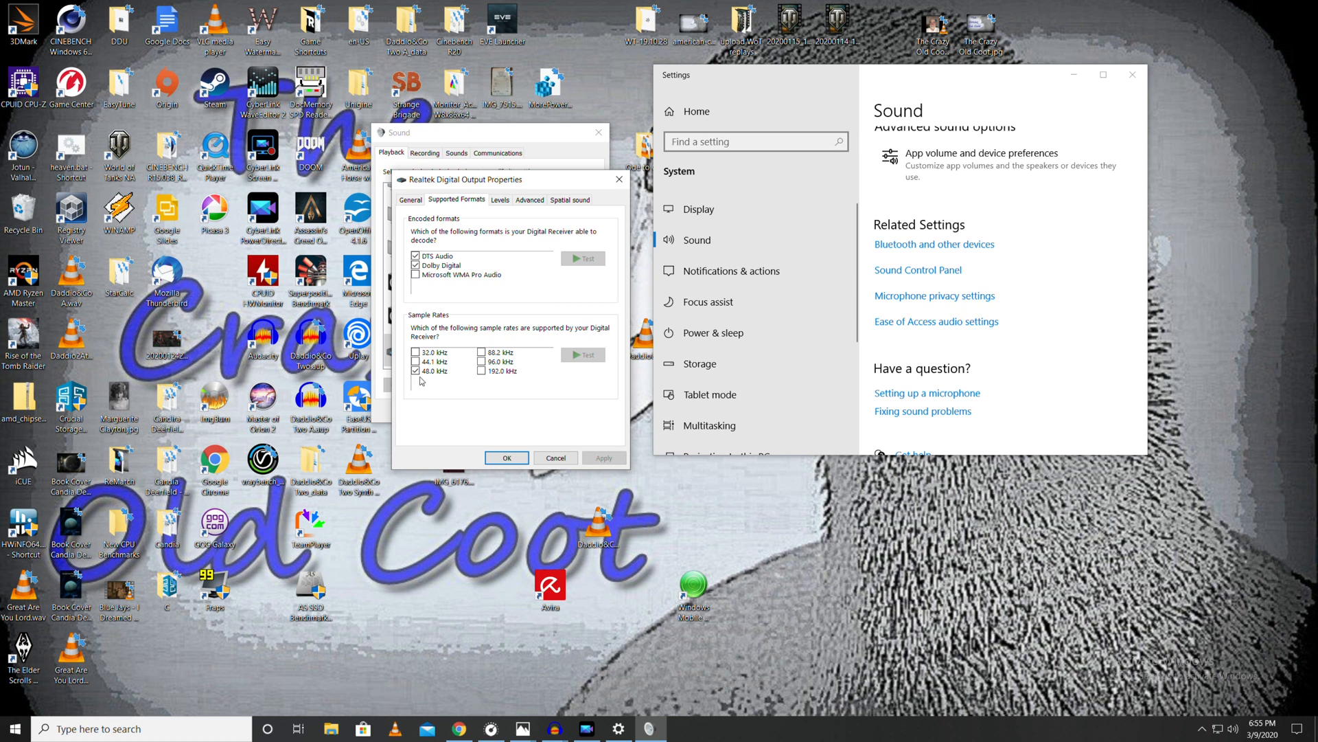
{"action": "mouse_move", "coordinate": [423, 381]}
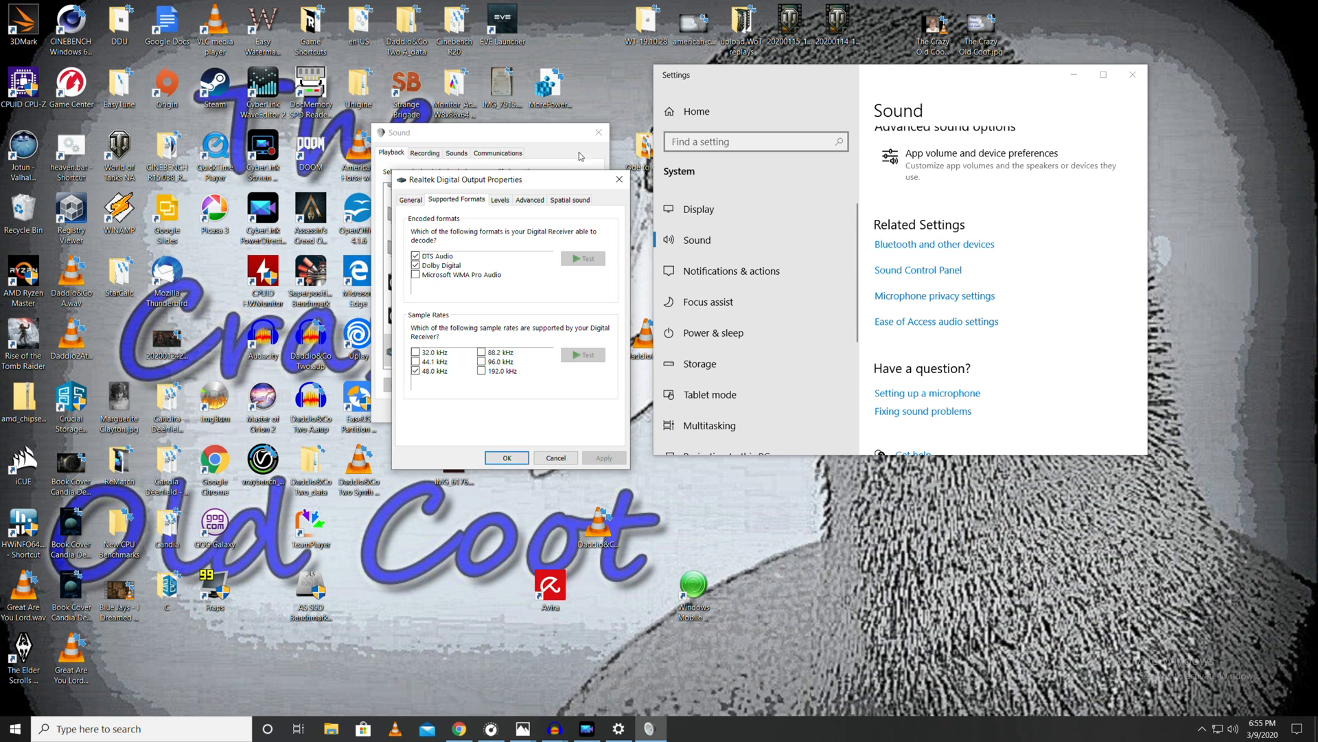
{"action": "left_click", "coordinate": [530, 199]}
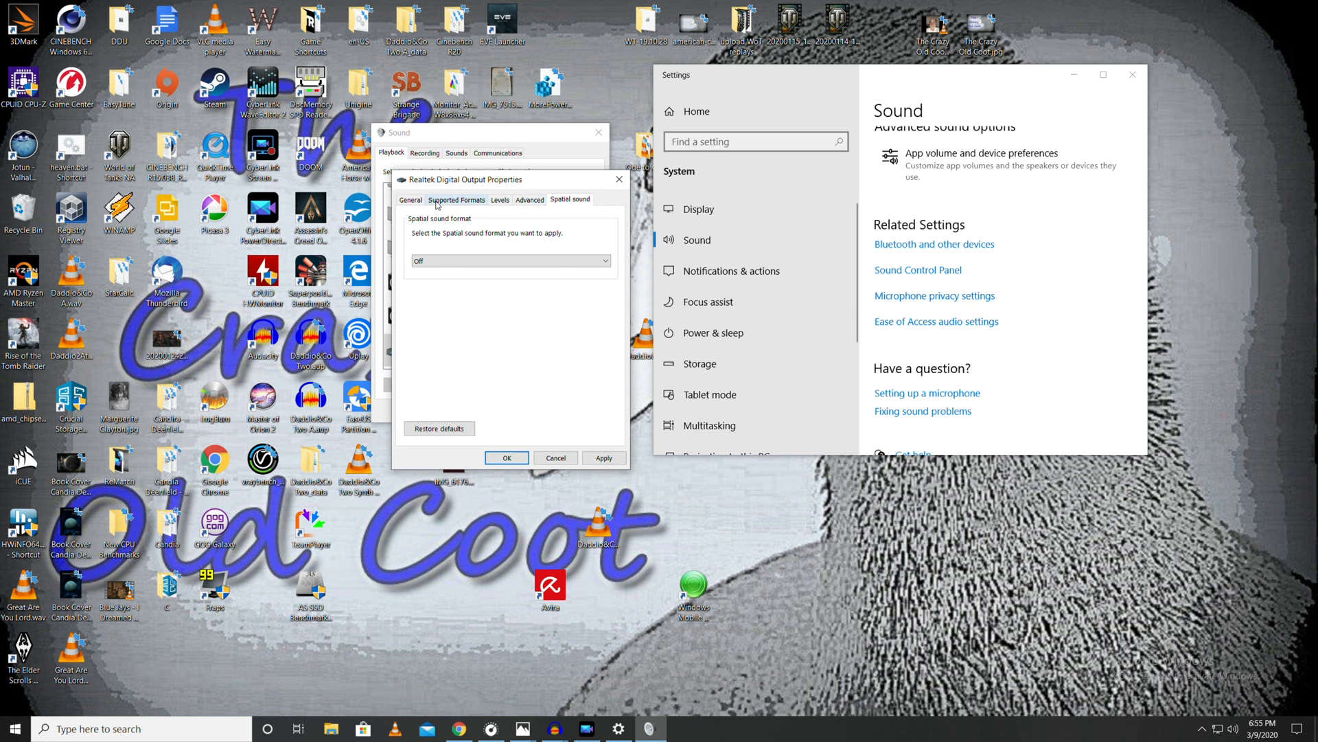
{"action": "left_click", "coordinate": [411, 200]}
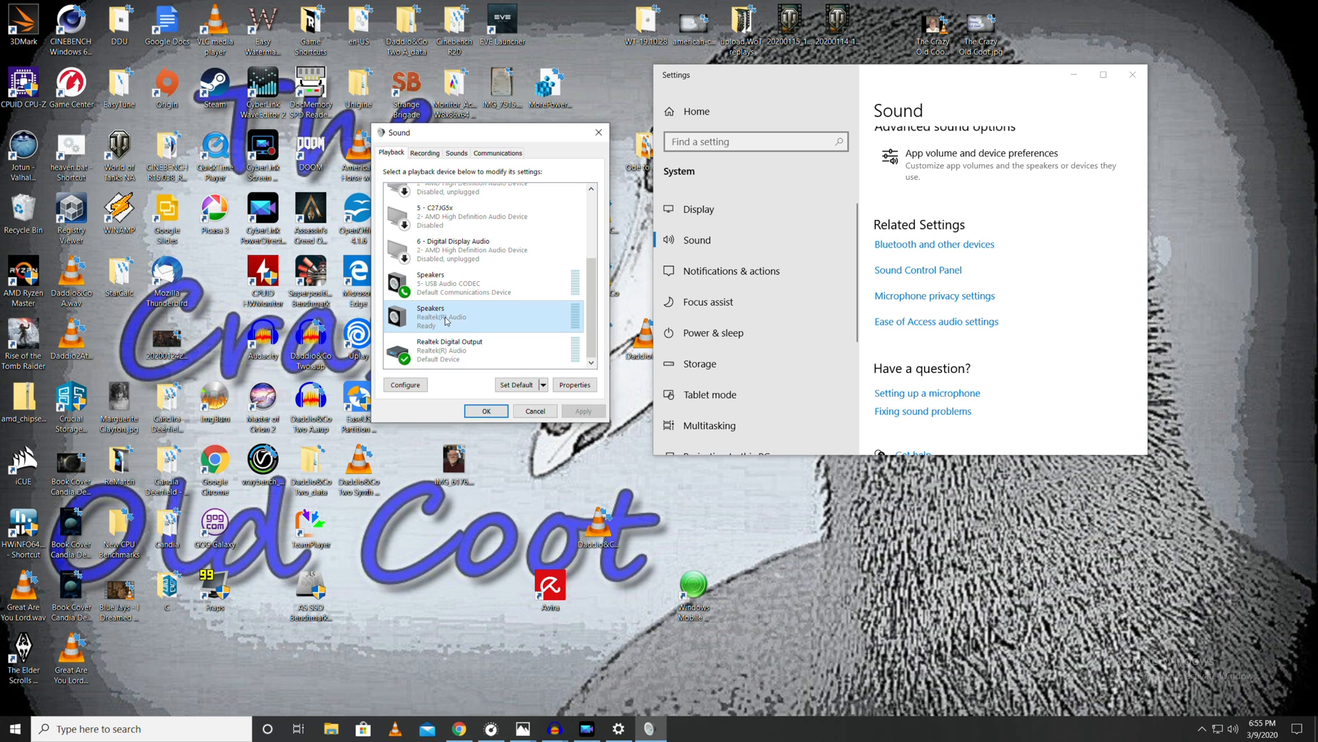
- Set Speakers (Realtek(R) Audio) as the default device, leaving Digital Output just ready
{"action": "right_click", "coordinate": [446, 315]}
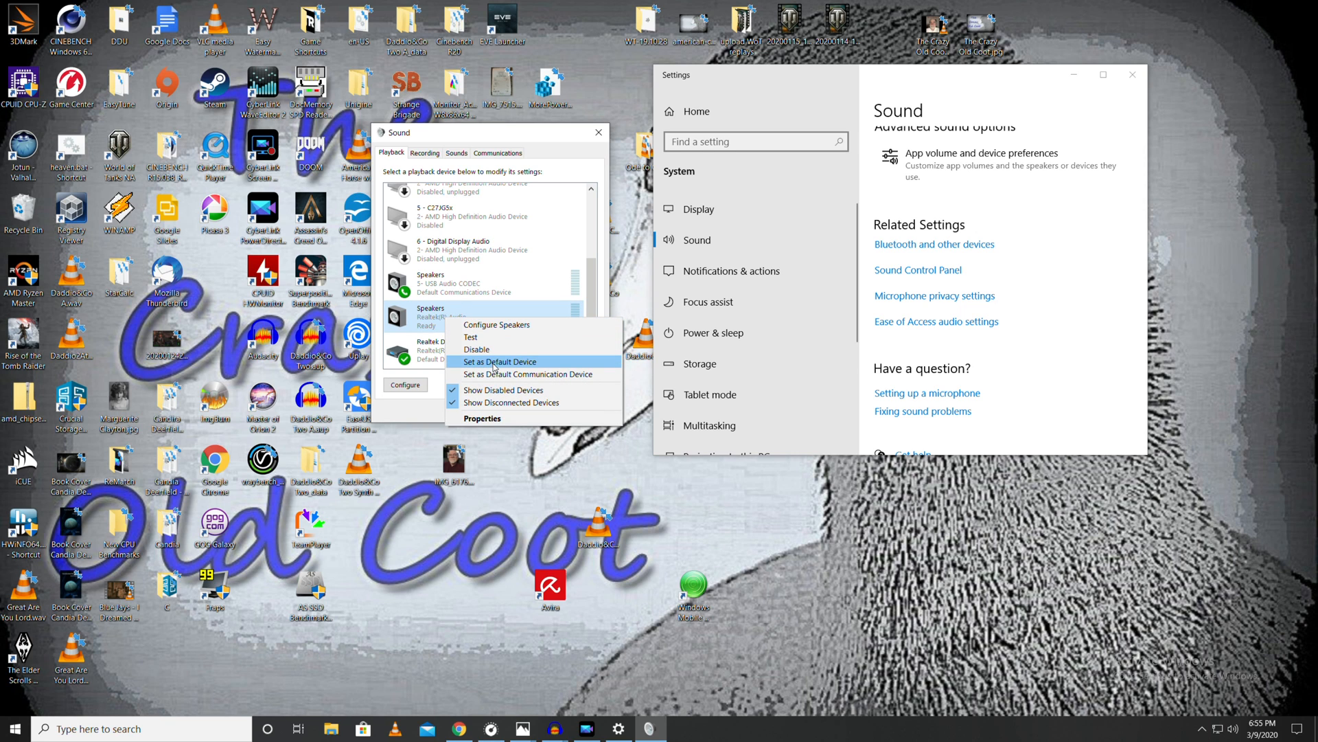
{"action": "left_click", "coordinate": [500, 362]}
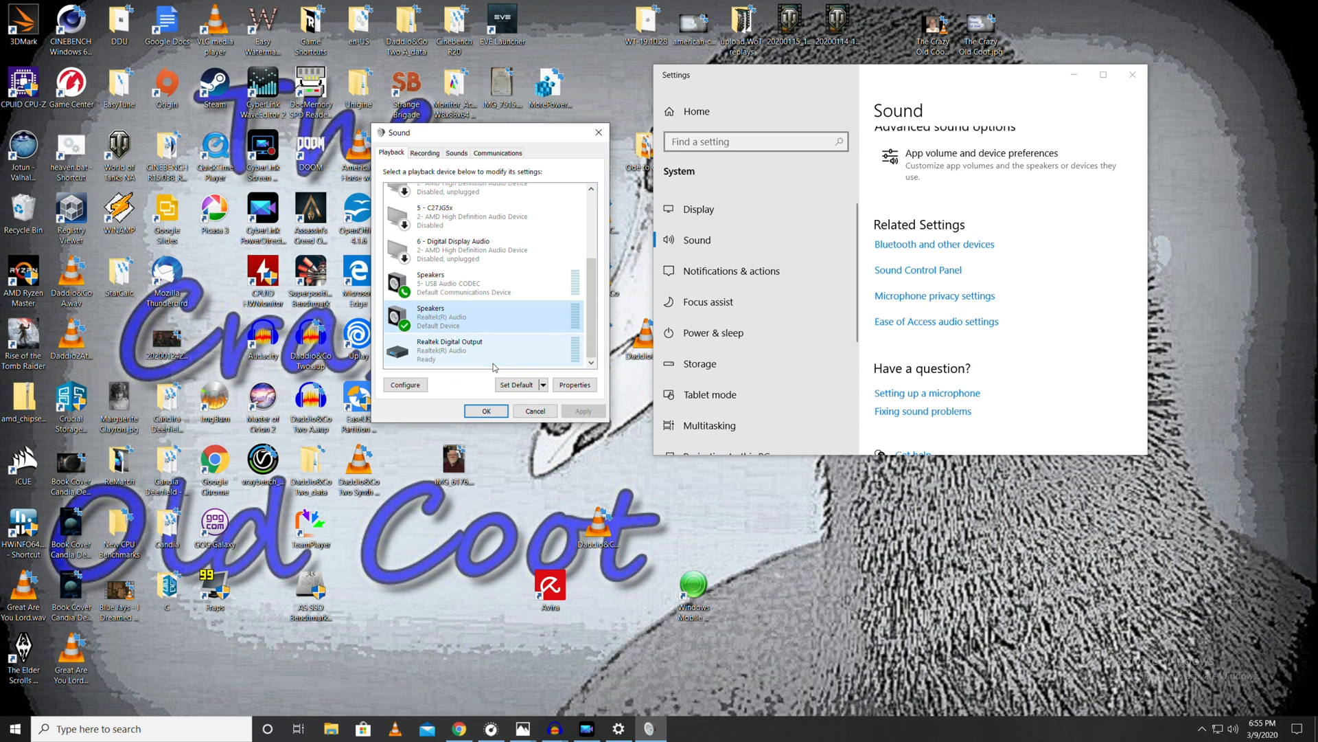